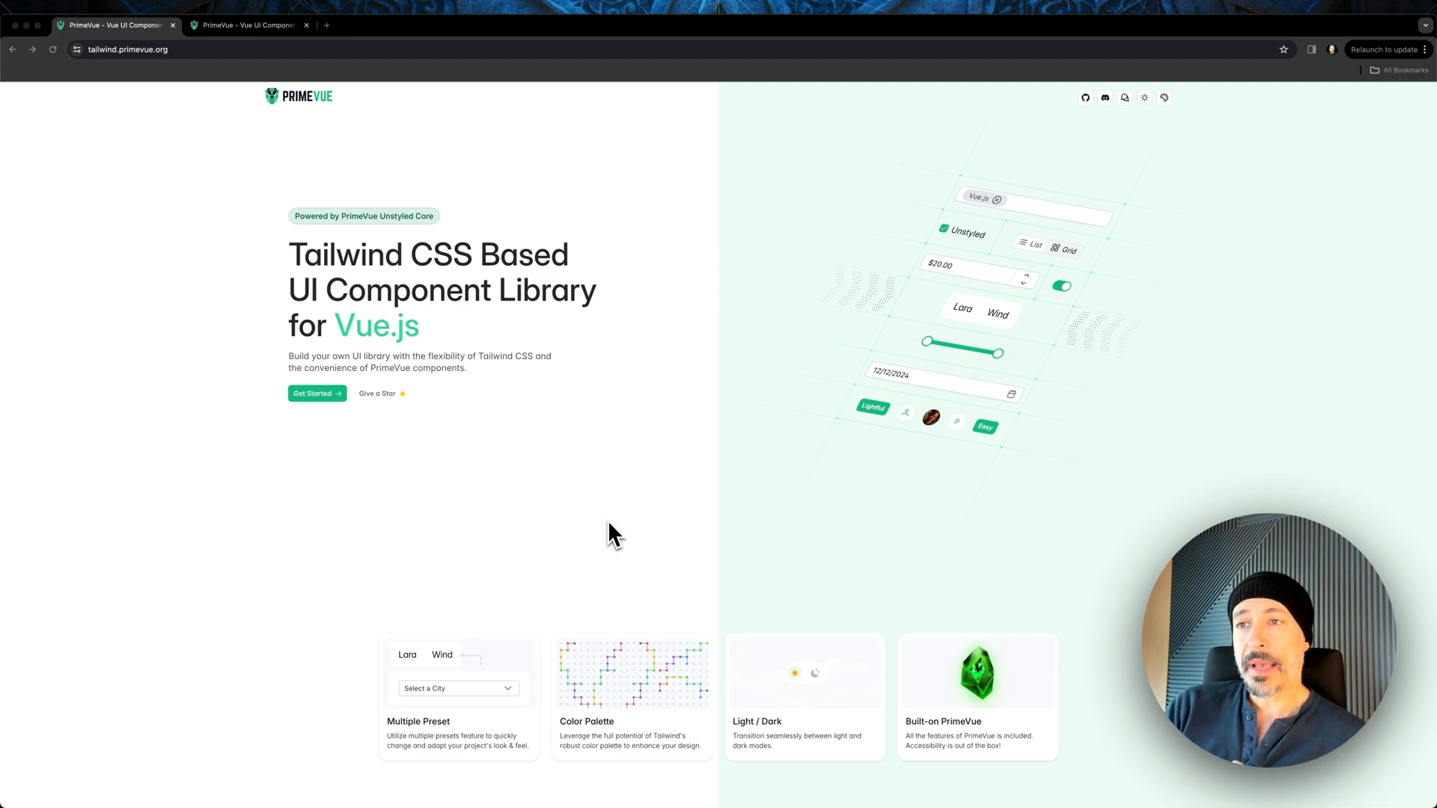
On primevue.org, go from Get Started through the Components list to the Checkbox docs
{"action": "left_click", "coordinate": [247, 25]}
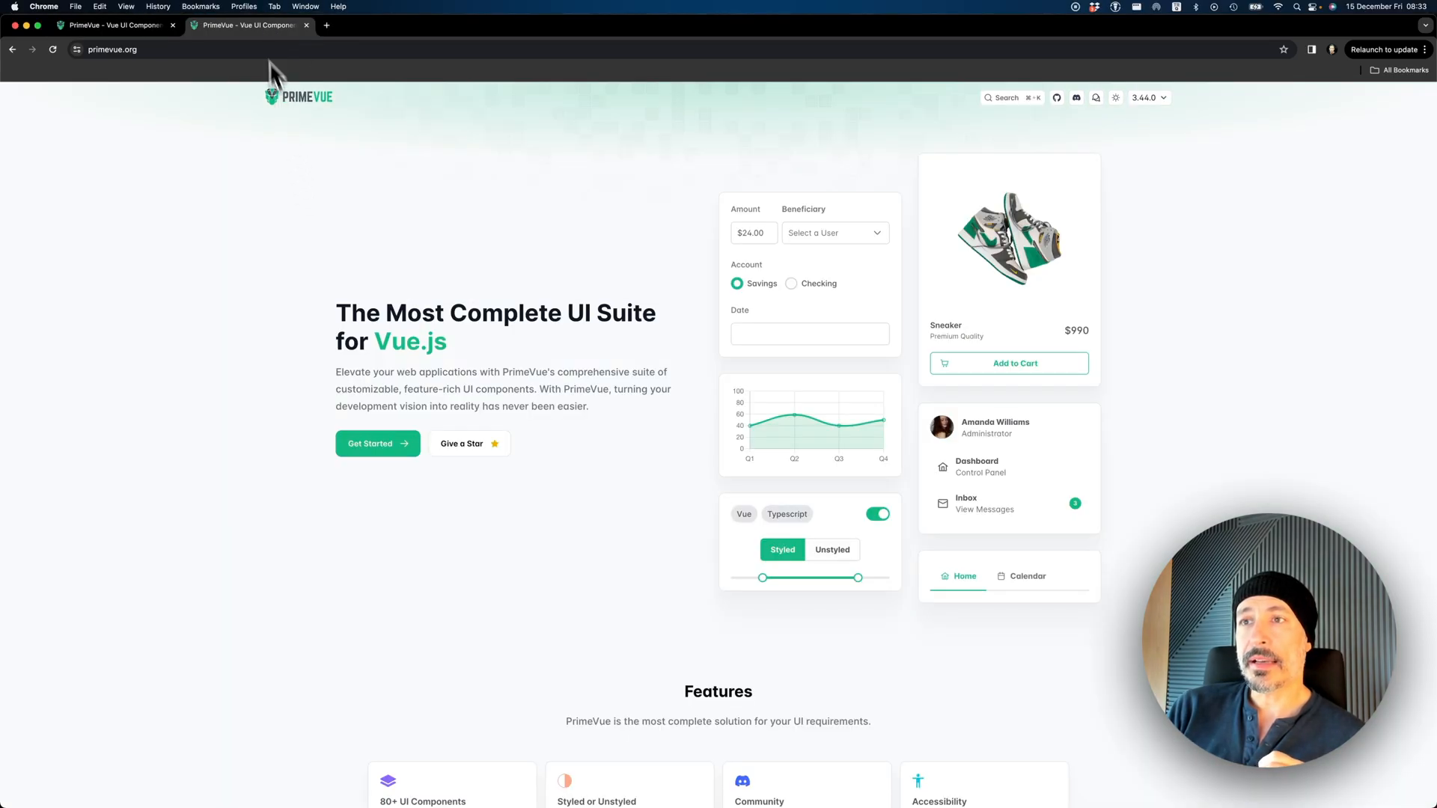
{"action": "left_click", "coordinate": [377, 444]}
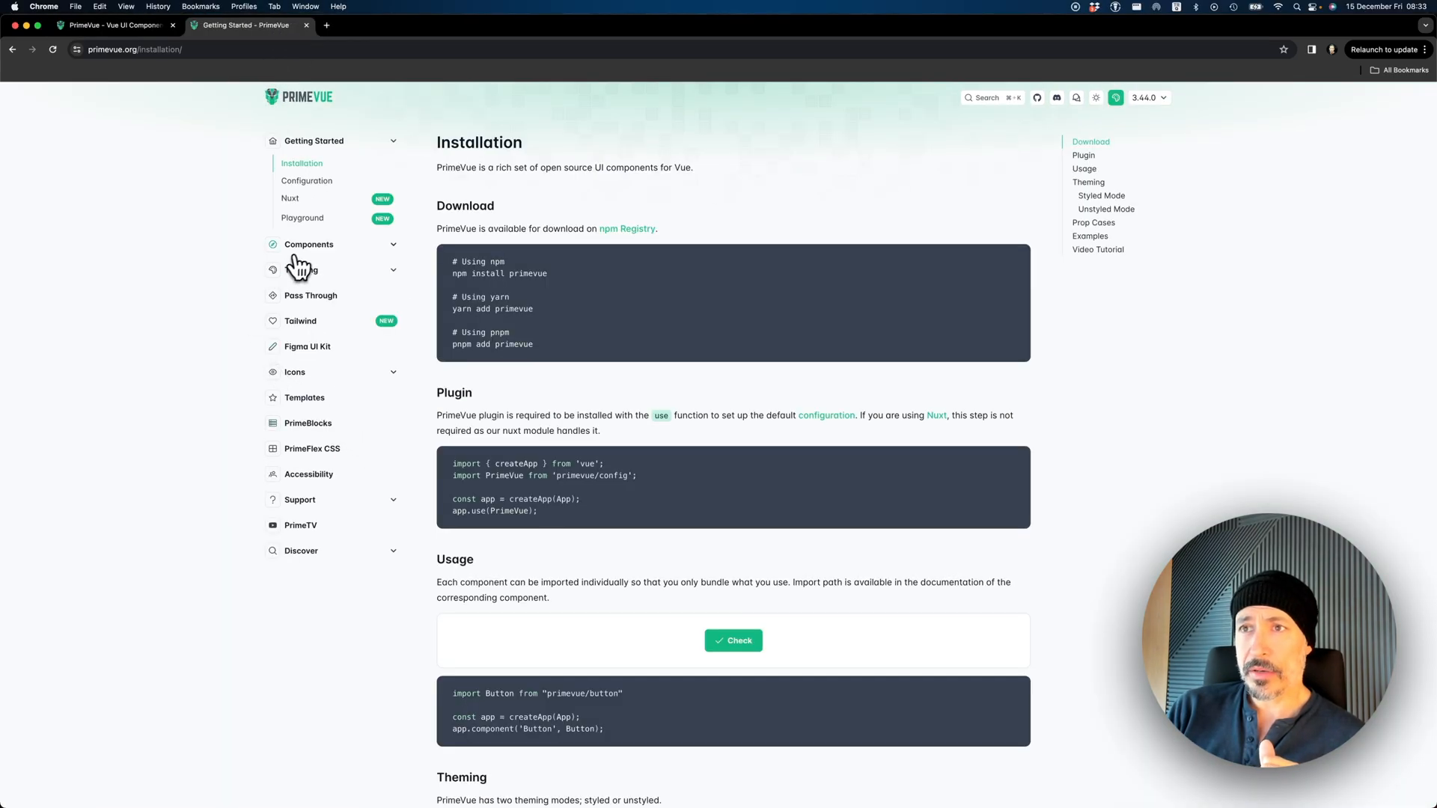
{"action": "left_click", "coordinate": [309, 245]}
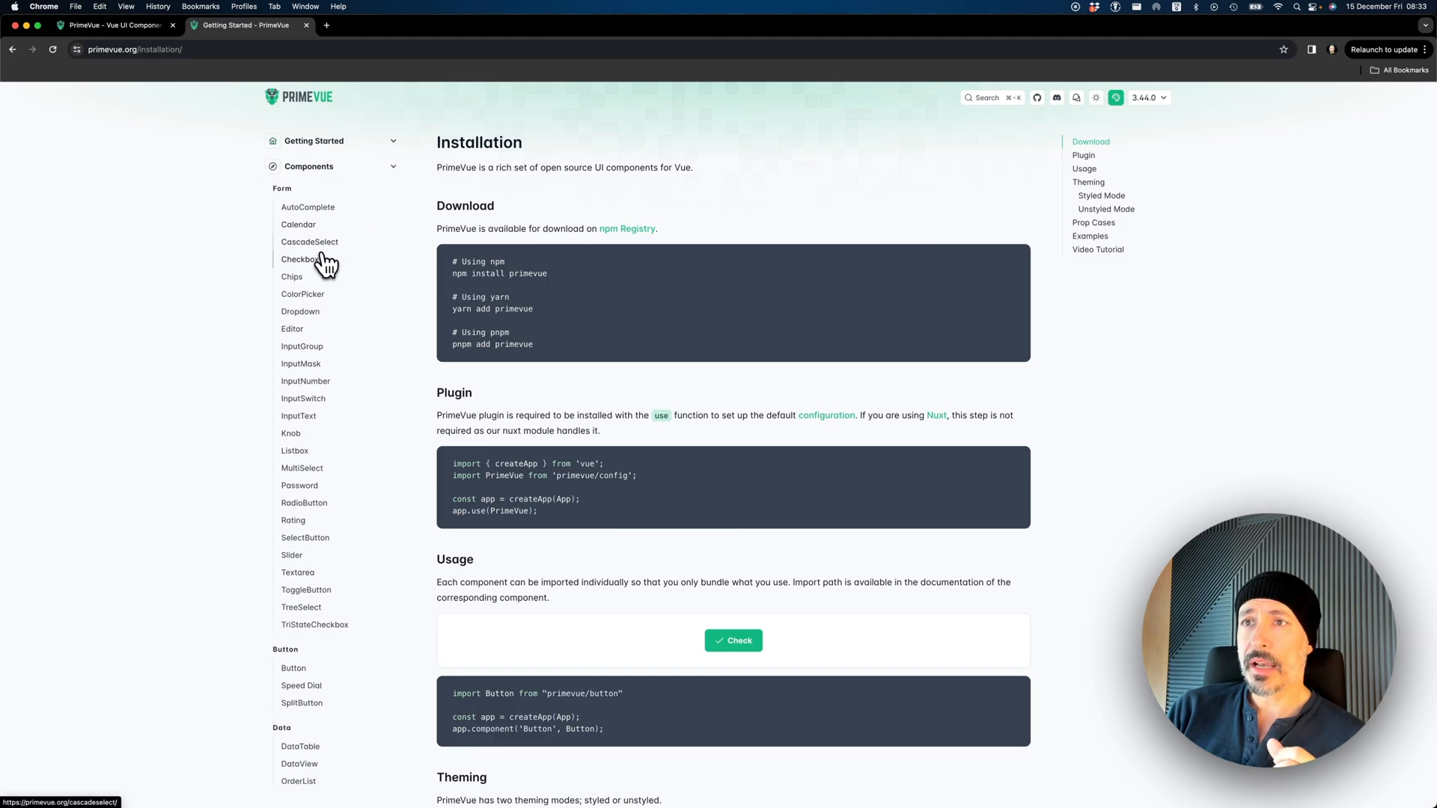
{"action": "left_click", "coordinate": [300, 259]}
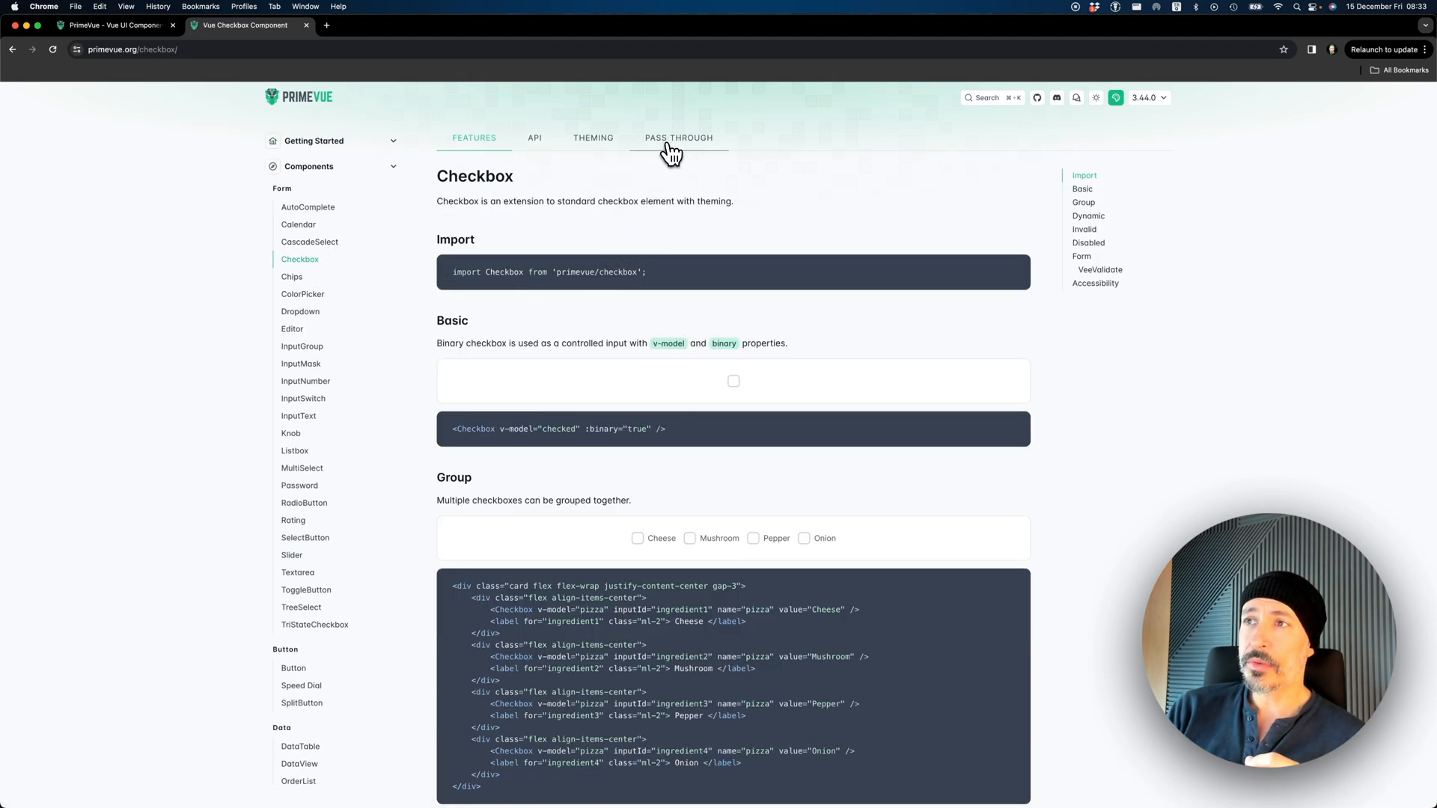
Show the Checkbox PASS THROUGH section with its wireframe and PT options table
{"action": "left_click", "coordinate": [679, 138]}
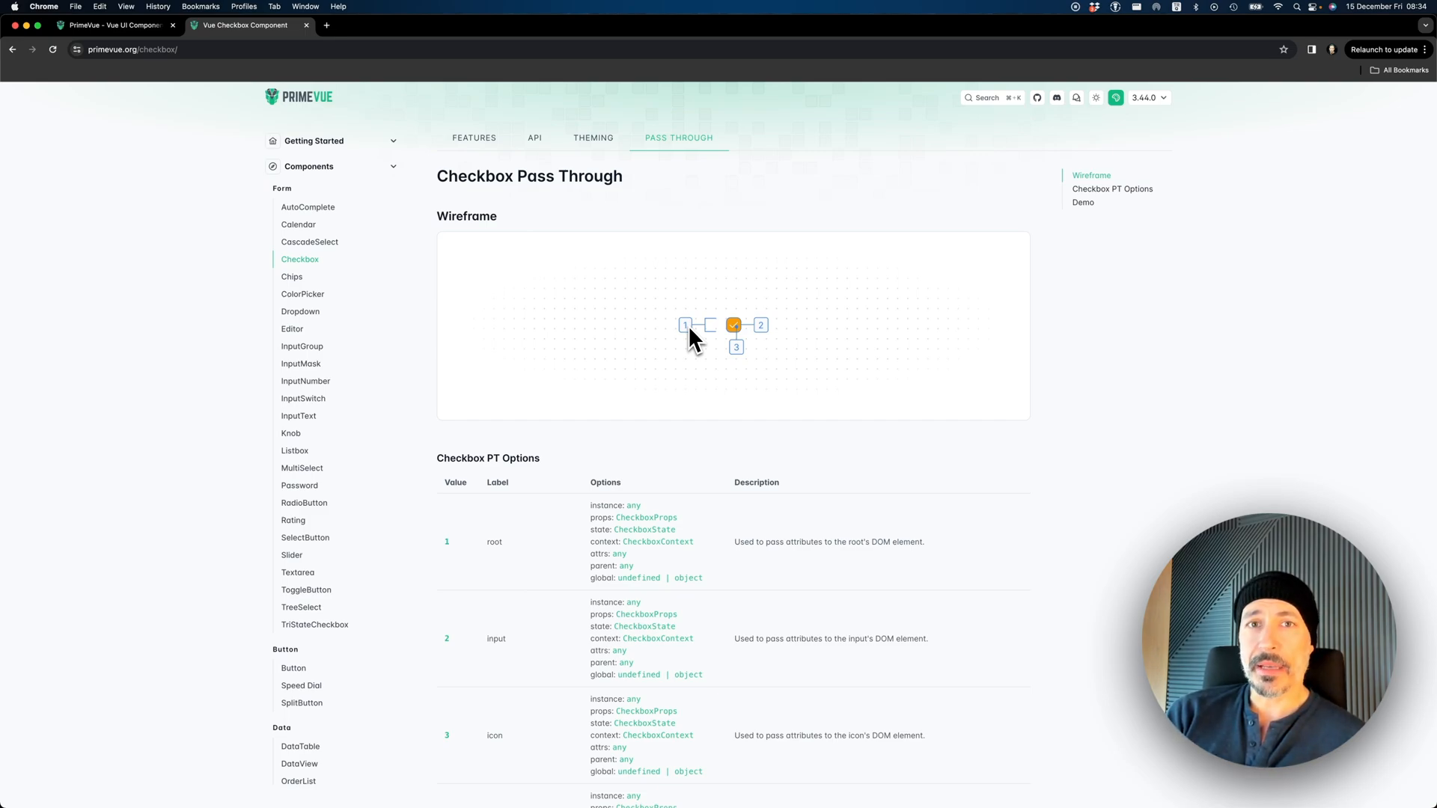
{"action": "mouse_move", "coordinate": [878, 234]}
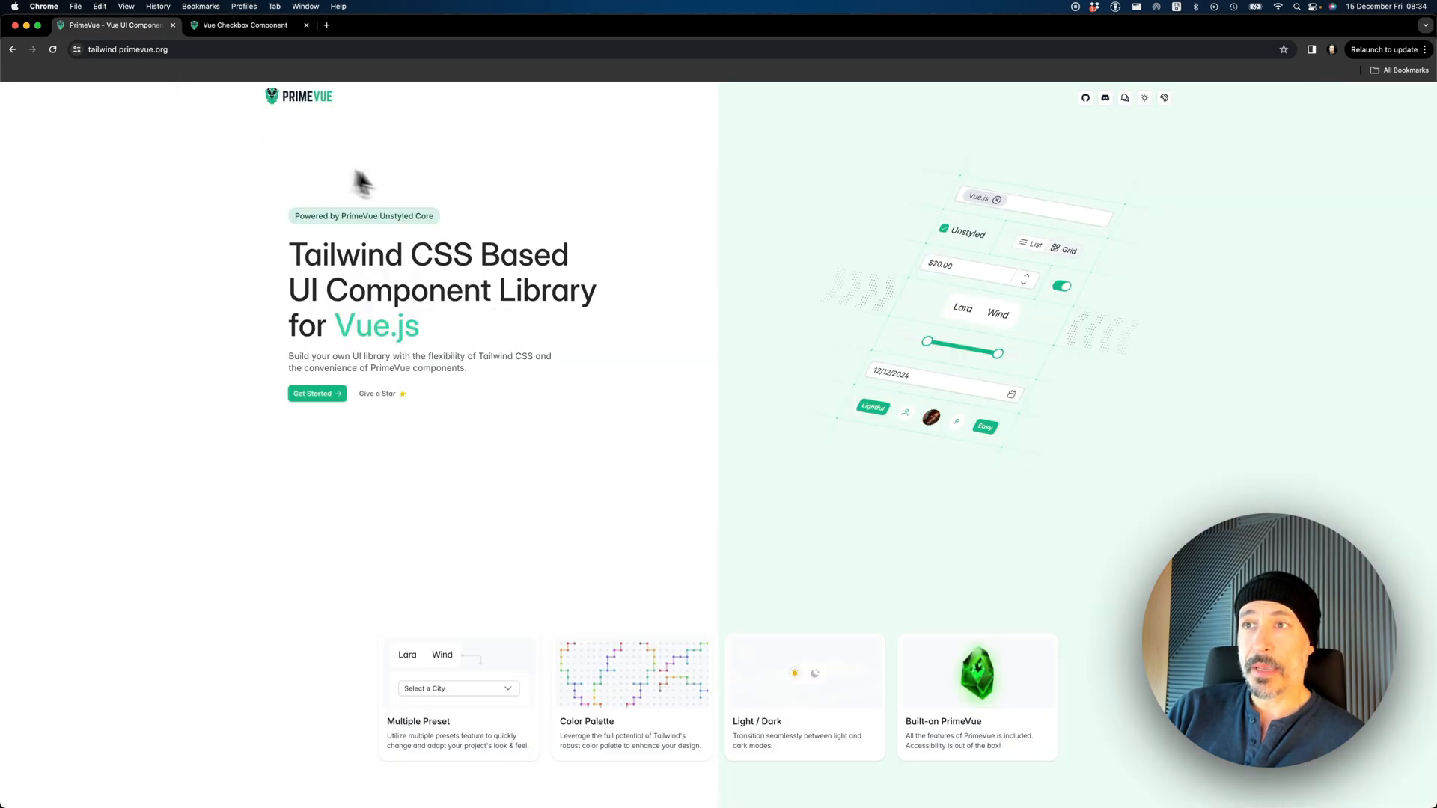
{"action": "mouse_move", "coordinate": [587, 161]}
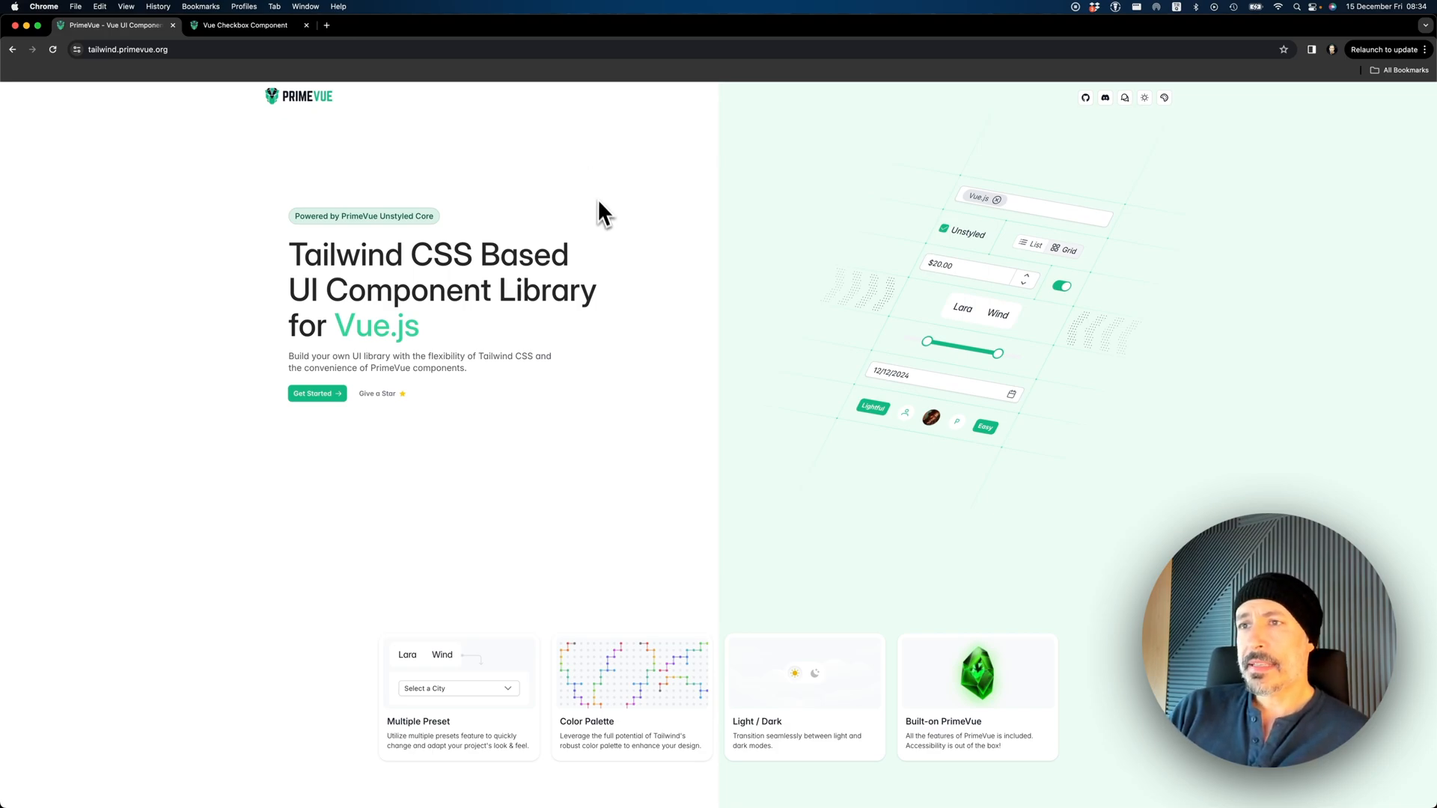
{"action": "mouse_move", "coordinate": [580, 421]}
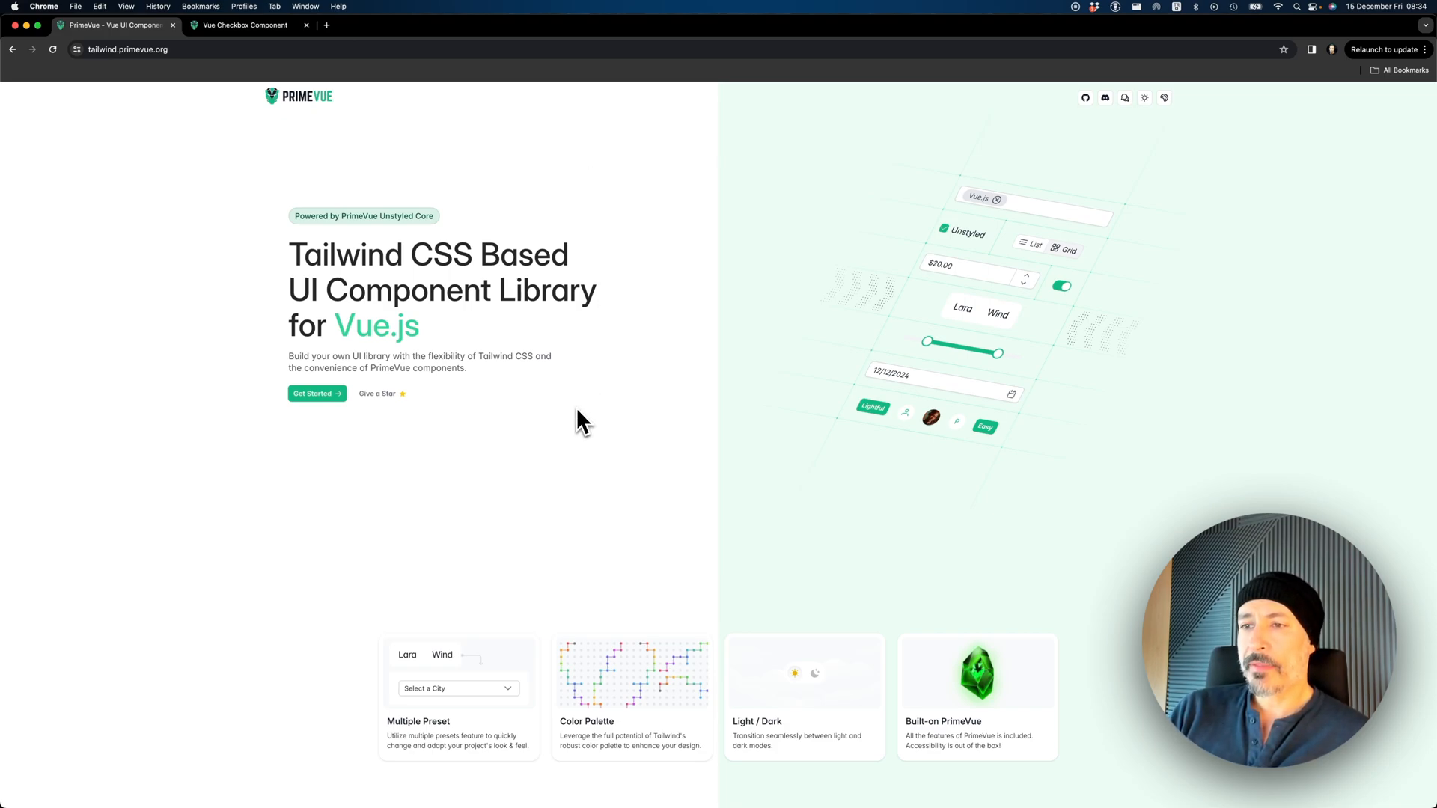
{"action": "mouse_move", "coordinate": [515, 620]}
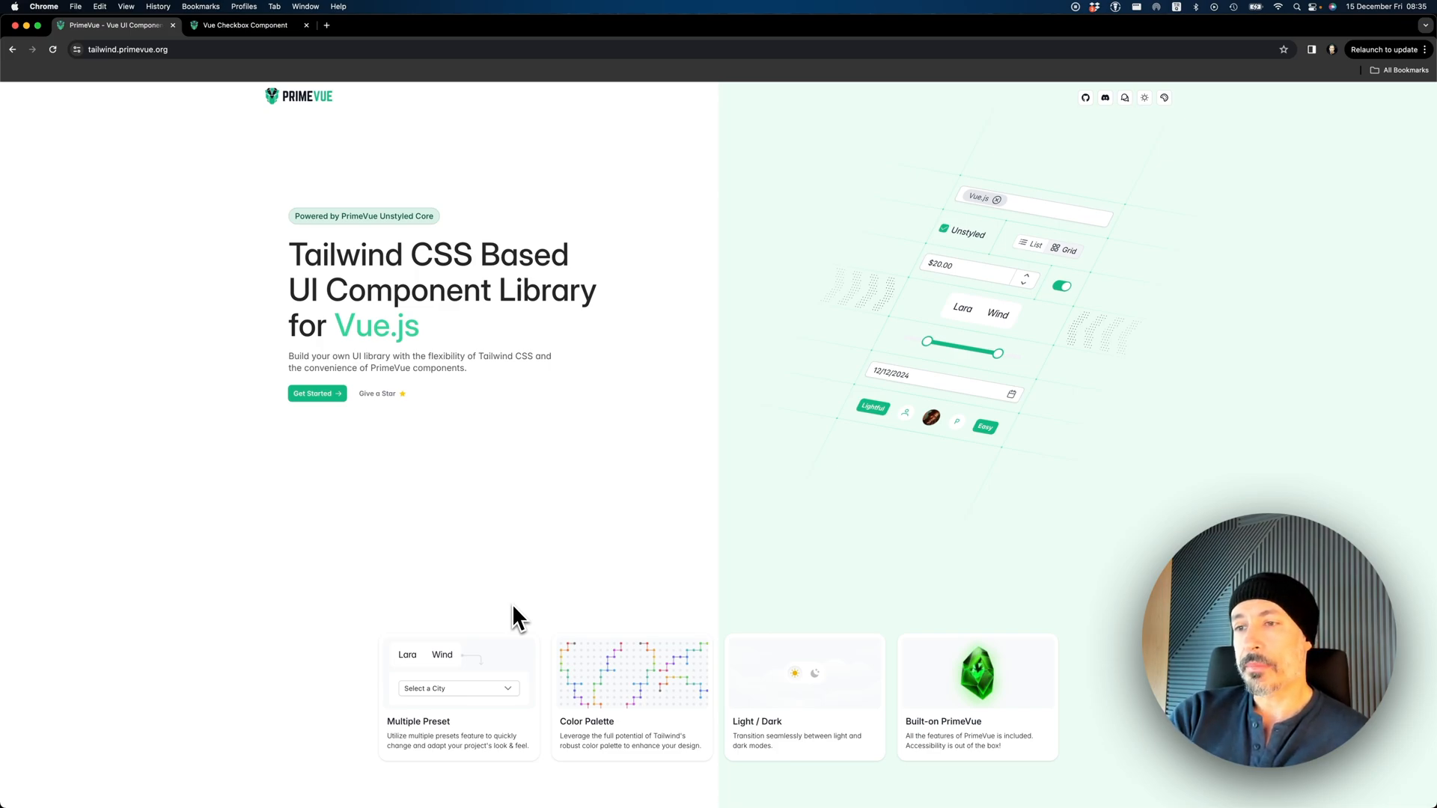
{"action": "mouse_move", "coordinate": [492, 645]}
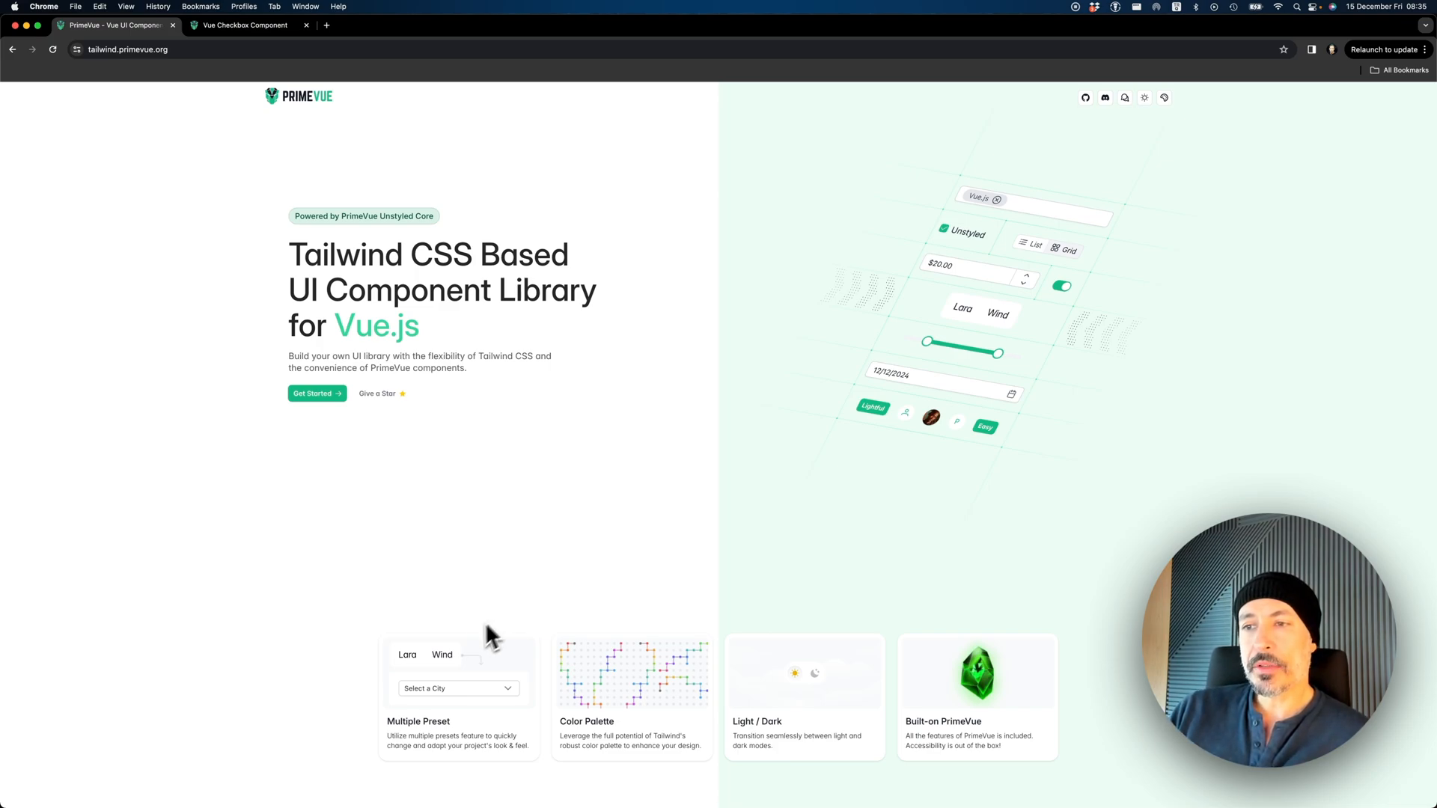
{"action": "mouse_move", "coordinate": [433, 675]}
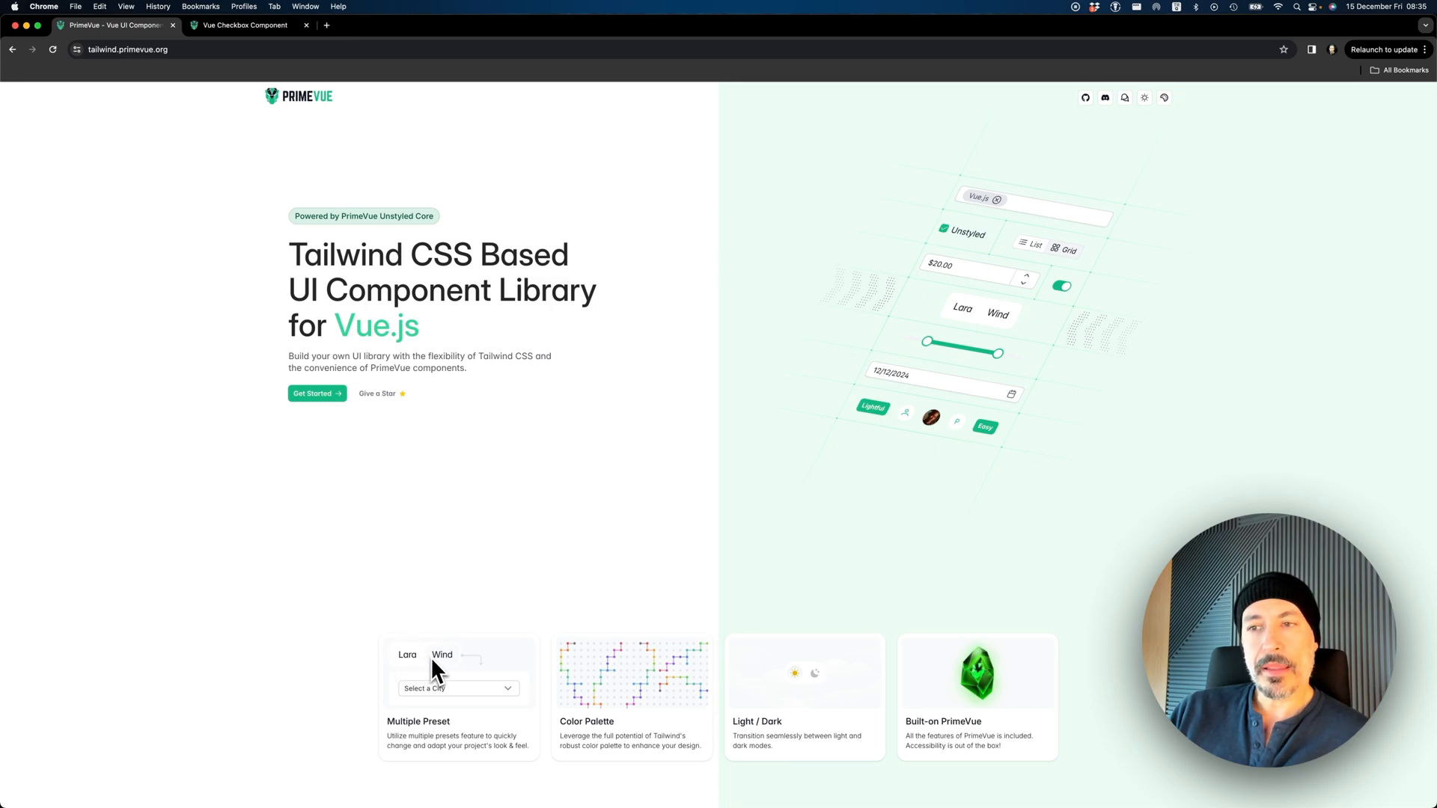
Switch the Multiple Preset card demo to the Wind preset
{"action": "left_click", "coordinate": [457, 688]}
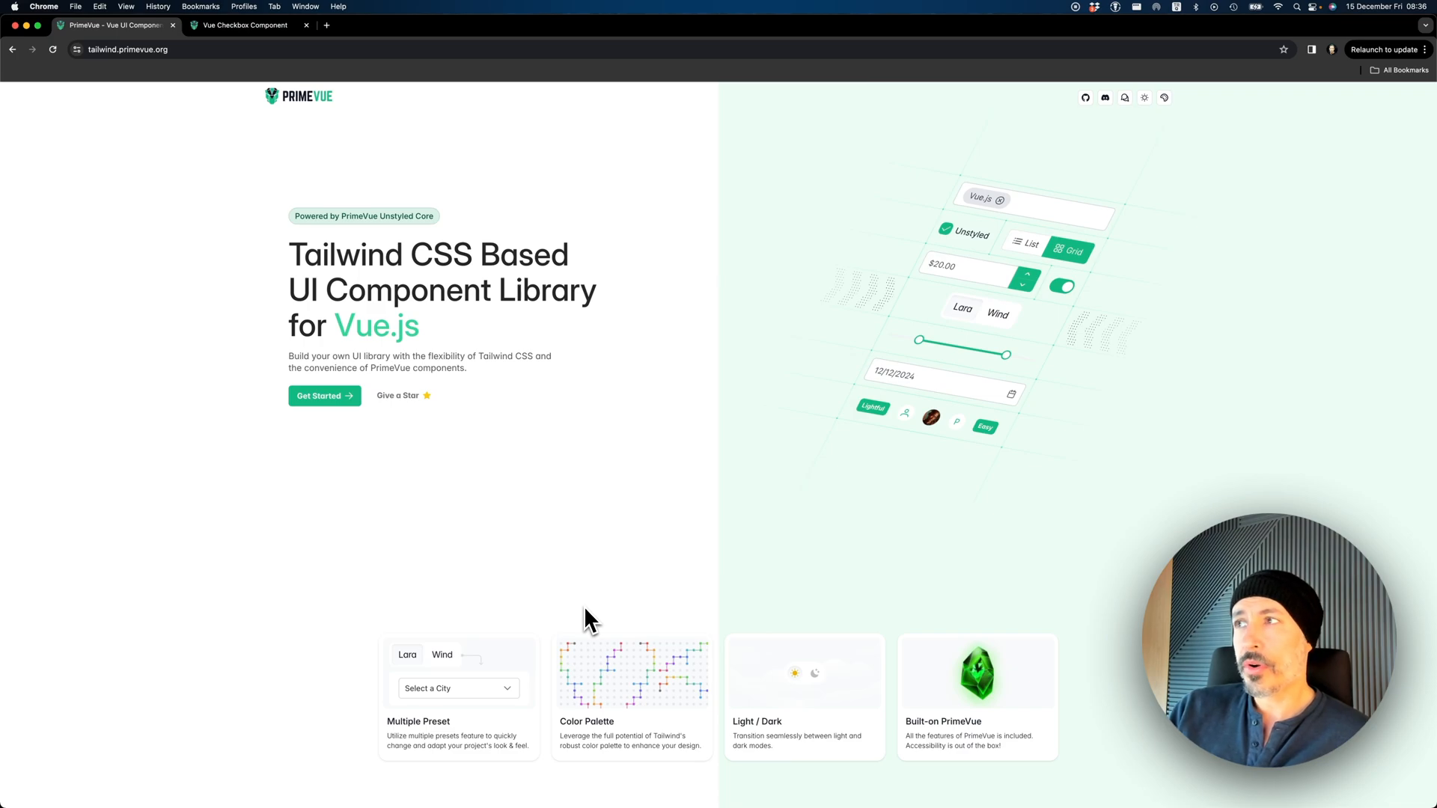
{"action": "mouse_move", "coordinate": [796, 702]}
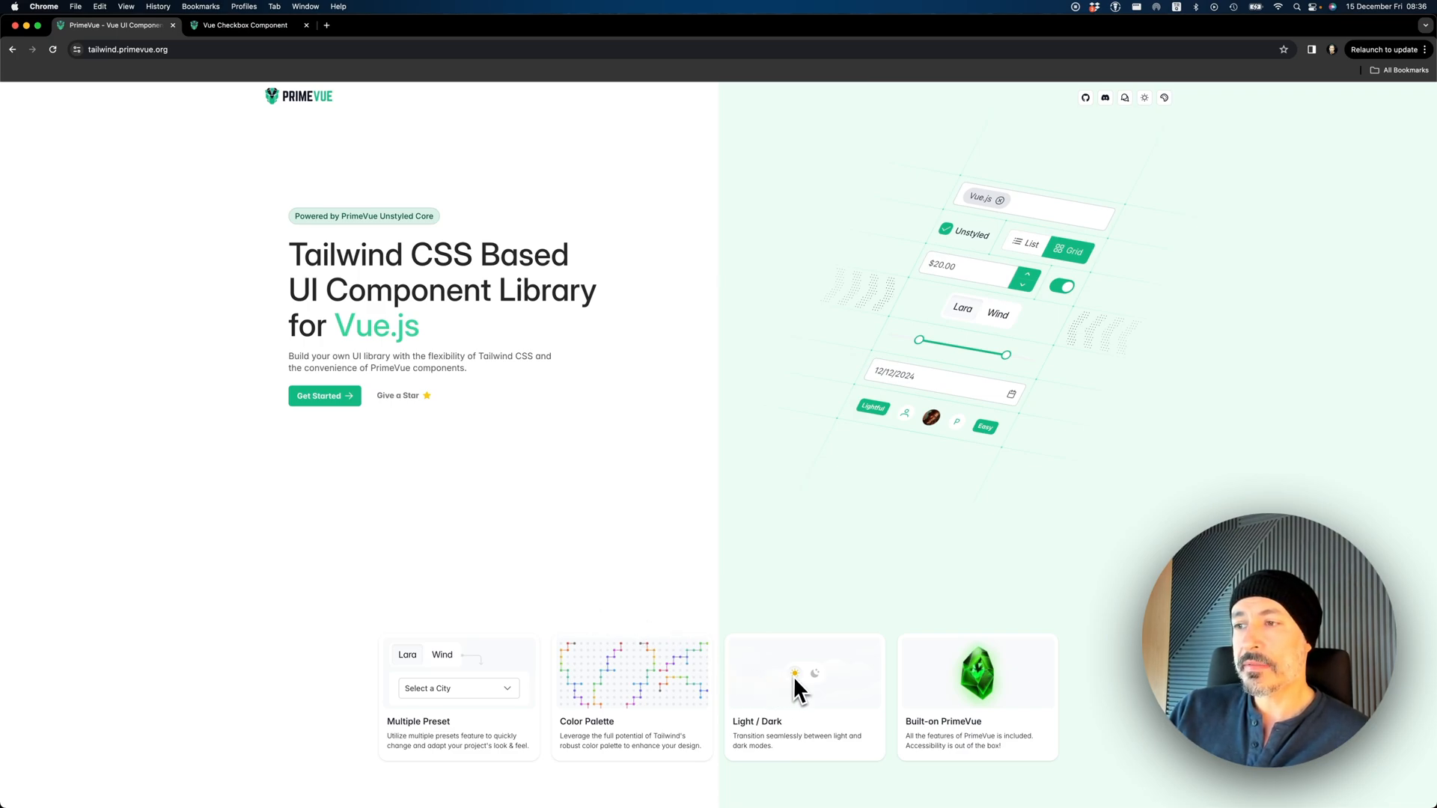
{"action": "mouse_move", "coordinate": [799, 620]}
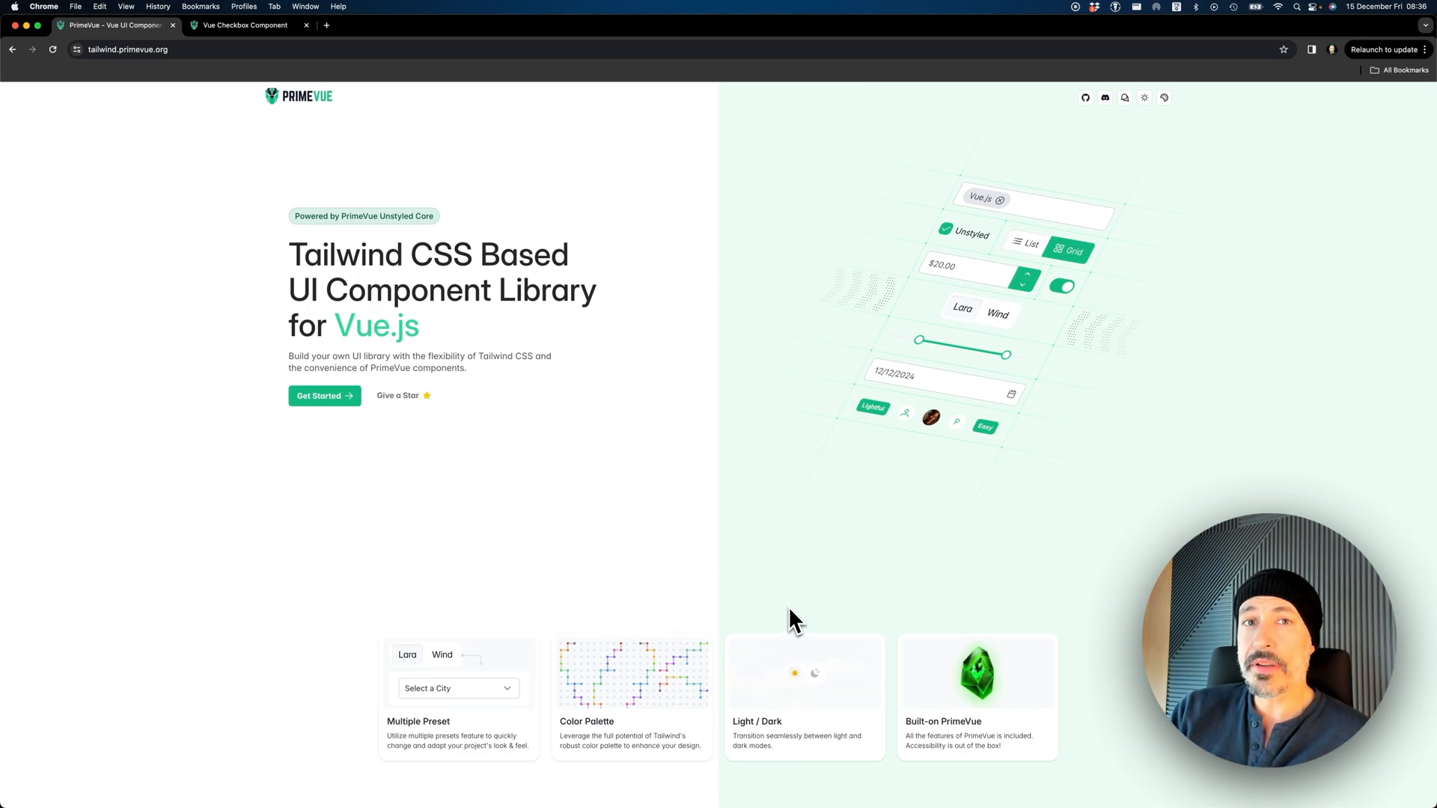
{"action": "mouse_move", "coordinate": [815, 622]}
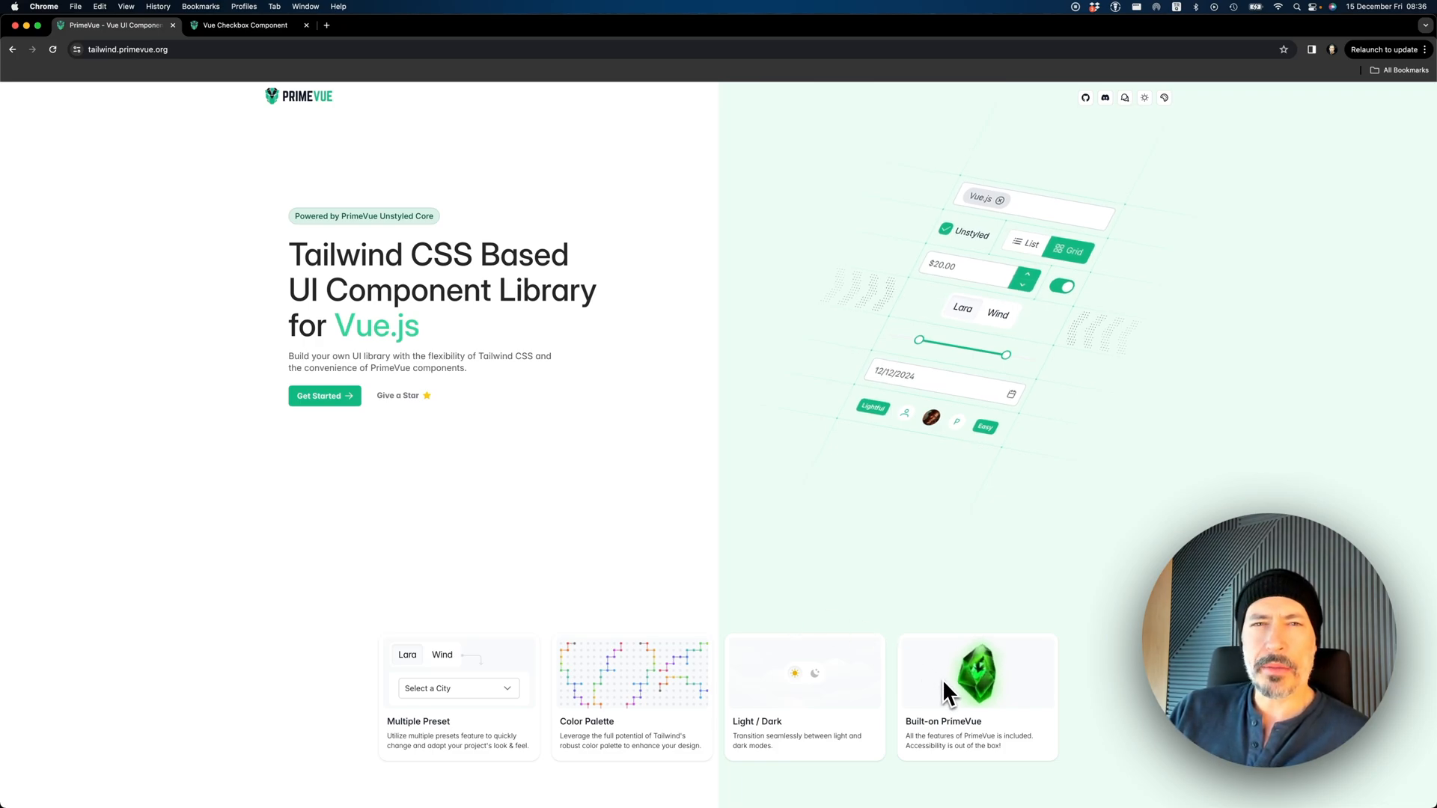
{"action": "mouse_move", "coordinate": [547, 503]}
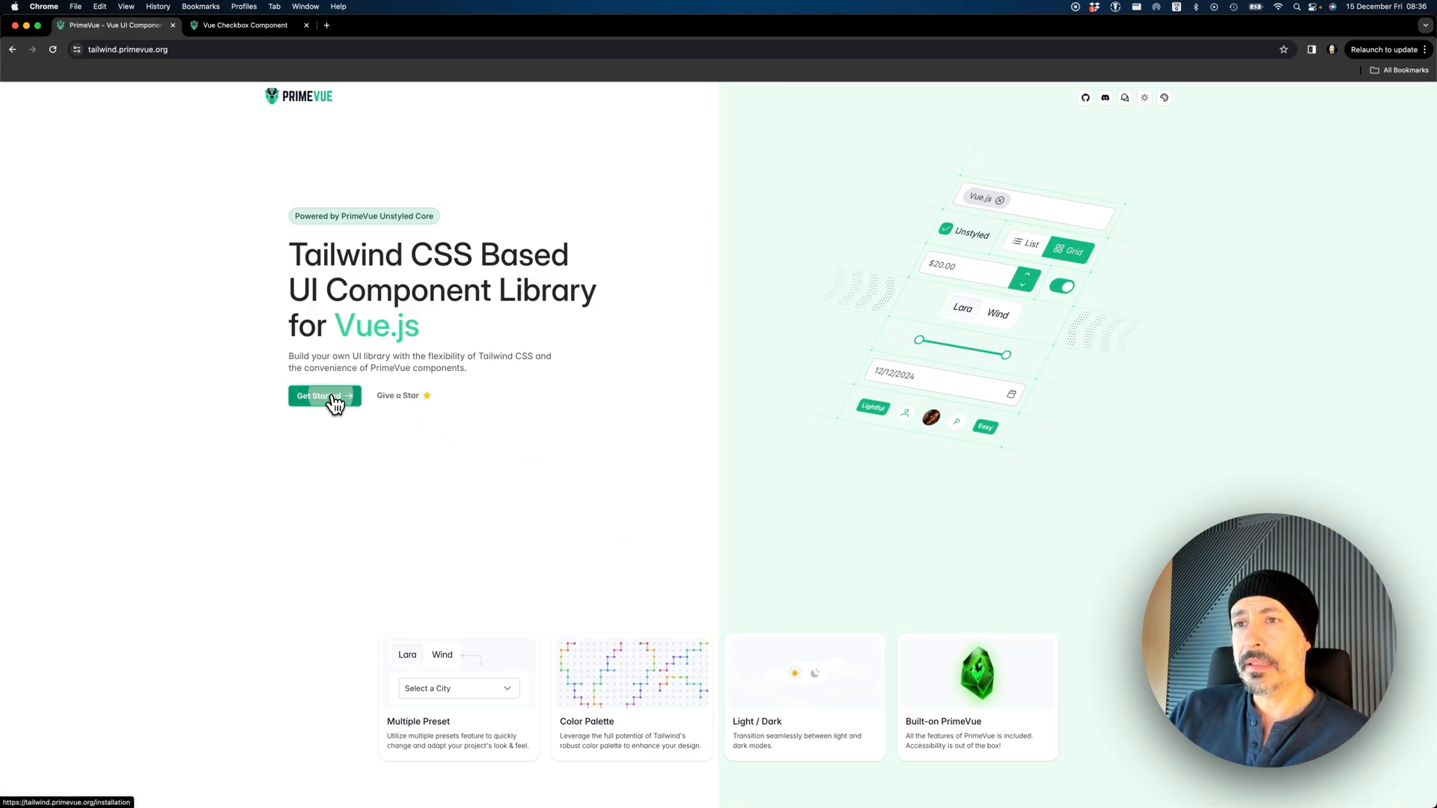
Open the Tailwind Installation guide and review its Download, Plugin, Tailwind and Preset sections
{"action": "left_click", "coordinate": [319, 395]}
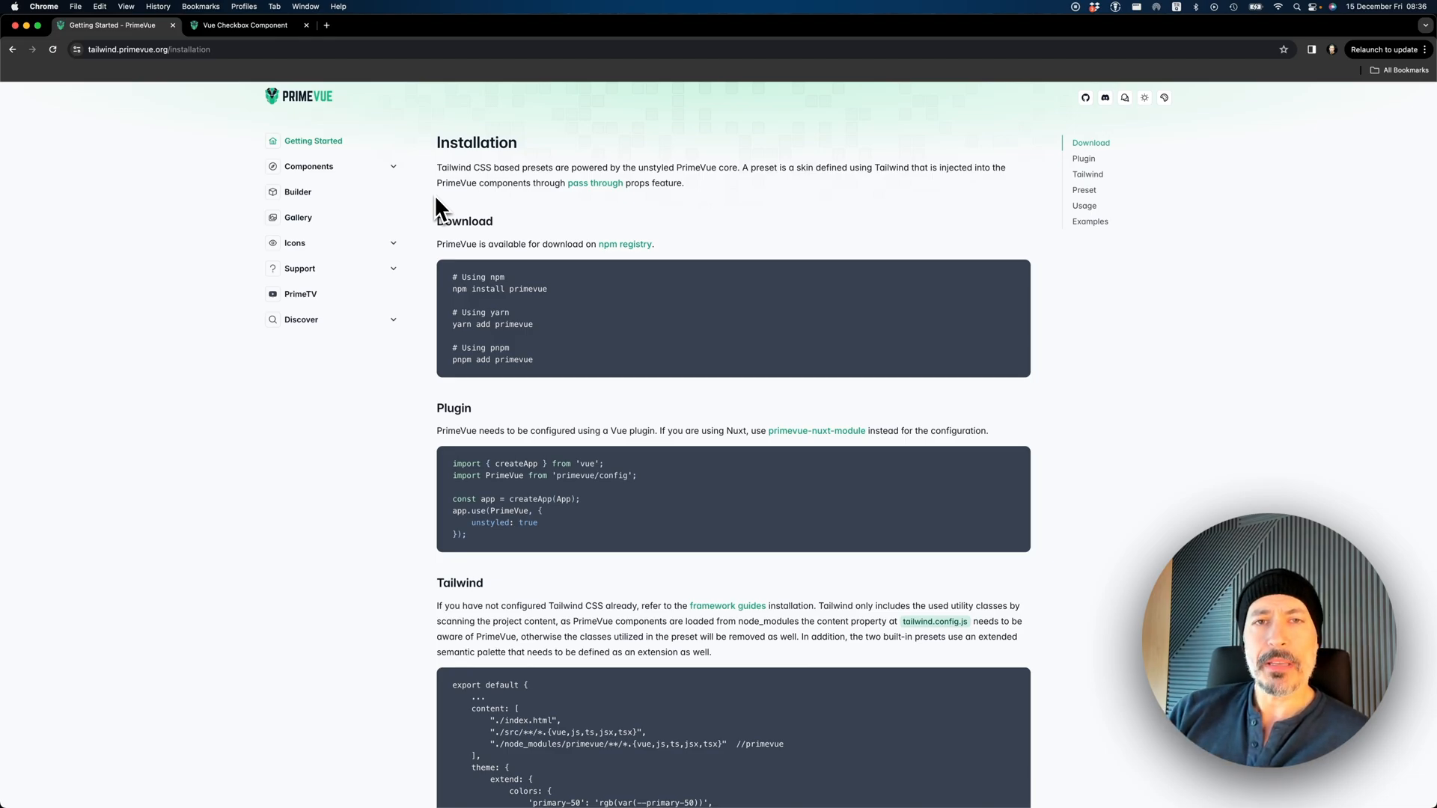
{"action": "mouse_move", "coordinate": [440, 254]}
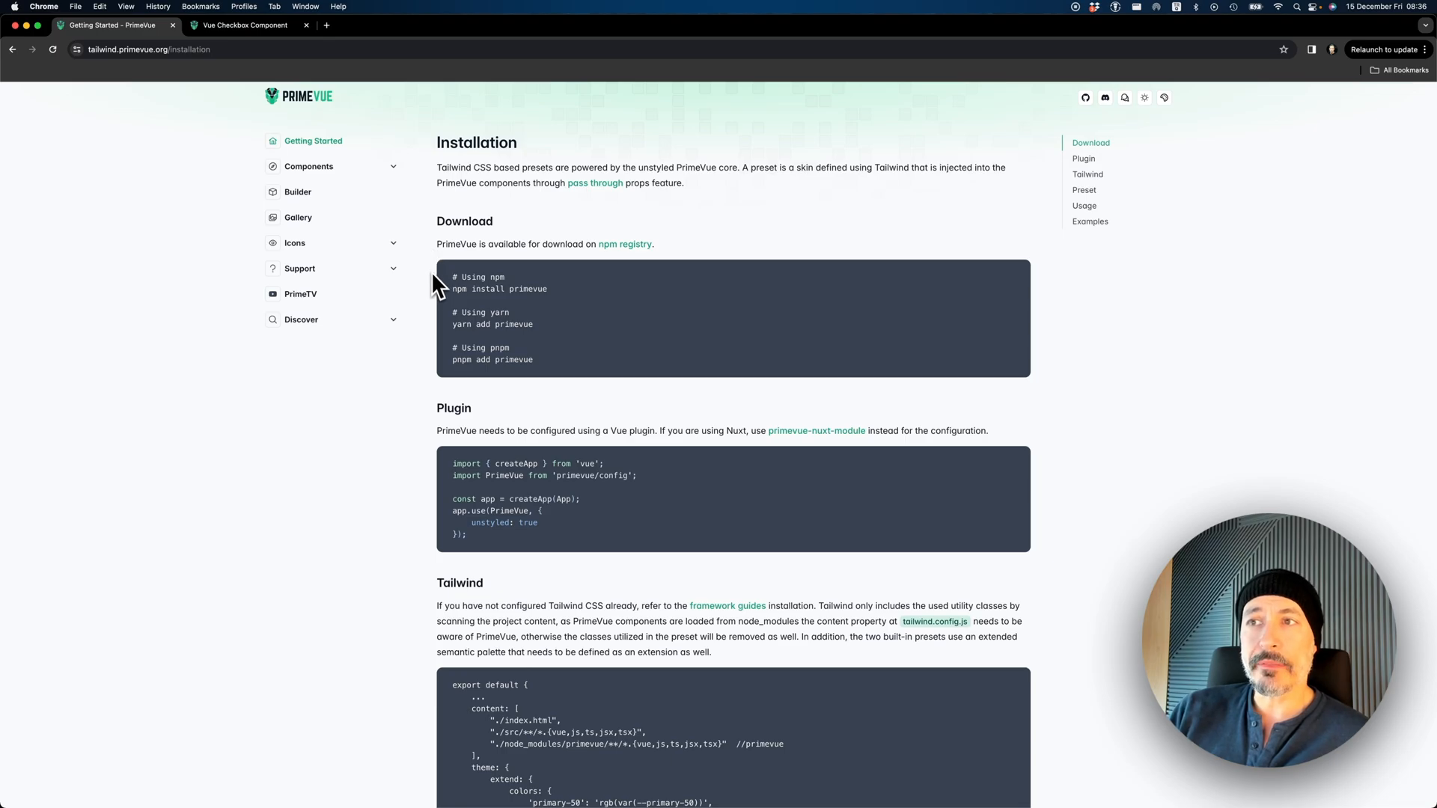
{"action": "scroll", "scroll_direction": "down", "scroll_amount": 3}
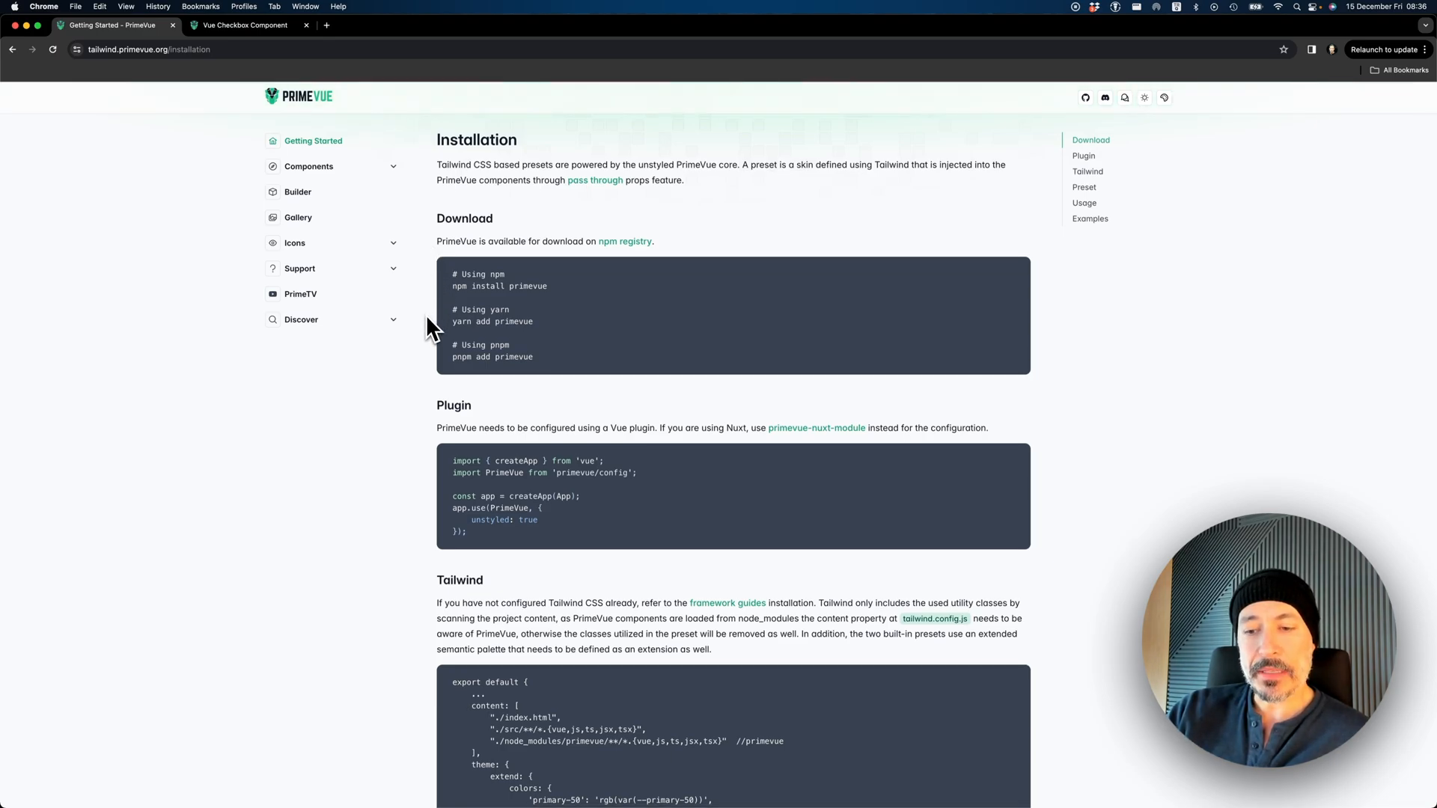
{"action": "scroll", "scroll_direction": "down", "scroll_amount": 3}
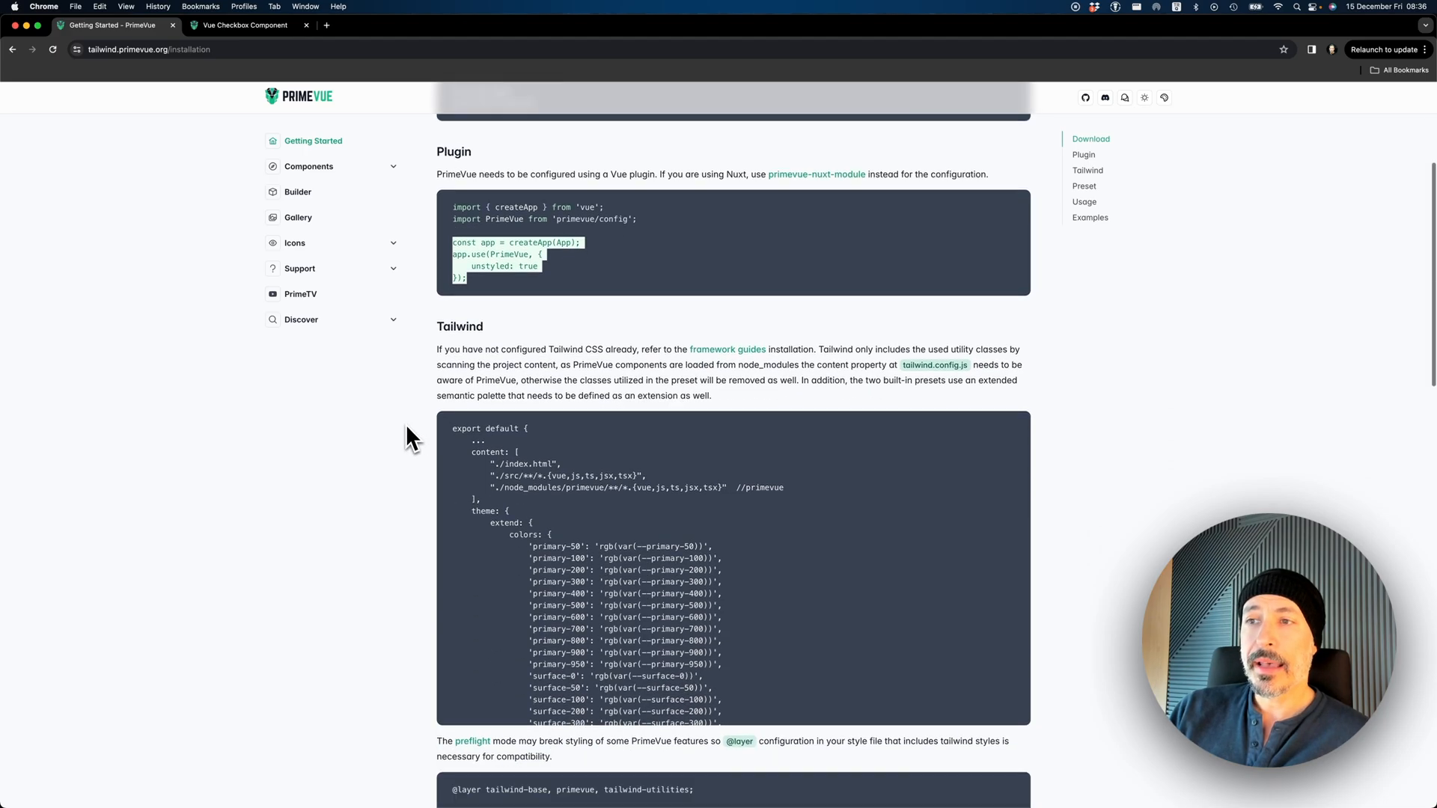
{"action": "scroll", "scroll_direction": "down", "scroll_amount": 3}
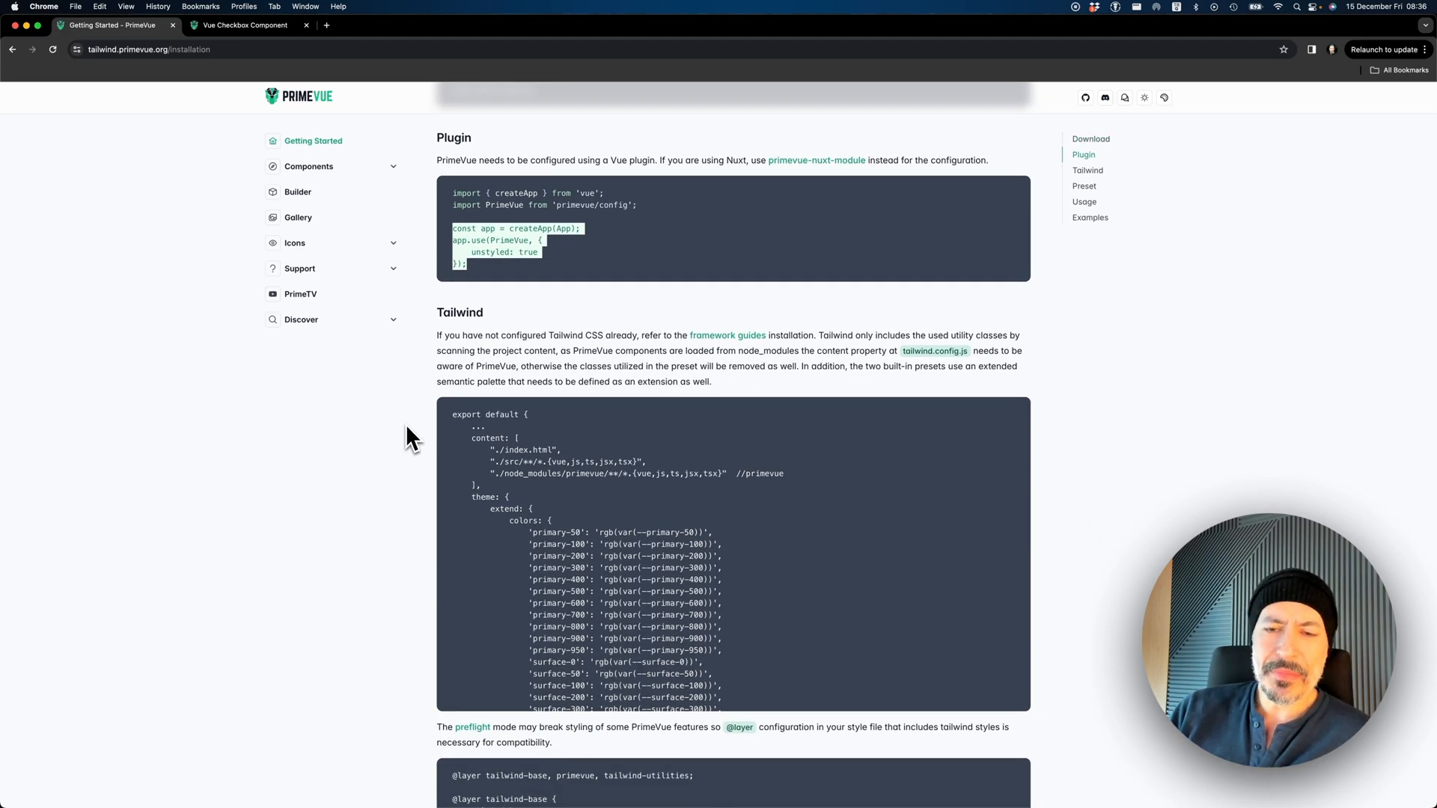
{"action": "scroll", "scroll_direction": "down", "scroll_amount": 3}
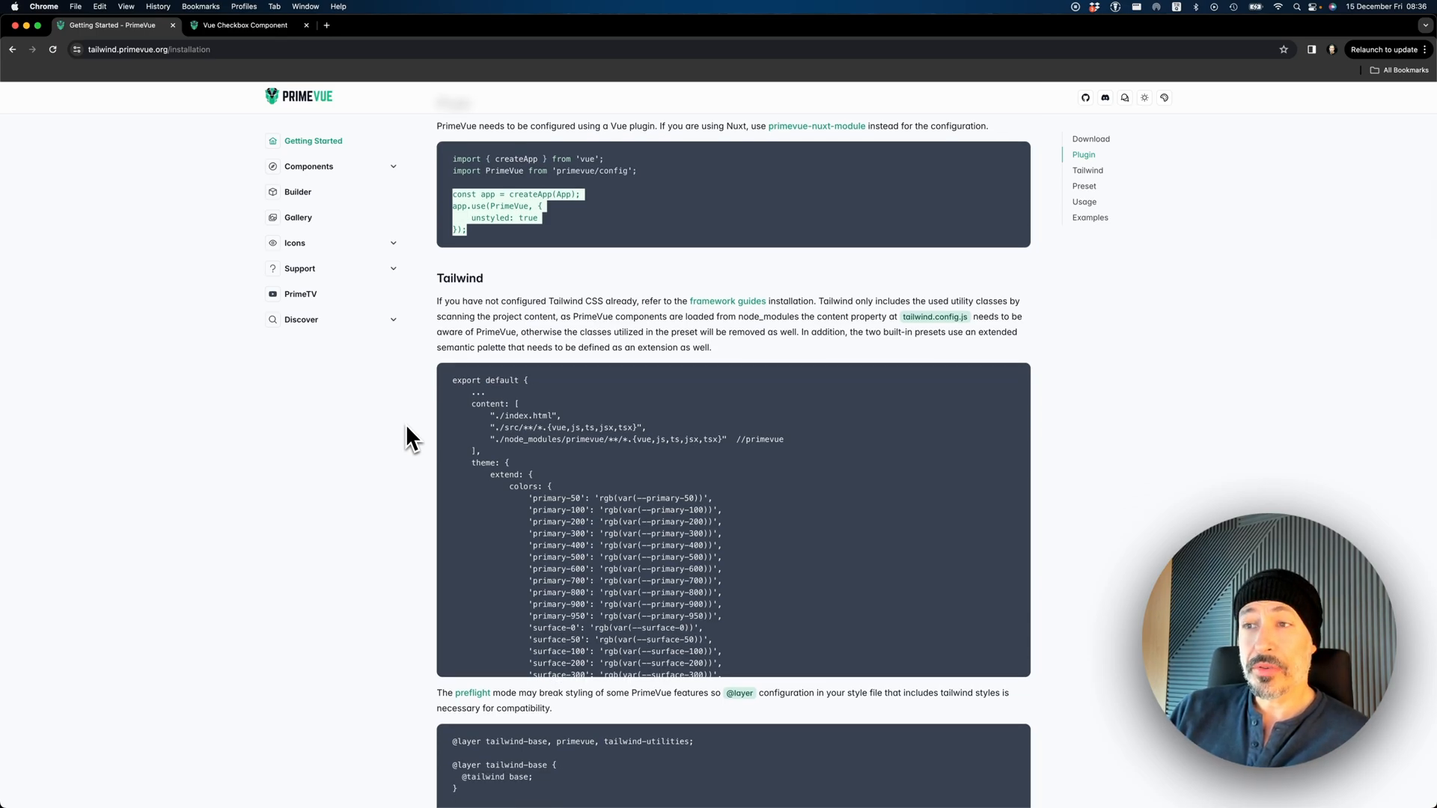
{"action": "mouse_move", "coordinate": [492, 454]}
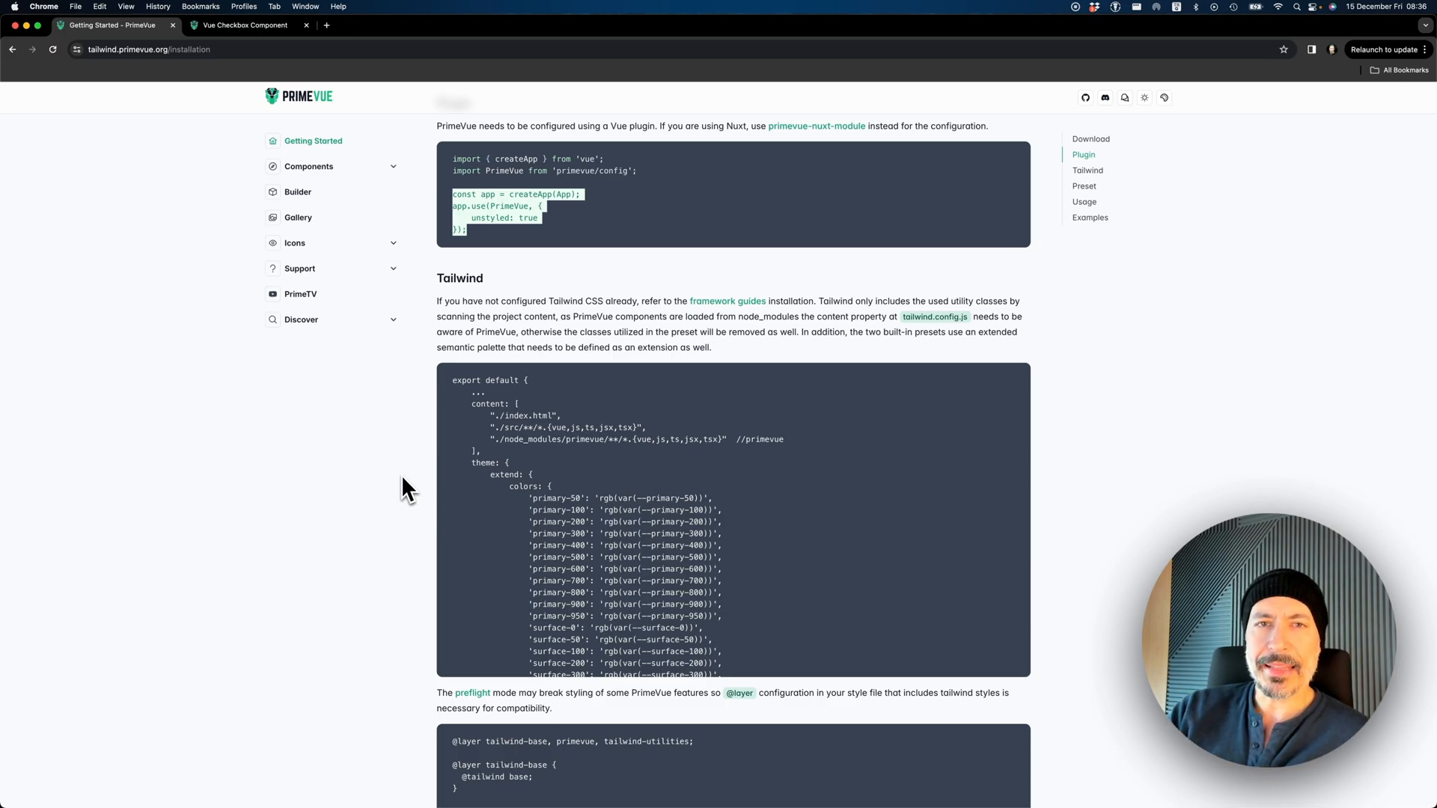
{"action": "scroll", "scroll_direction": "down", "scroll_amount": 3}
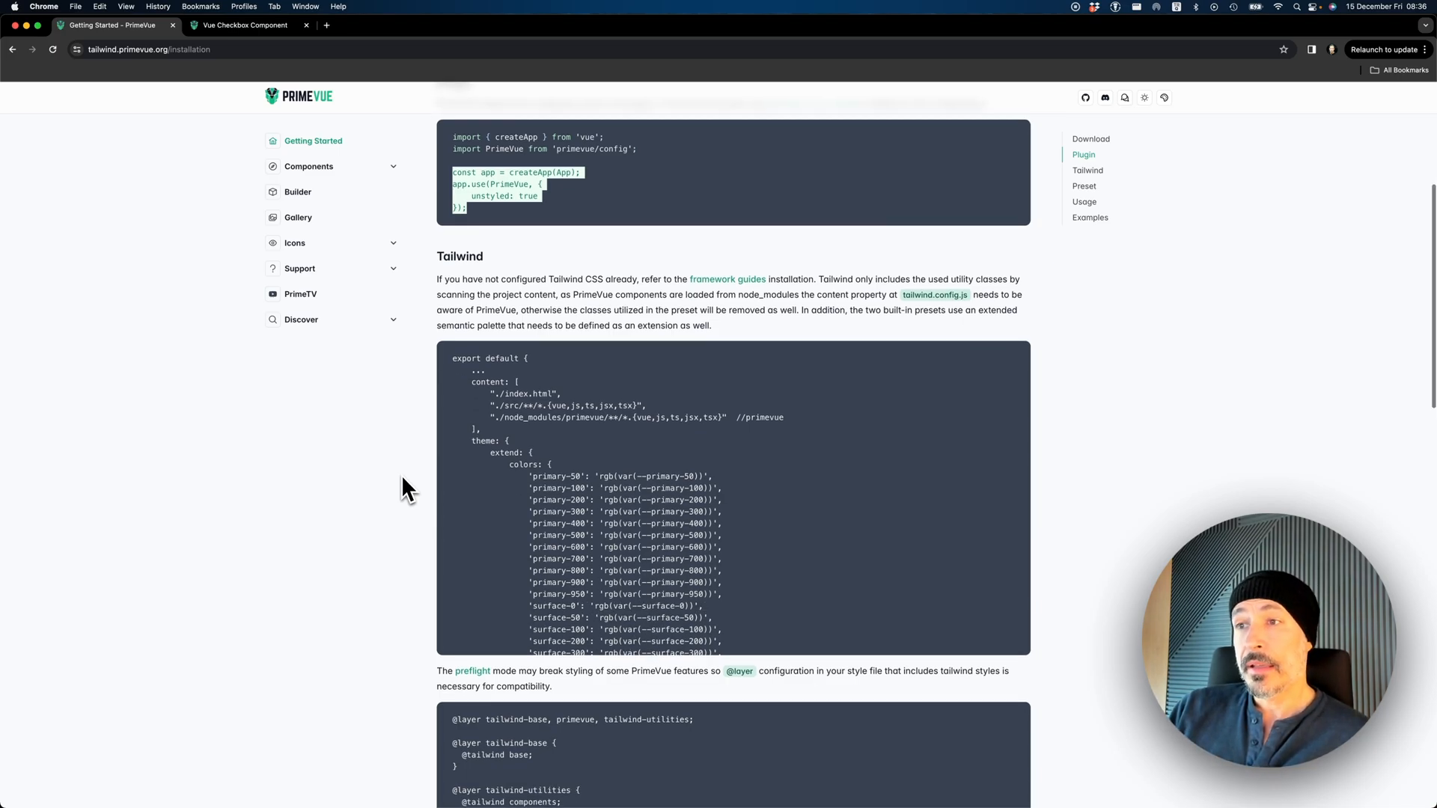
{"action": "scroll", "scroll_direction": "down", "scroll_amount": 3}
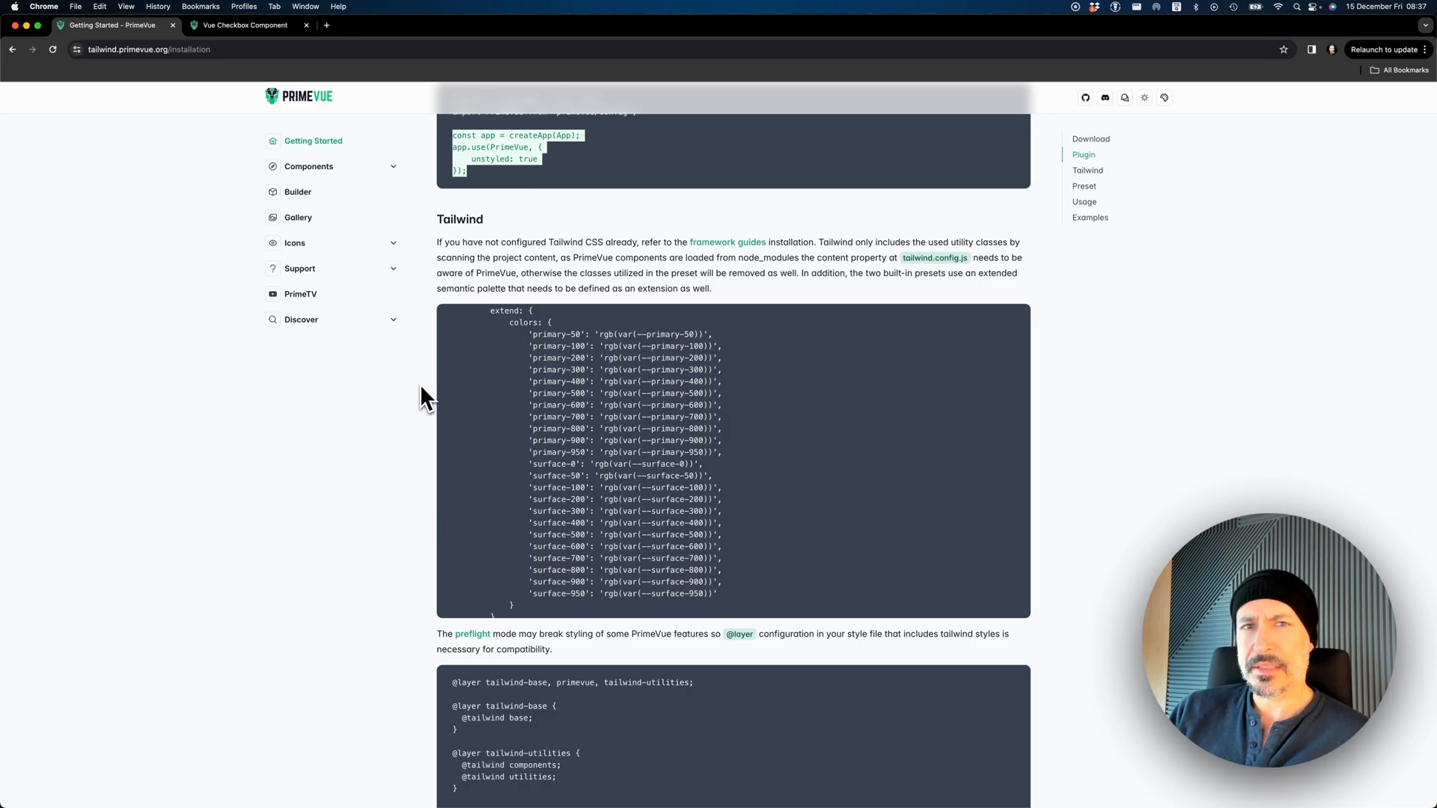
{"action": "scroll", "scroll_direction": "down", "scroll_amount": 3}
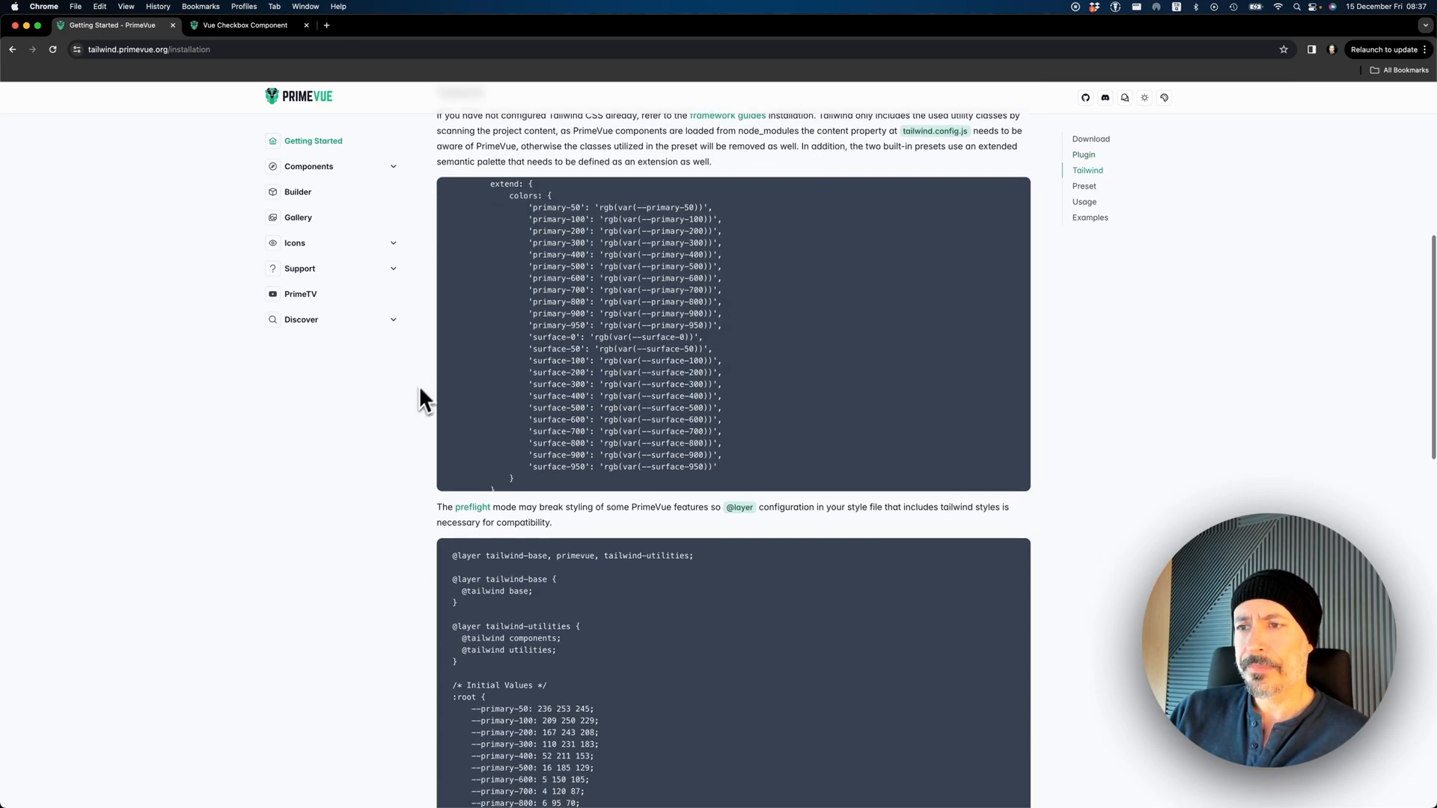
{"action": "scroll", "scroll_direction": "down", "scroll_amount": 3}
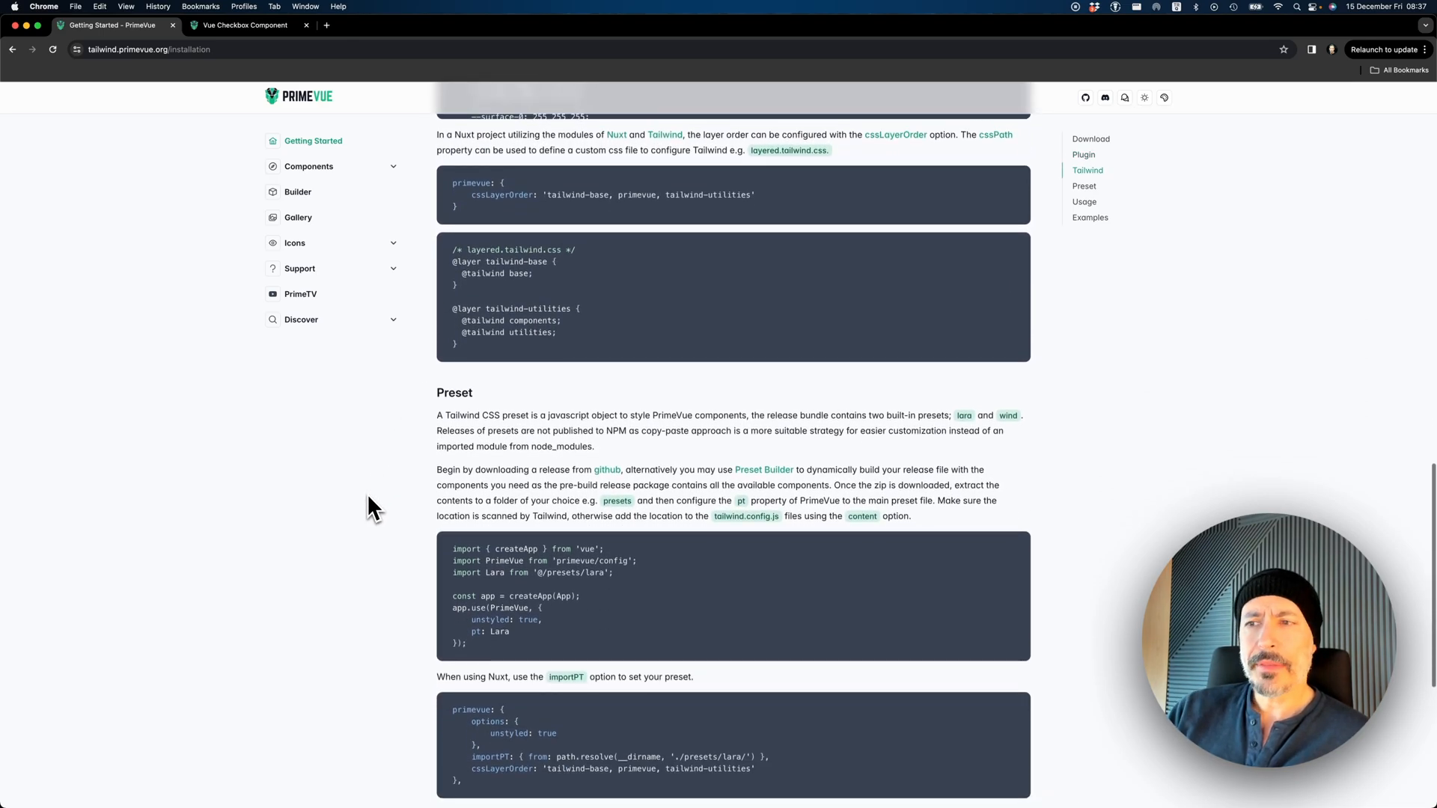
{"action": "scroll", "scroll_direction": "down", "scroll_amount": 3}
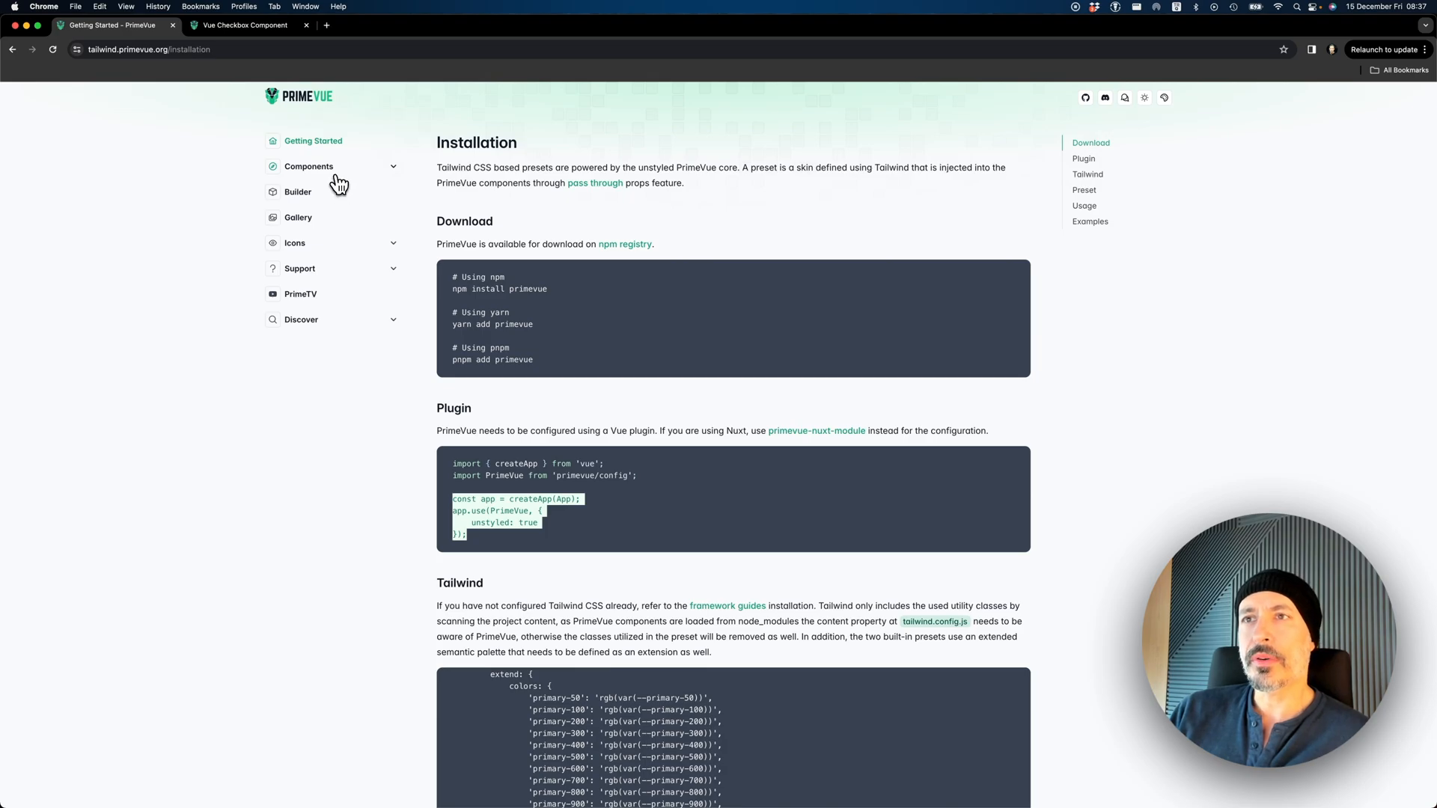
Expand Components in the sidebar and open the InputSwitch page under Form
{"action": "left_click", "coordinate": [308, 167]}
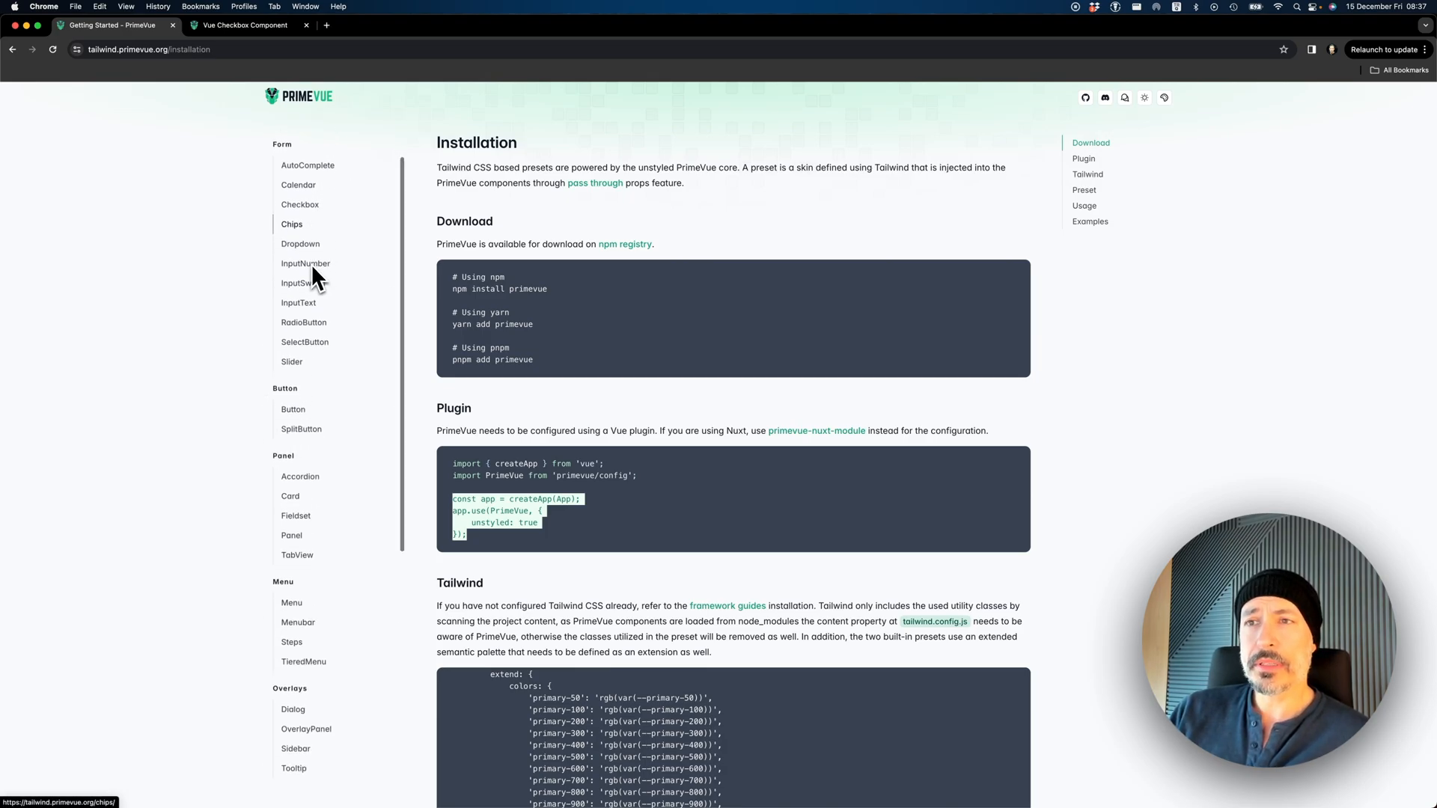
{"action": "scroll", "scroll_direction": "down", "scroll_amount": 3}
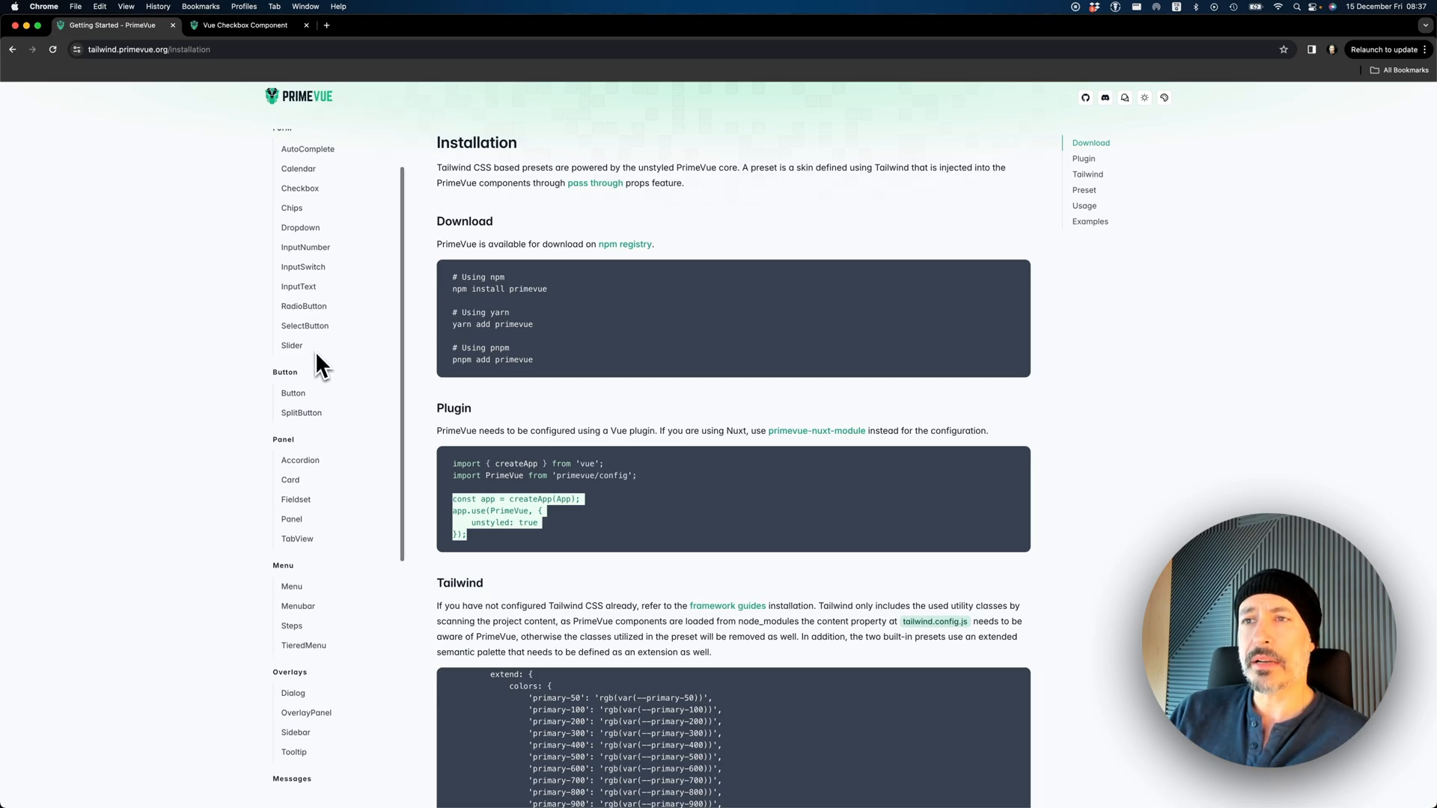
{"action": "left_click", "coordinate": [303, 267]}
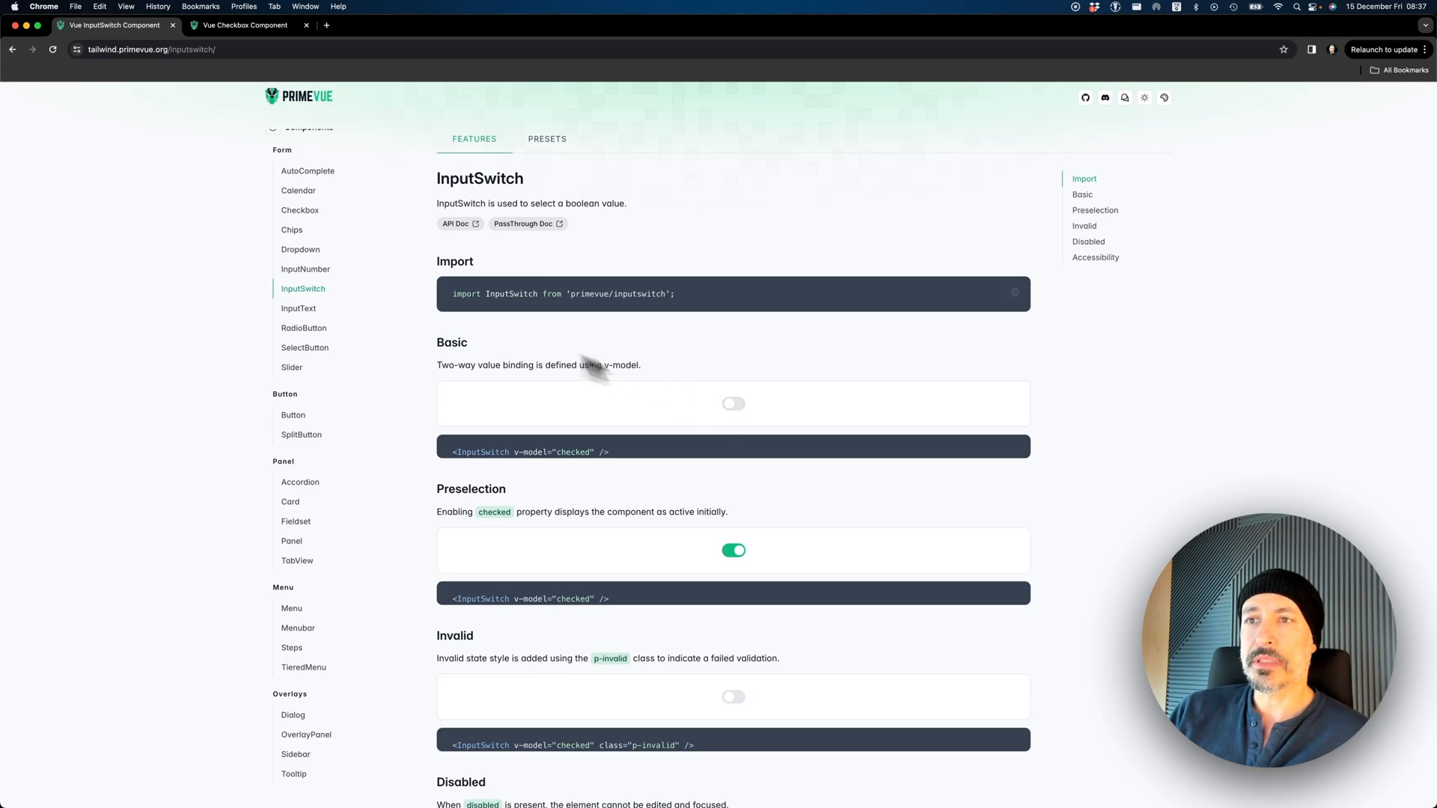
Open the Dropdown page and pick New York in the Basic city demo
{"action": "left_click", "coordinate": [301, 249]}
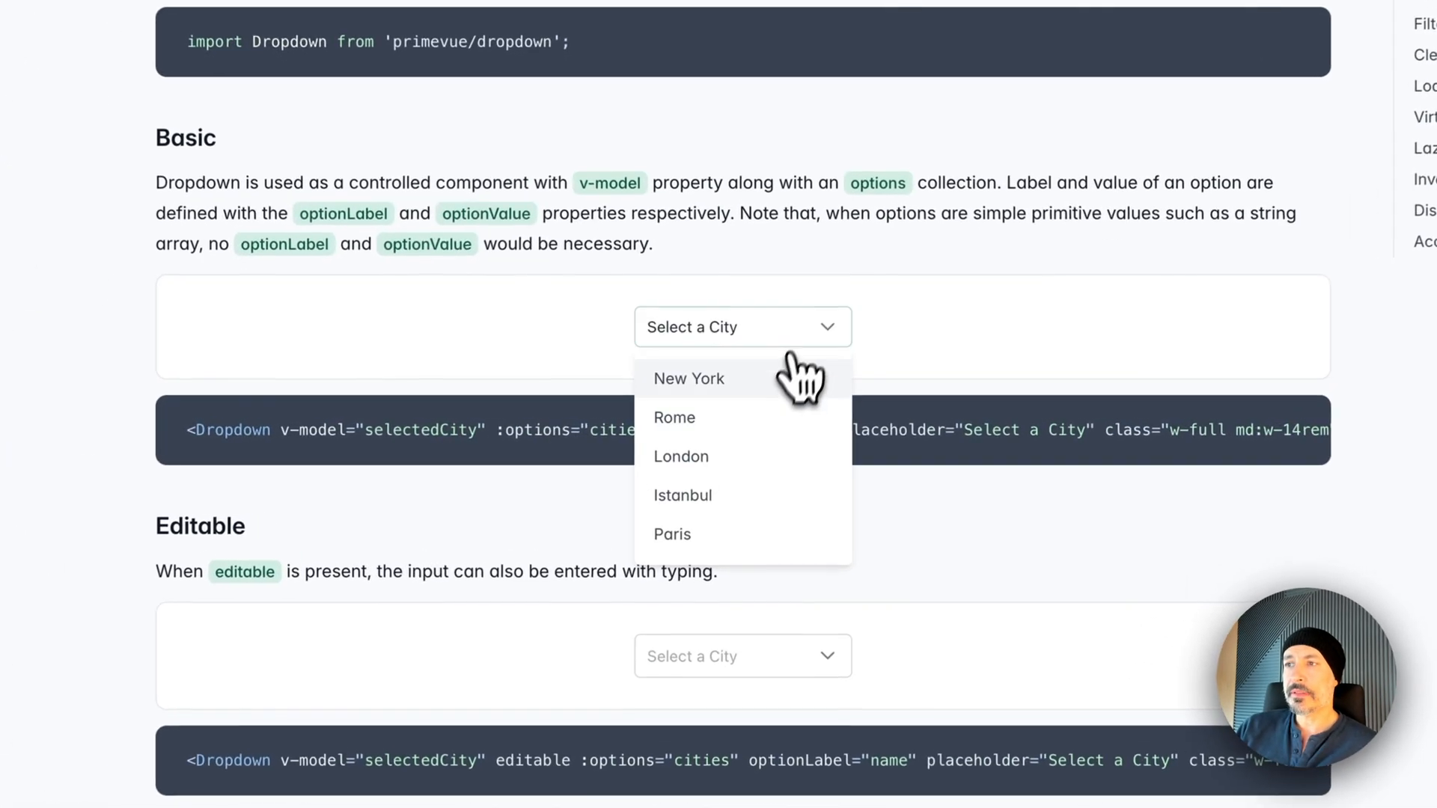
{"action": "left_click", "coordinate": [674, 418]}
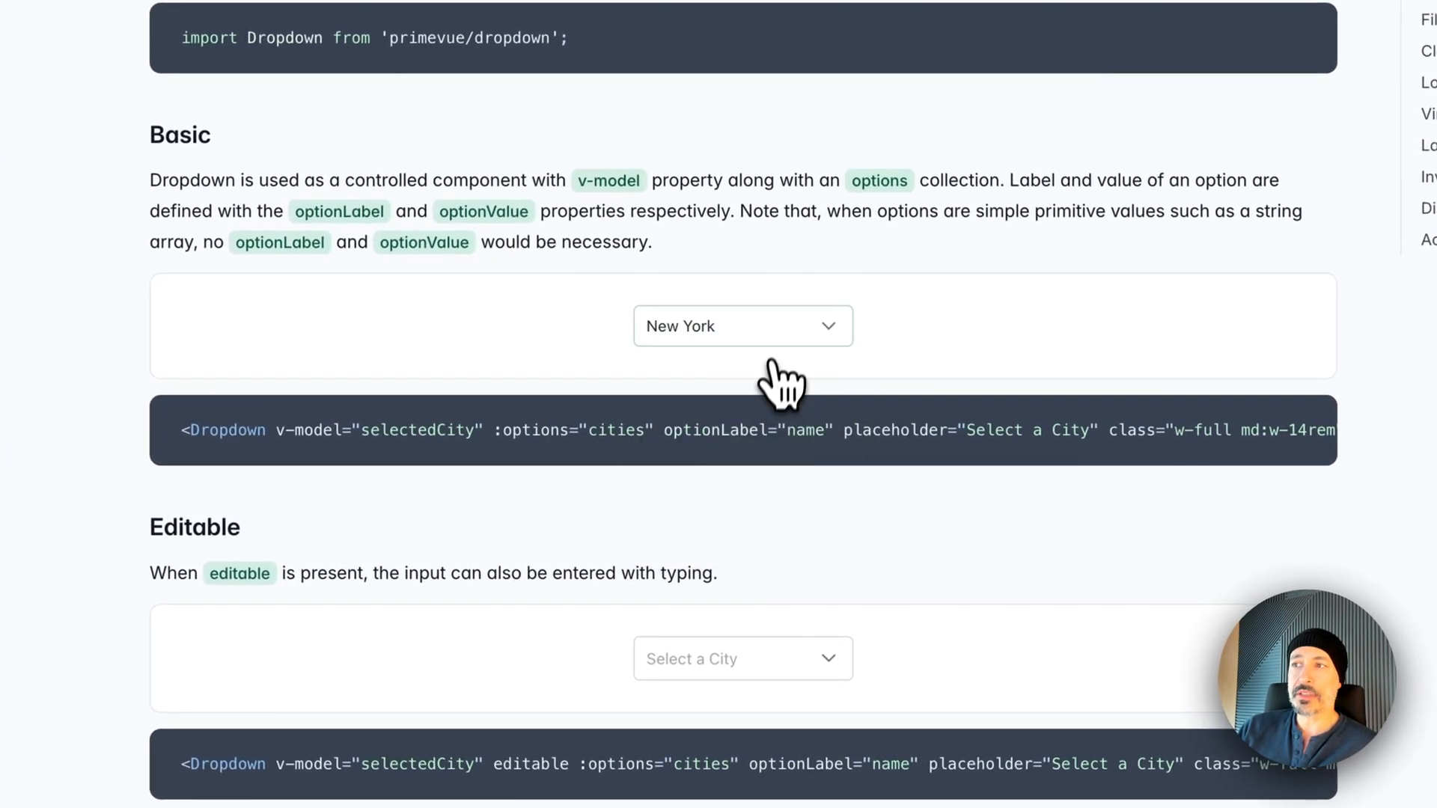
{"action": "left_click", "coordinate": [743, 326]}
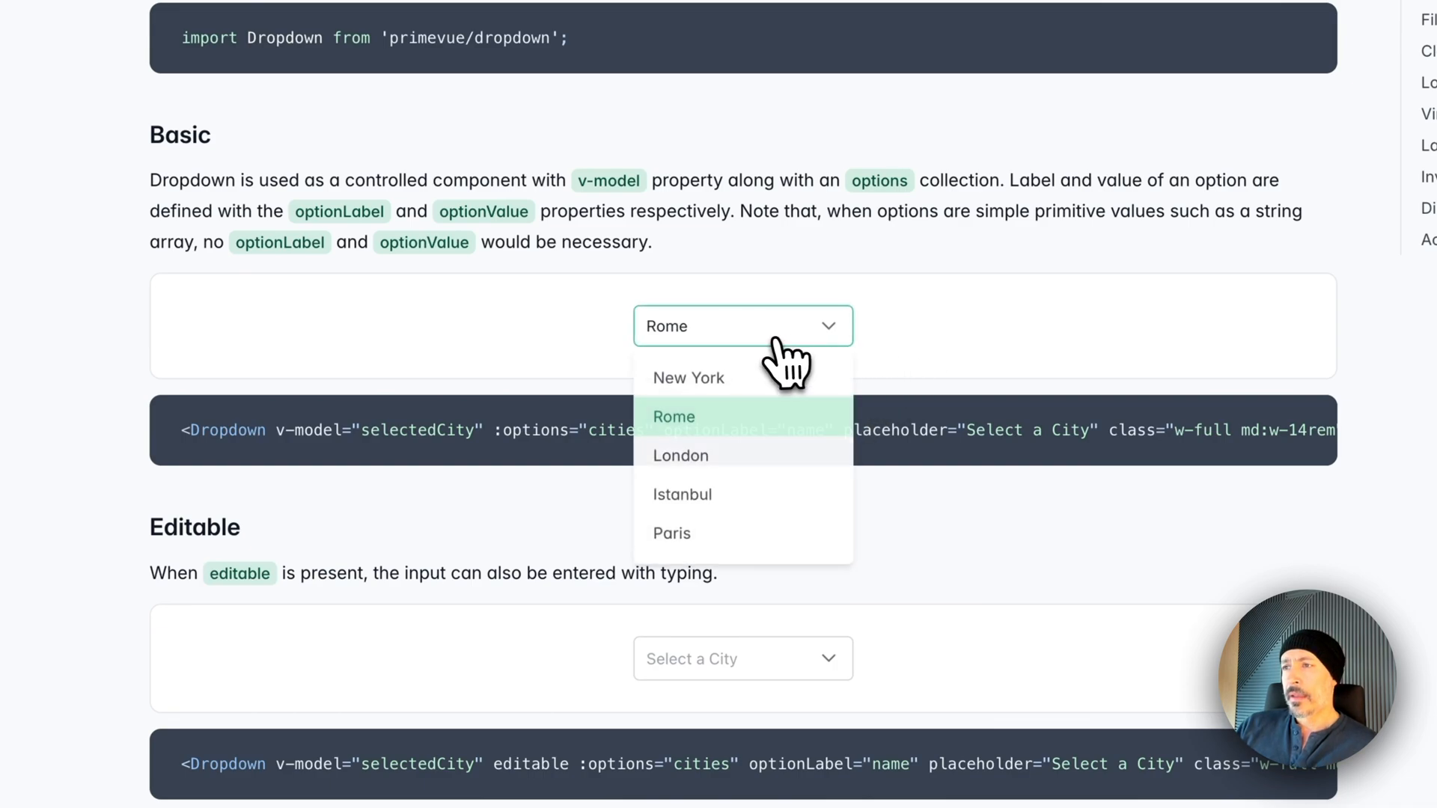
{"action": "left_click", "coordinate": [688, 378]}
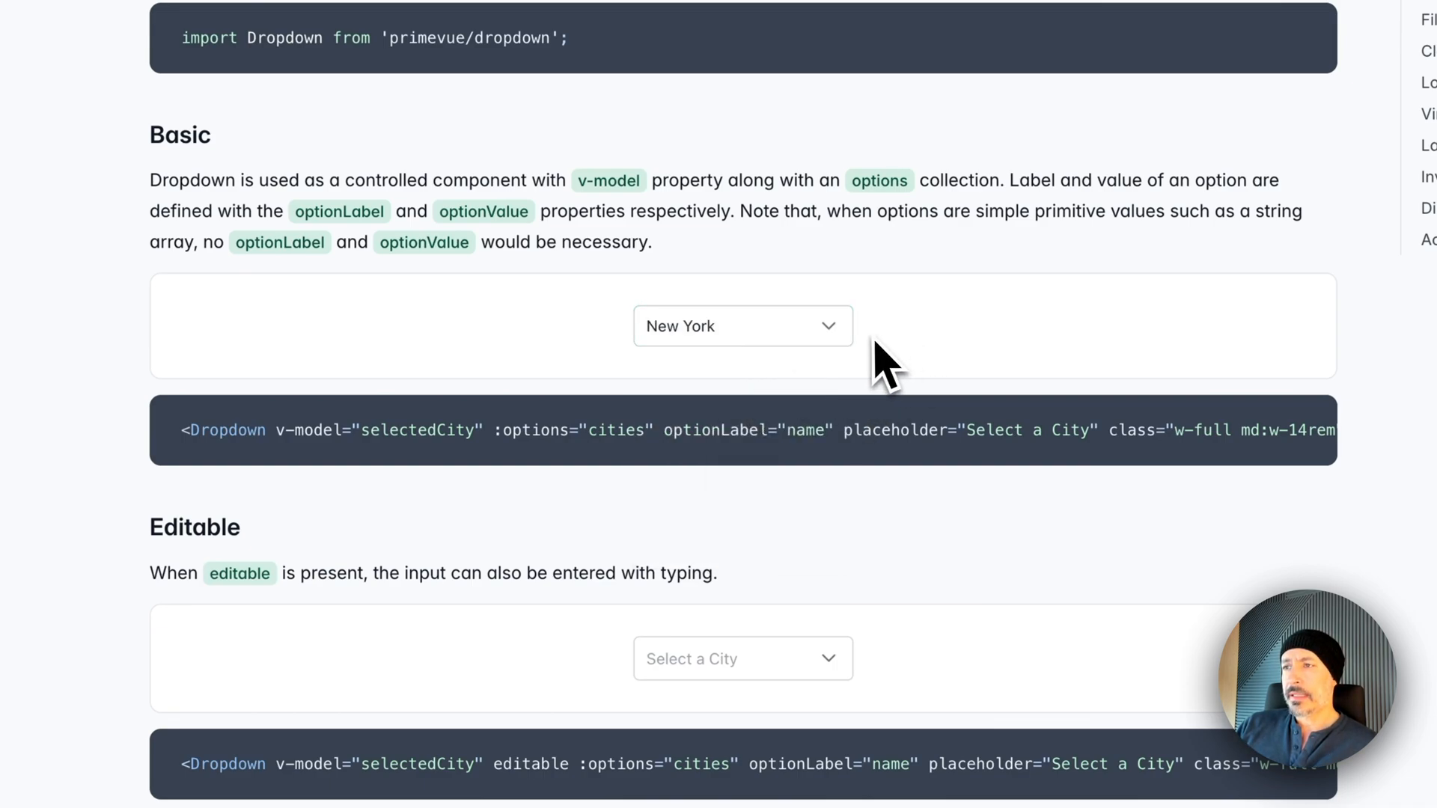
{"action": "mouse_move", "coordinate": [934, 357]}
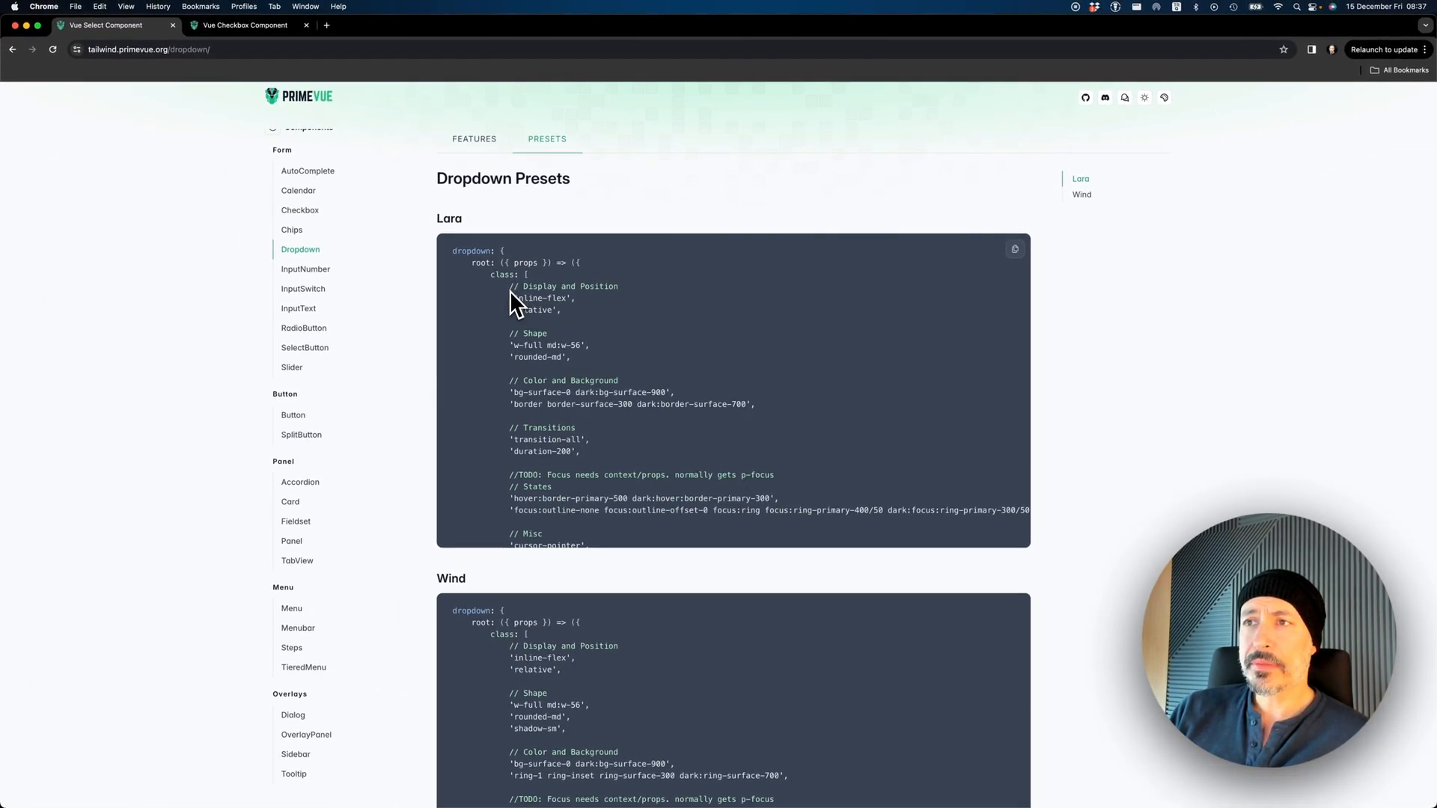
Scroll through the Dropdown's Lara and Wind preset code blocks
{"action": "scroll", "scroll_direction": "down", "scroll_amount": 3}
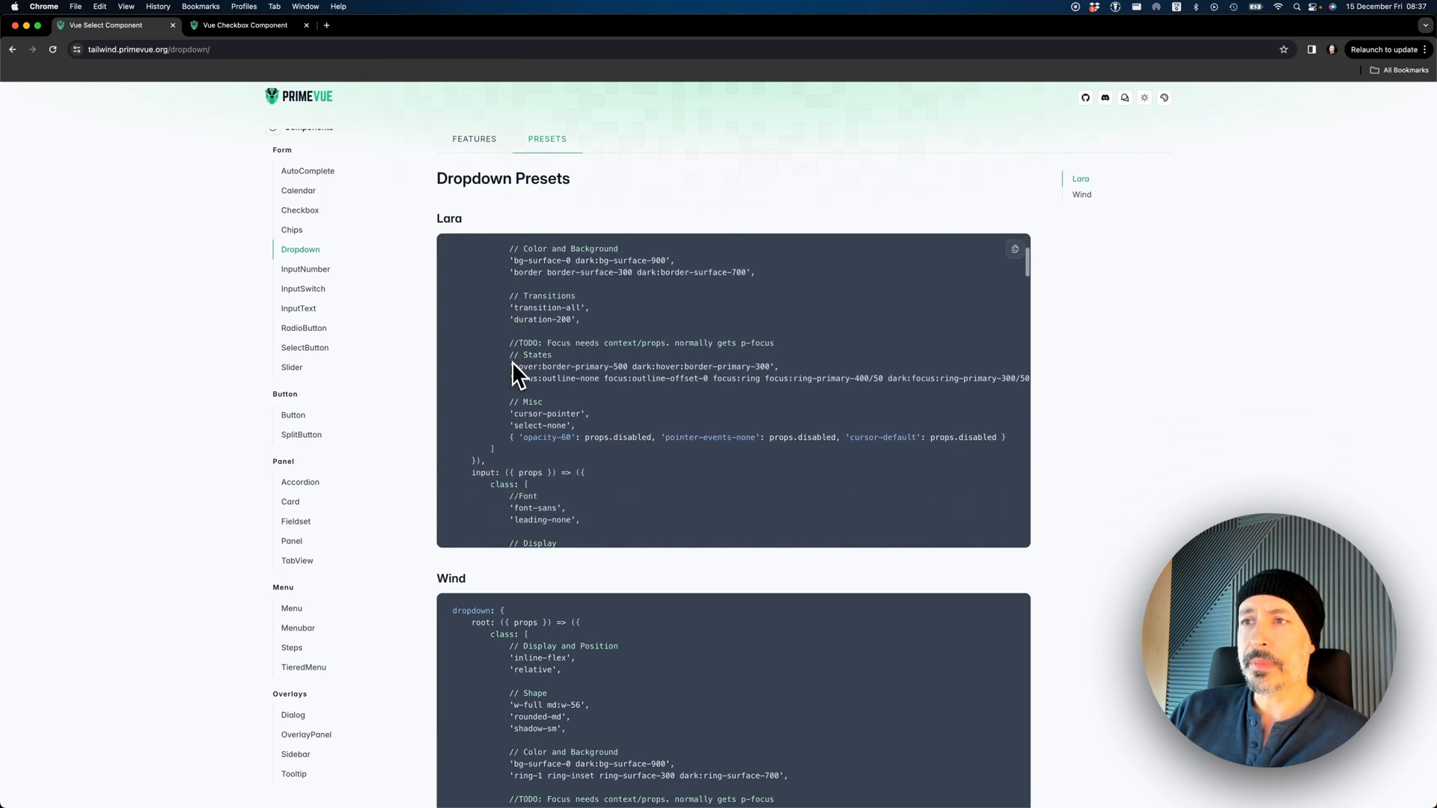
{"action": "scroll", "scroll_direction": "down", "scroll_amount": 3}
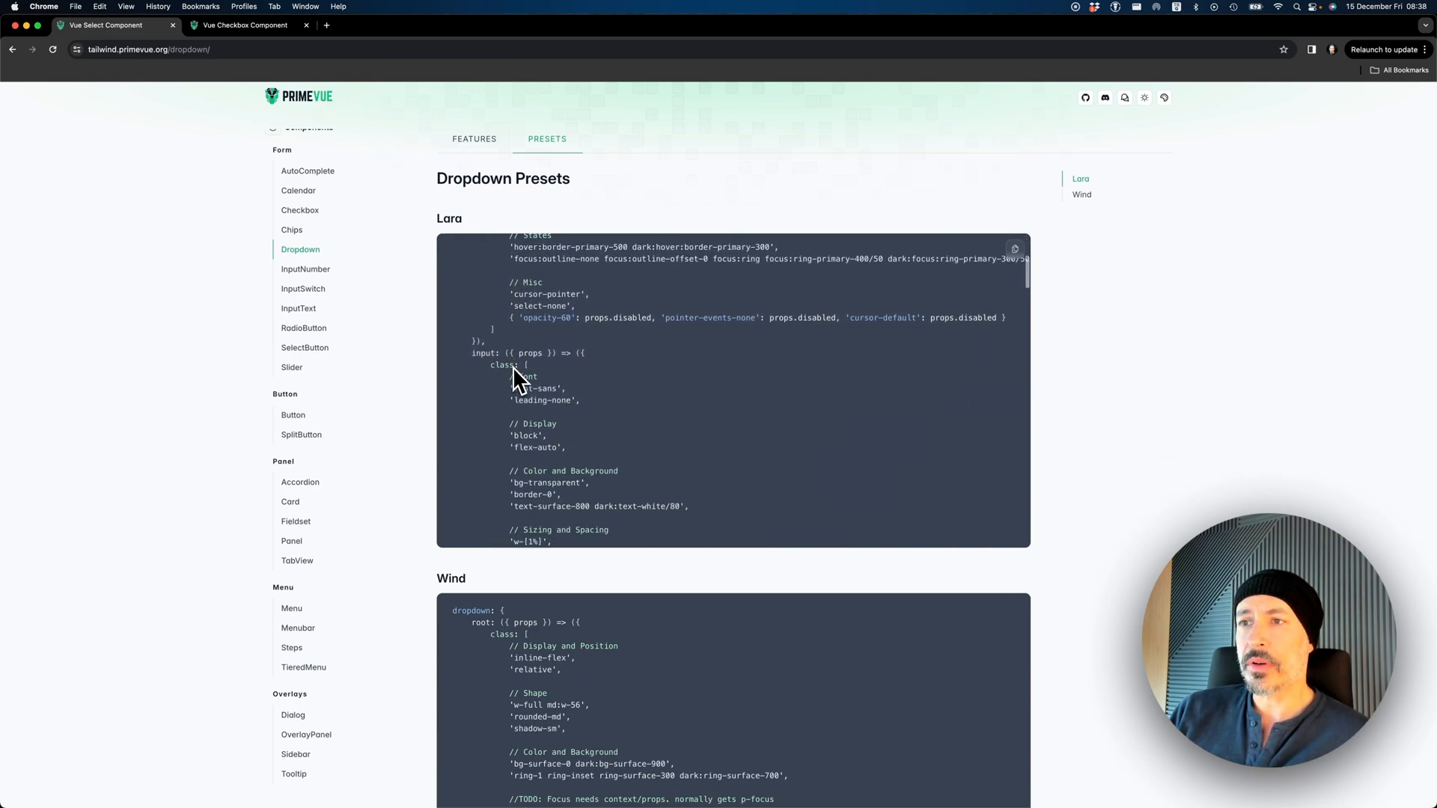
{"action": "scroll", "scroll_direction": "down", "scroll_amount": 3}
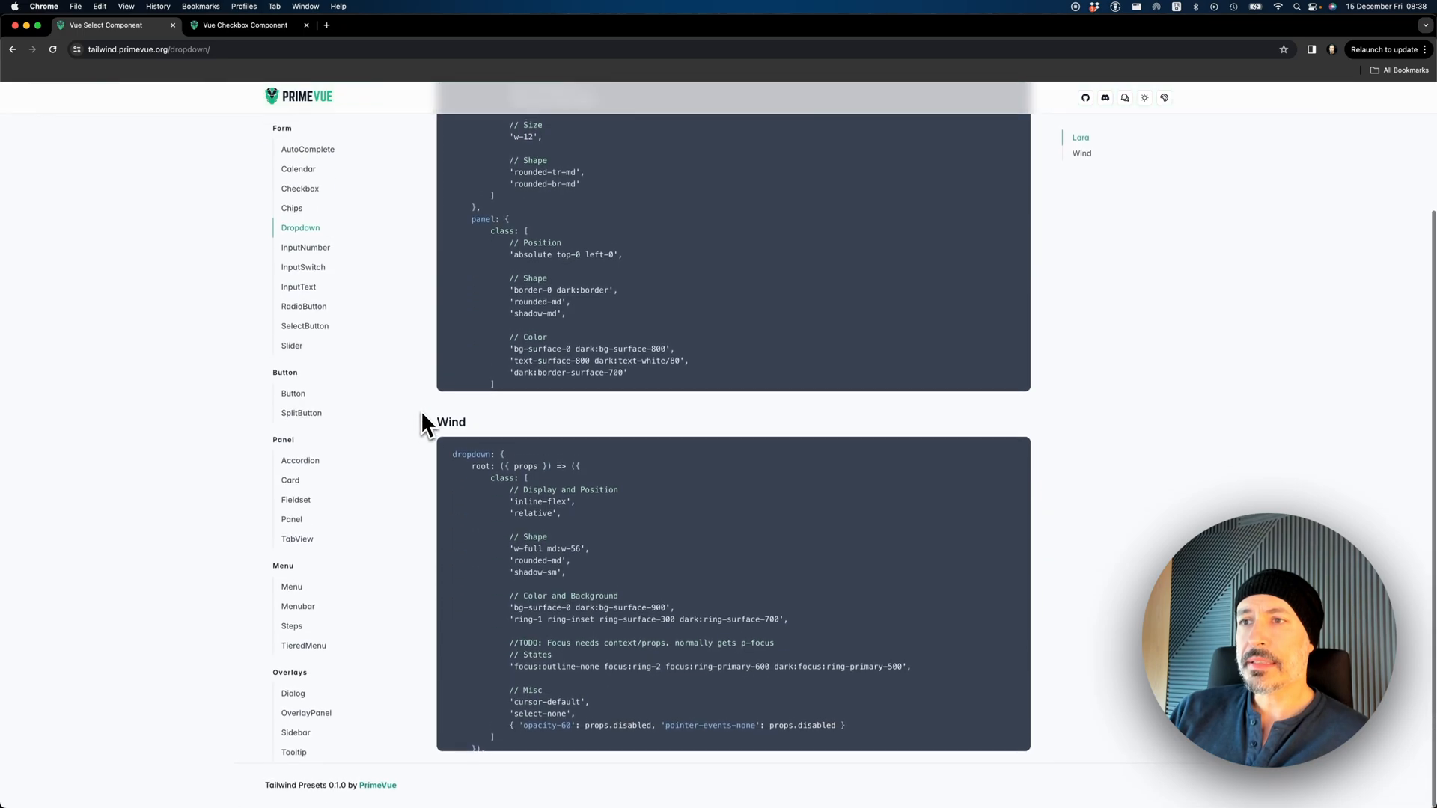
{"action": "scroll", "scroll_direction": "down", "scroll_amount": 3}
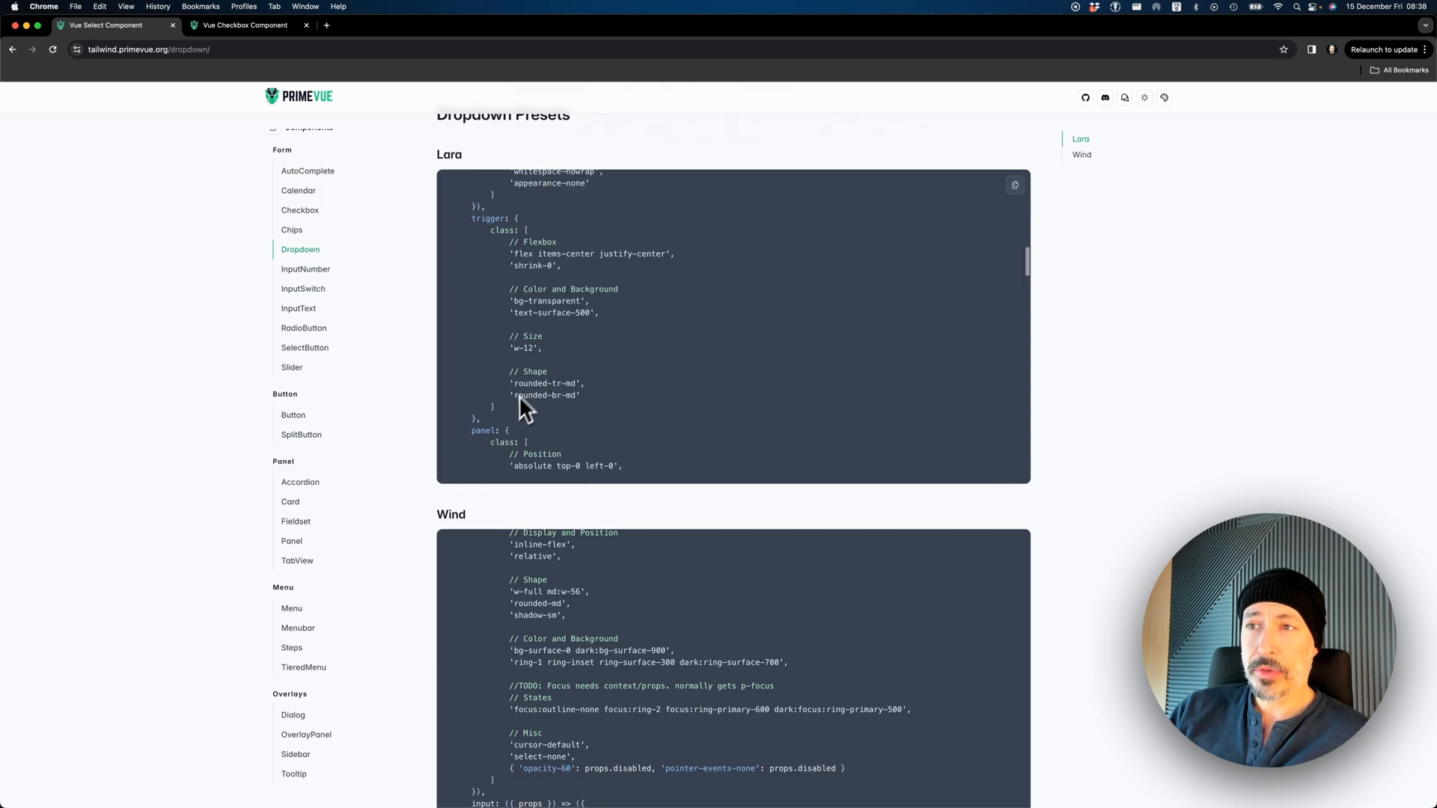
{"action": "left_click_drag", "start_coordinate": [489, 229], "coordinate": [493, 406]}
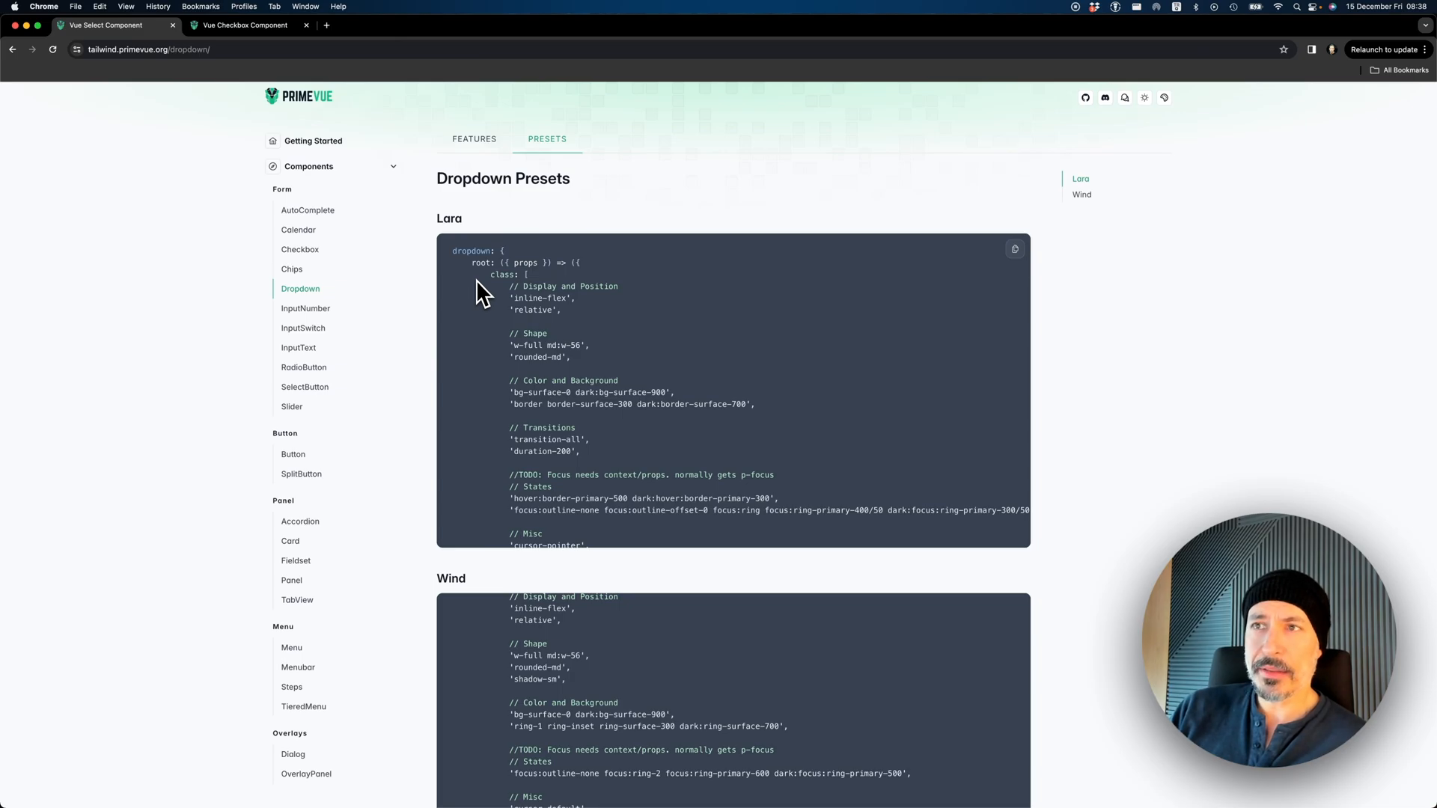
{"action": "mouse_move", "coordinate": [459, 271]}
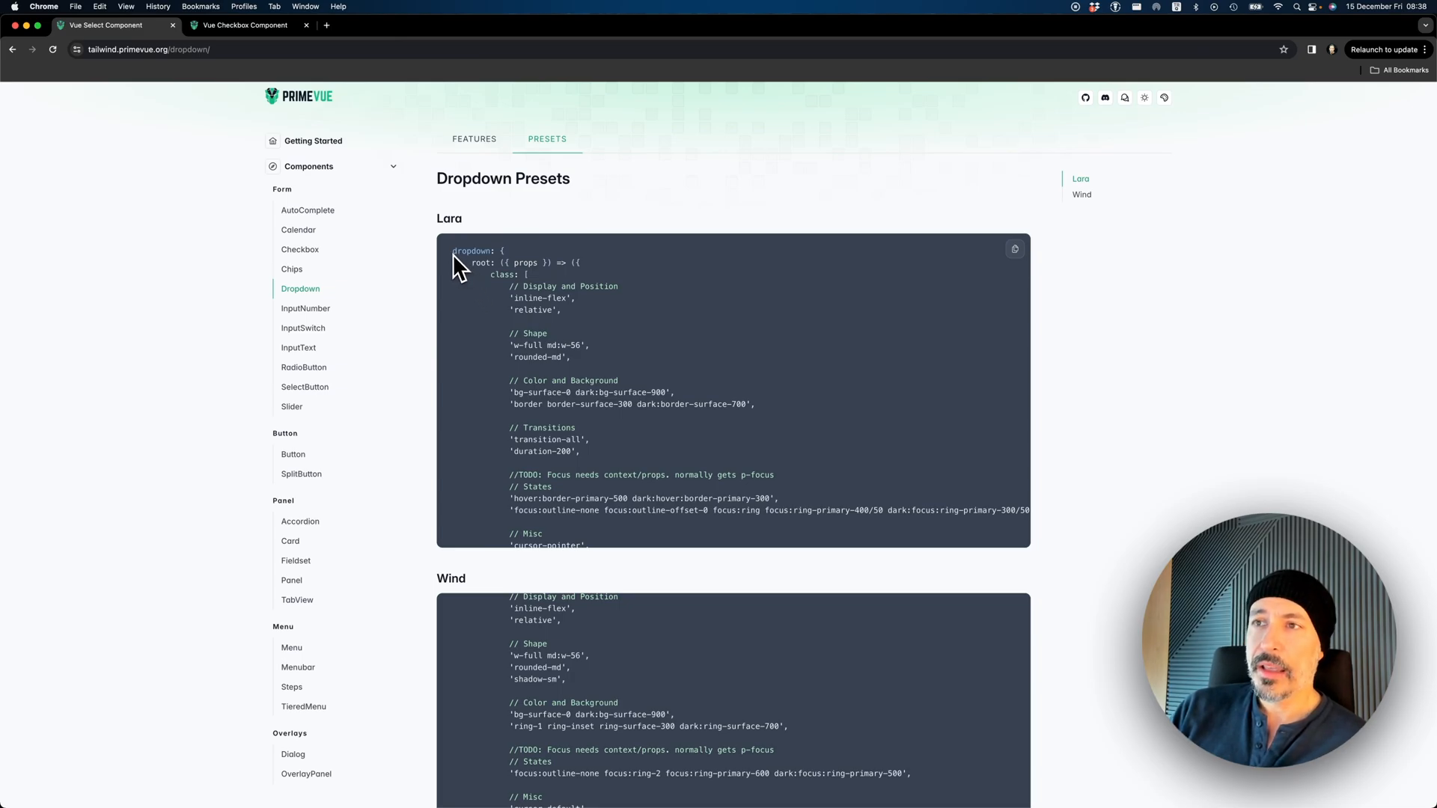
{"action": "mouse_move", "coordinate": [486, 306]}
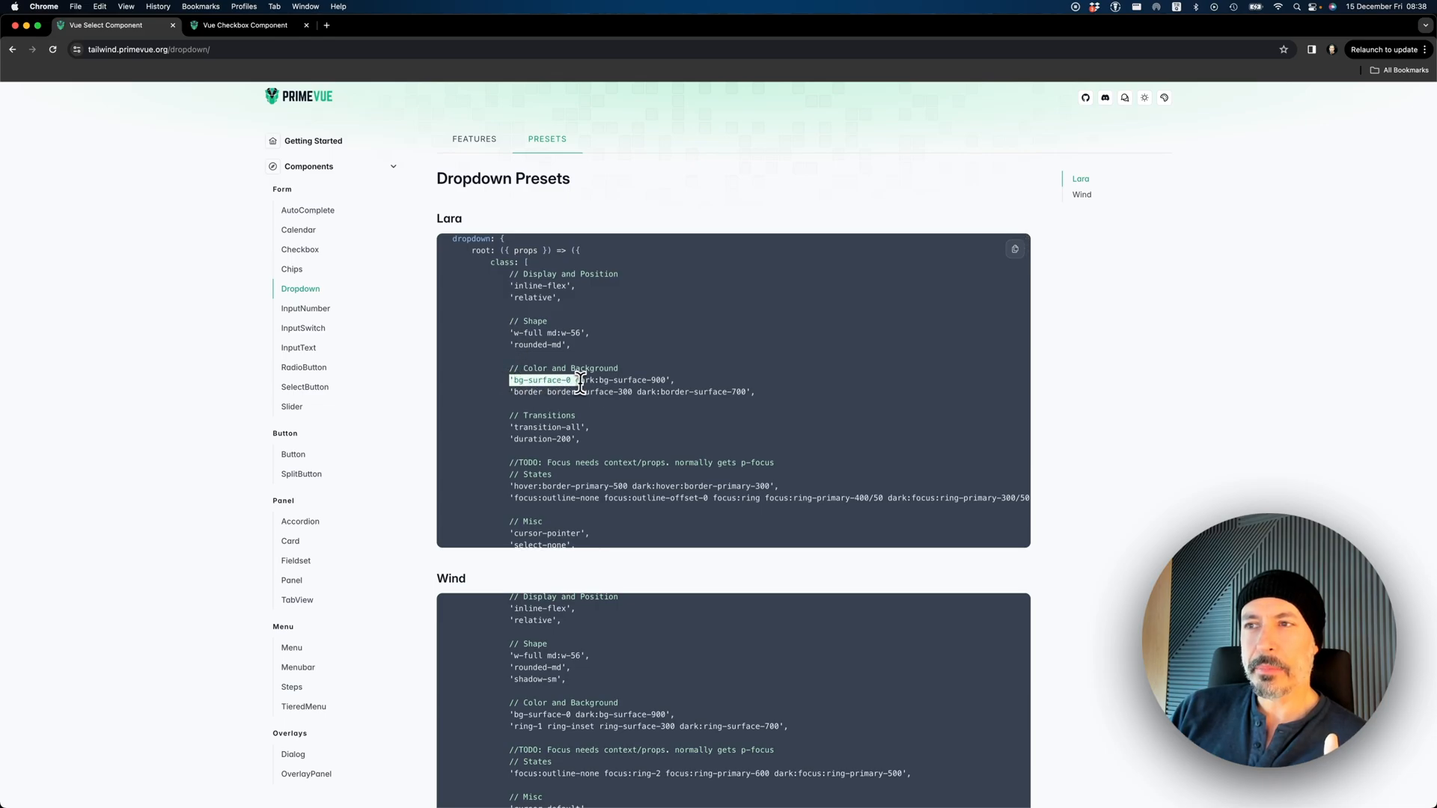
{"action": "scroll", "scroll_direction": "down", "scroll_amount": 3}
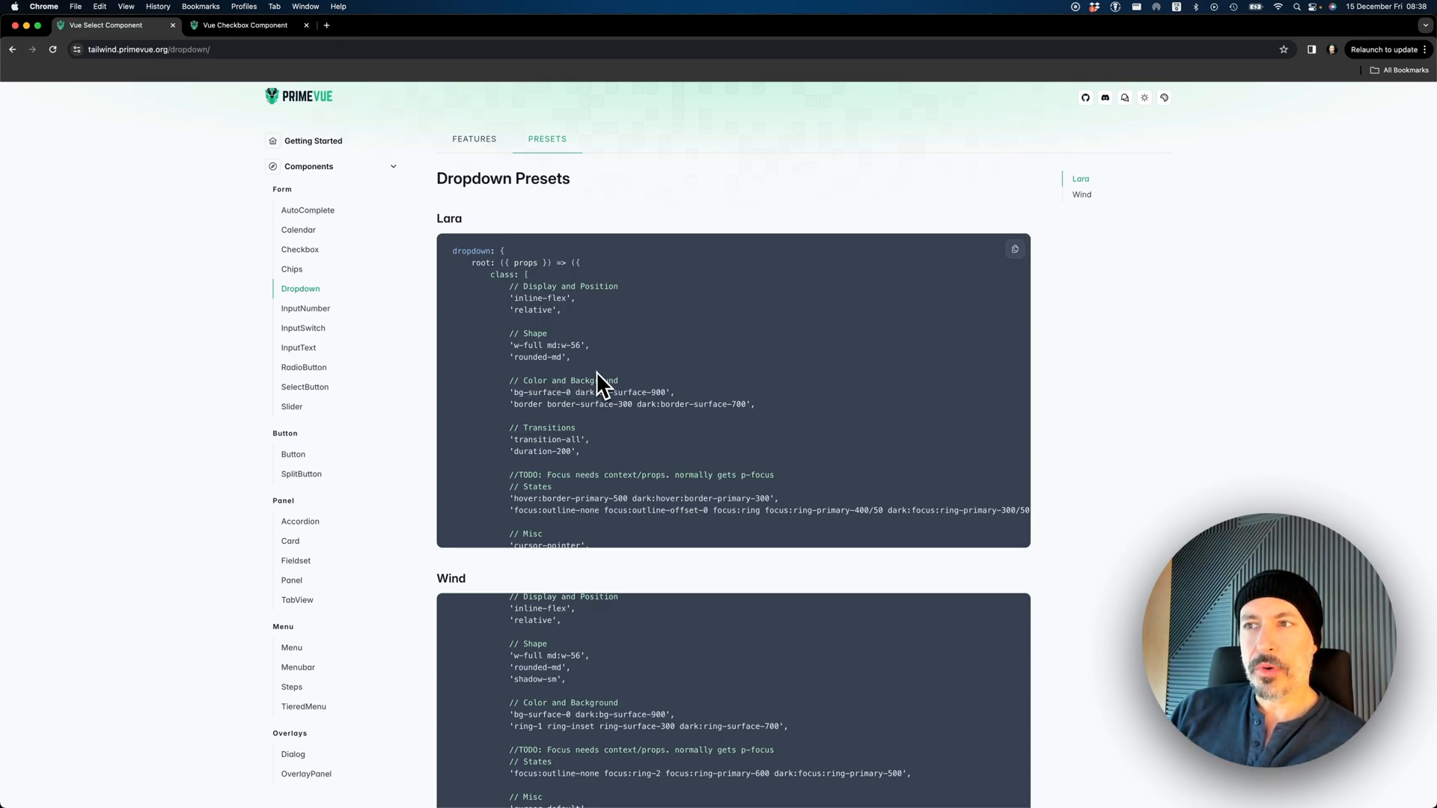
{"action": "mouse_move", "coordinate": [517, 298]}
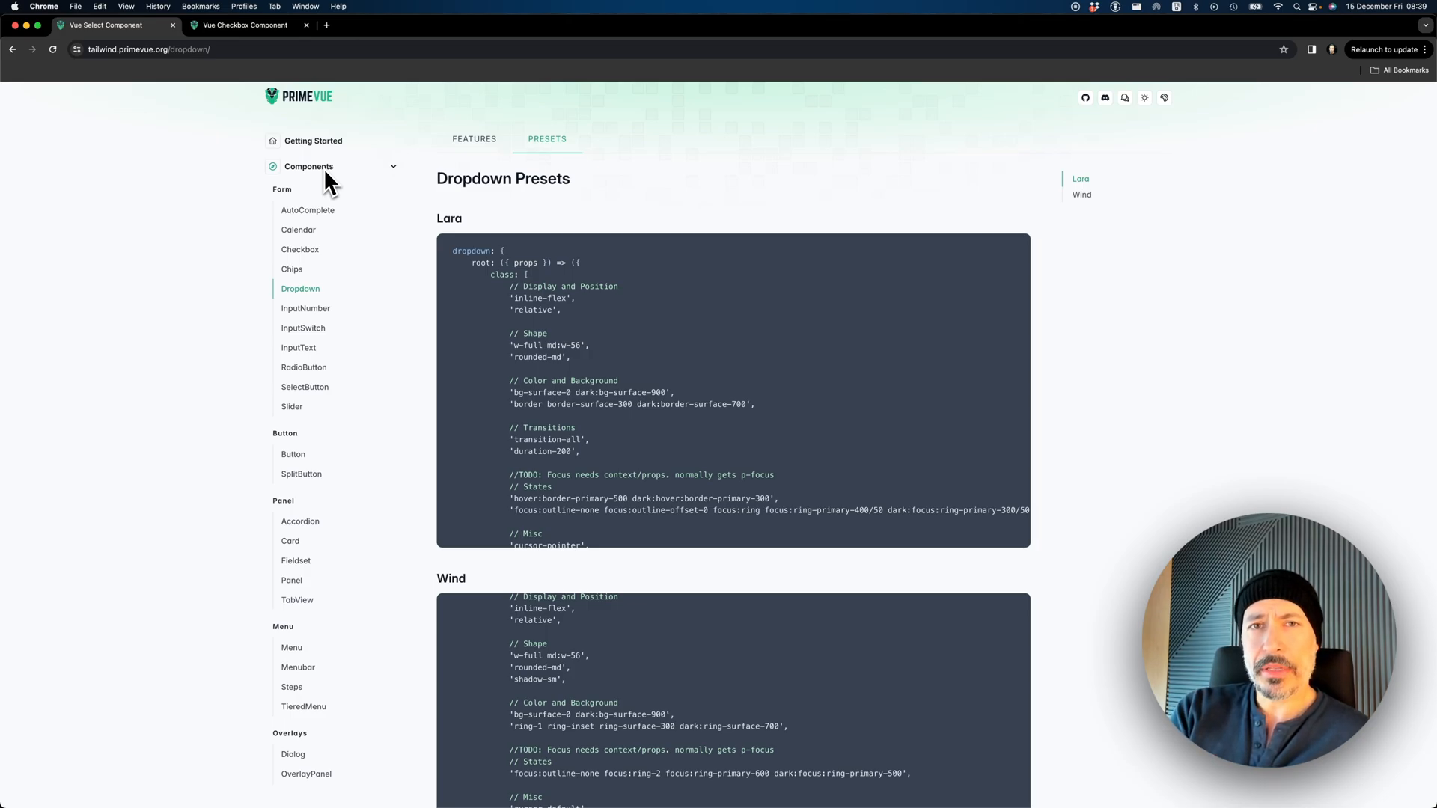
{"action": "mouse_move", "coordinate": [479, 362]}
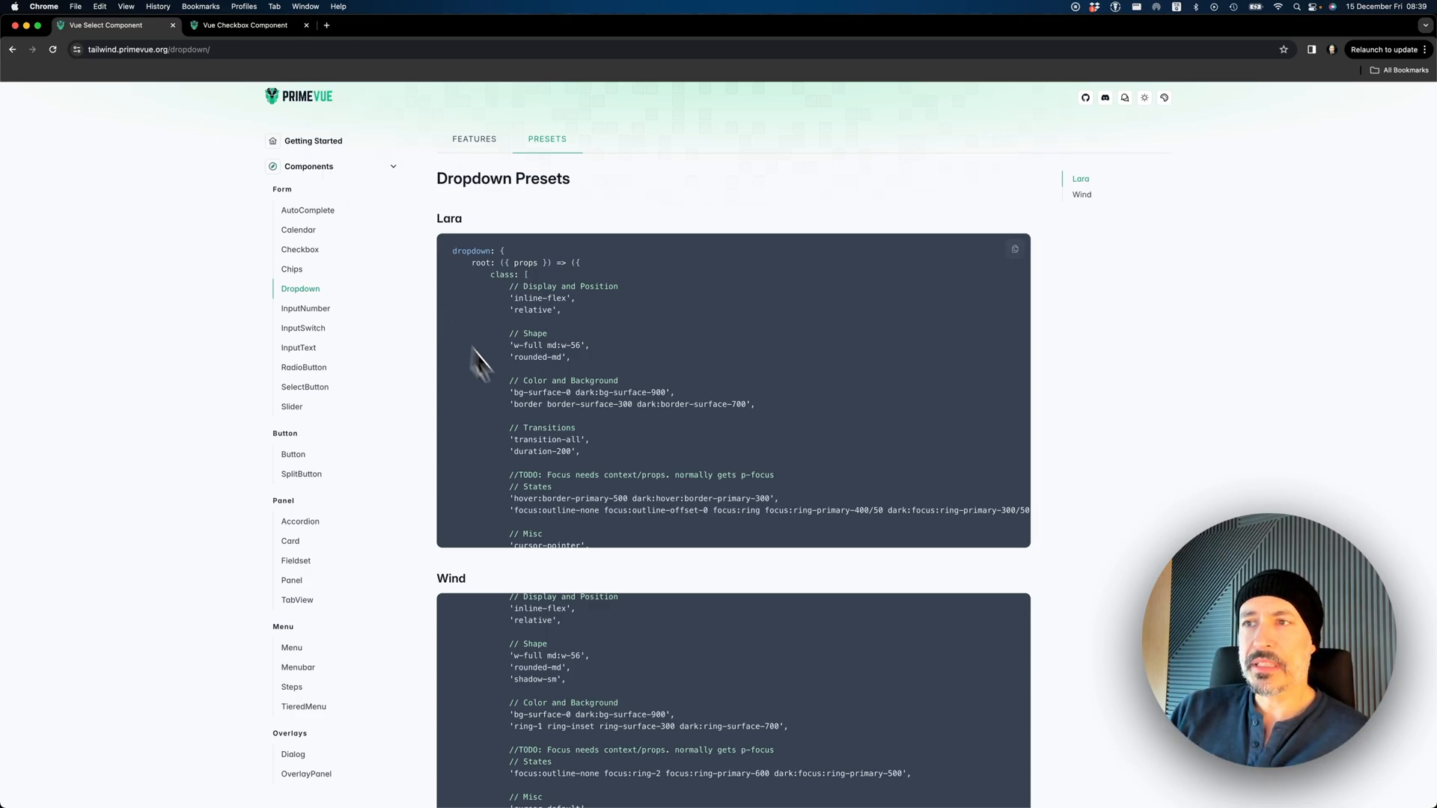
{"action": "double_click", "coordinate": [539, 392]}
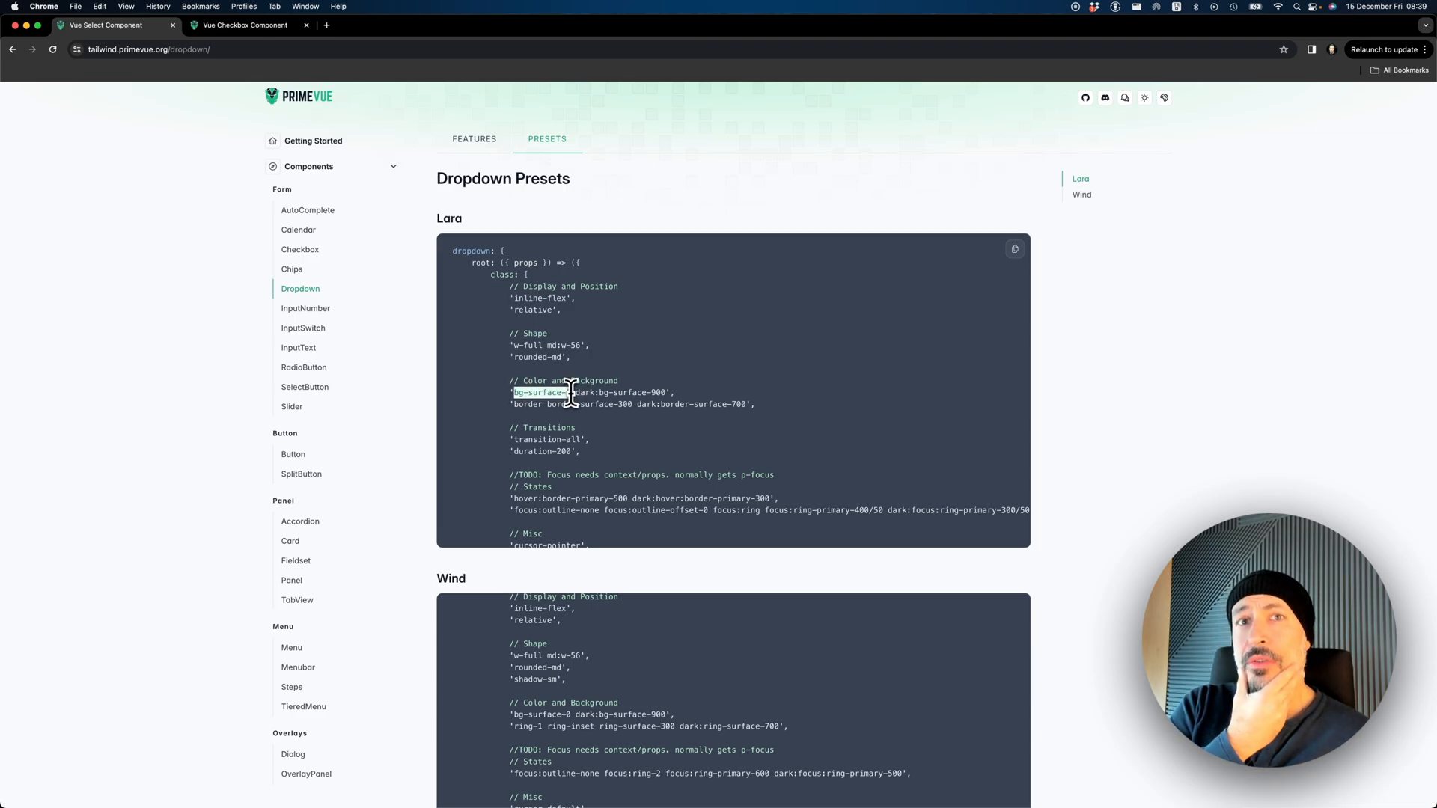
{"action": "mouse_move", "coordinate": [456, 404]}
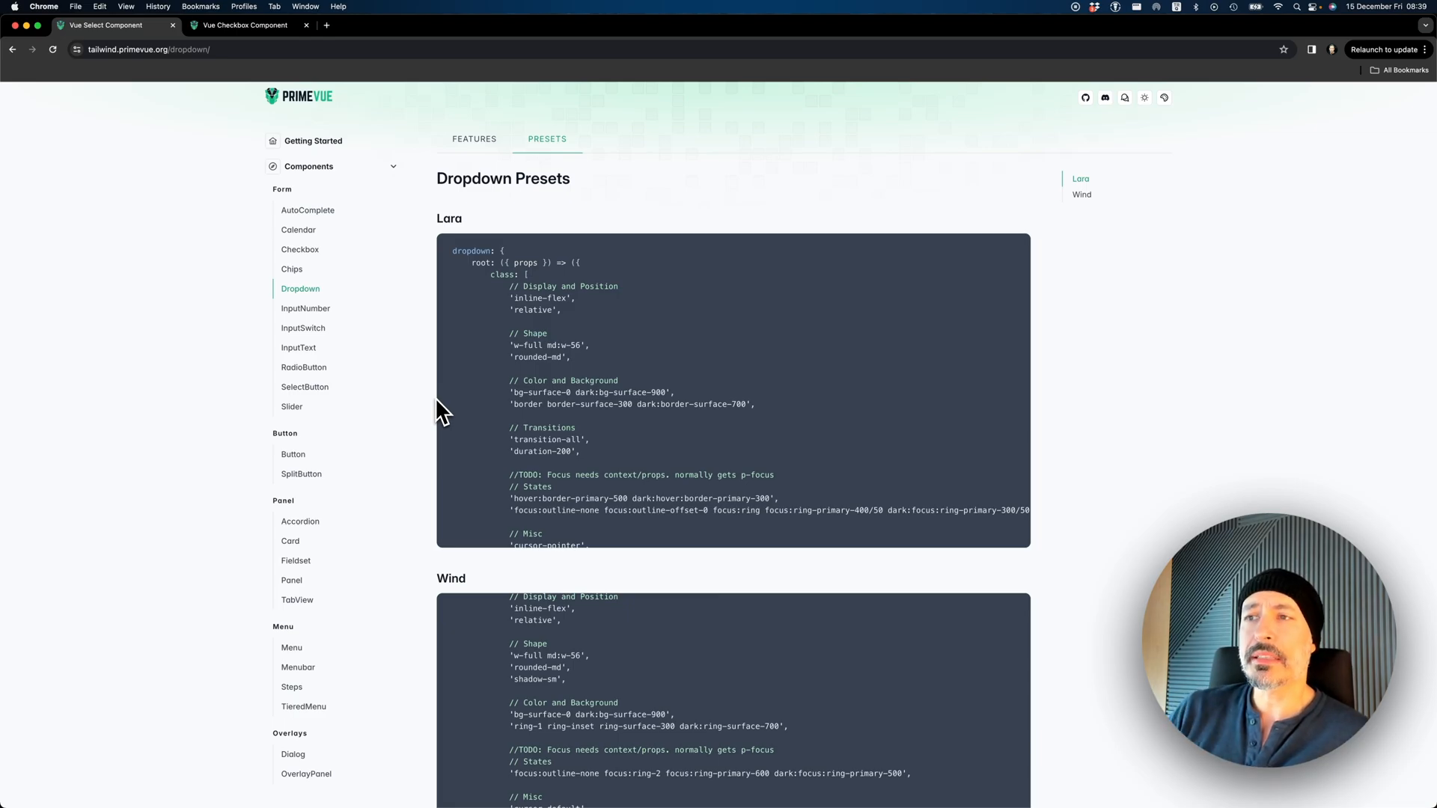
{"action": "double_click", "coordinate": [547, 392]}
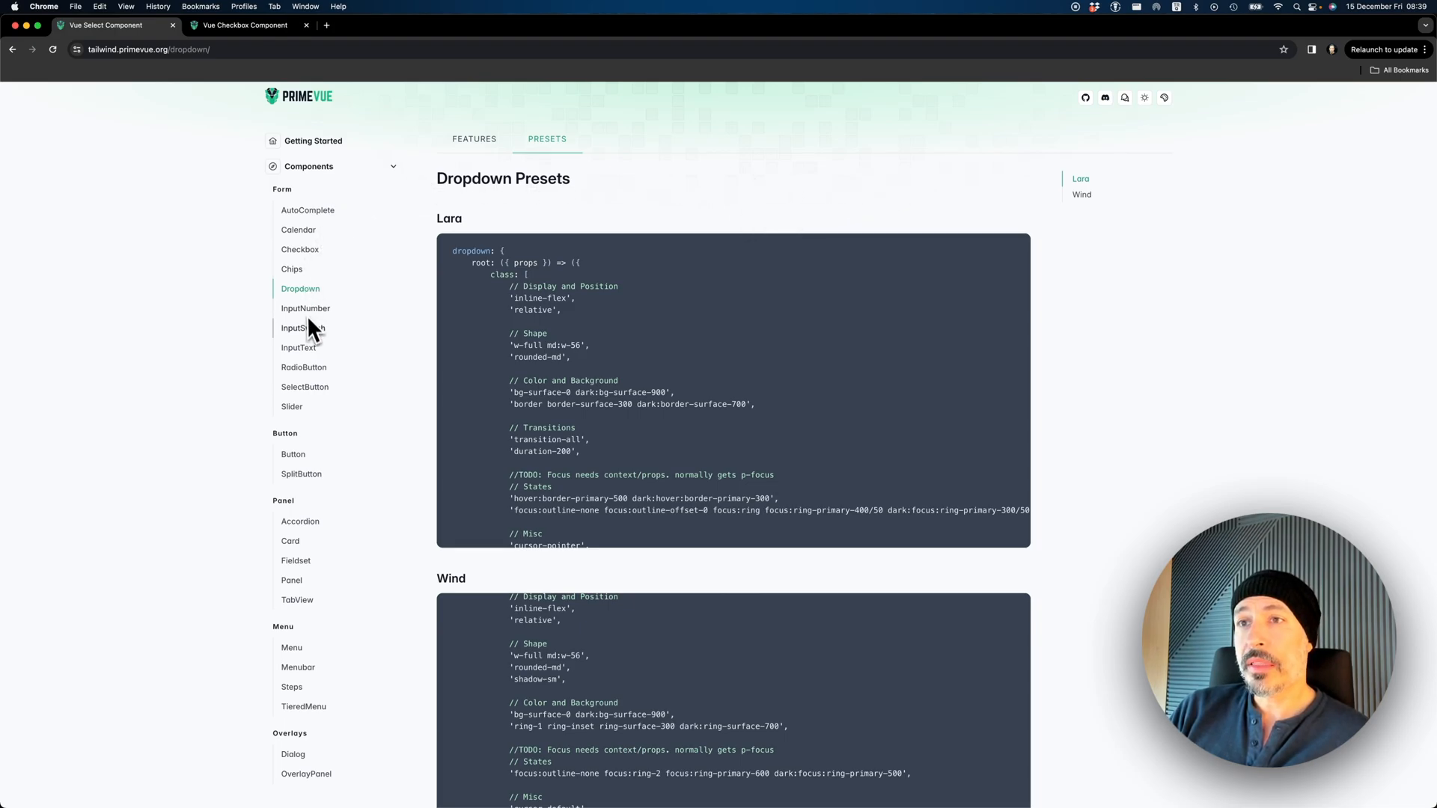
{"action": "mouse_move", "coordinate": [319, 493]}
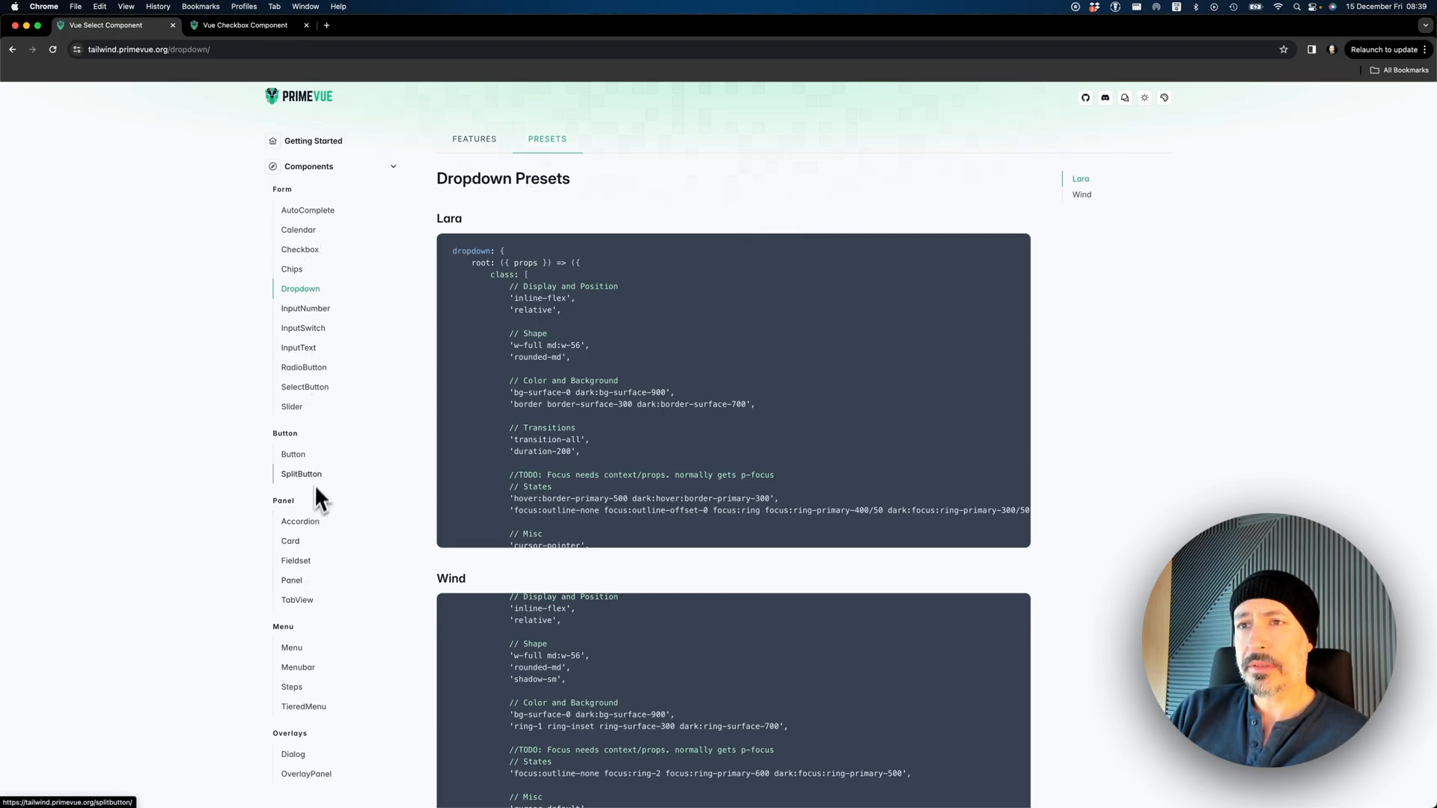
{"action": "mouse_move", "coordinate": [307, 257]}
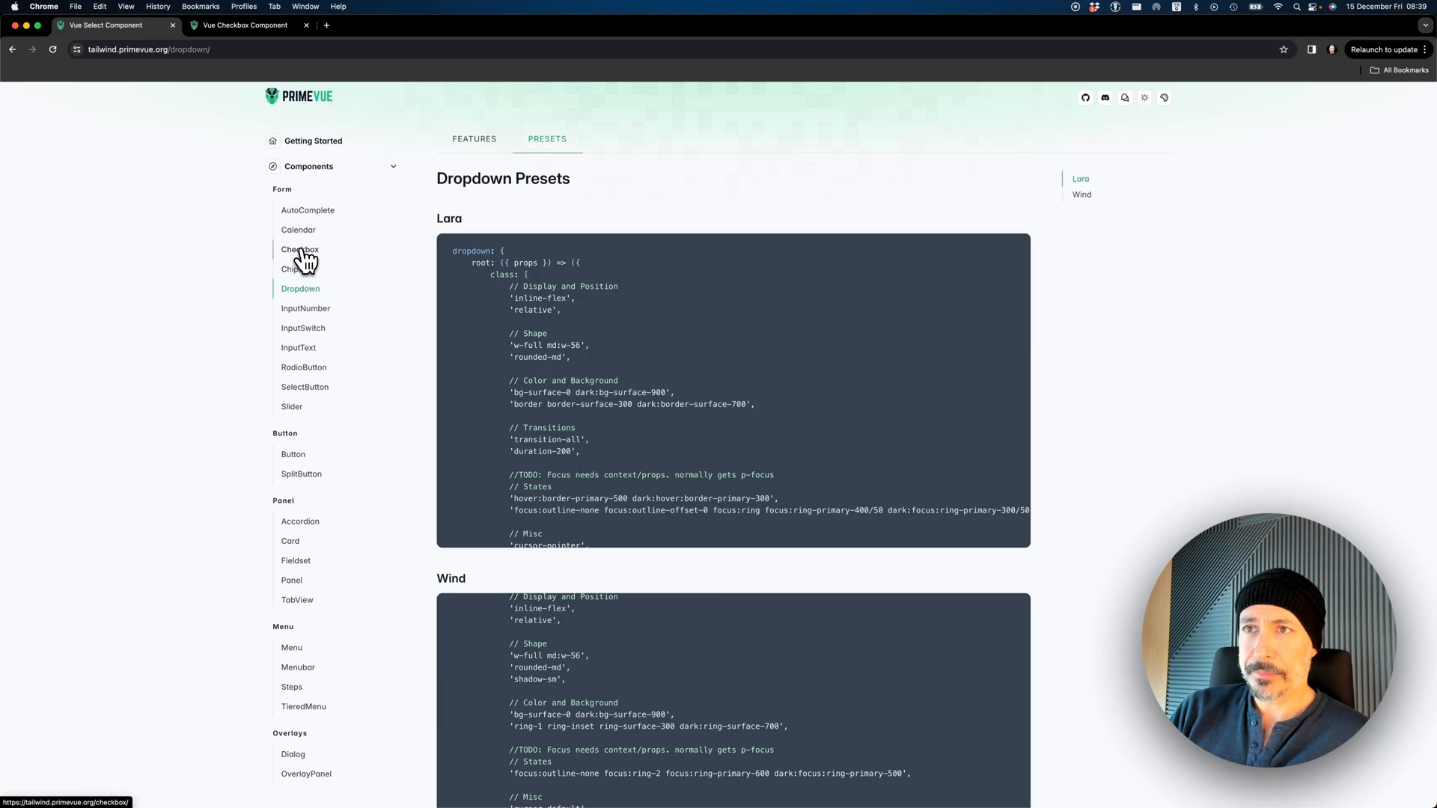
Tick the Checkbox demo, then browse Slider and Accordion before opening TabView docs
{"action": "left_click", "coordinate": [301, 249]}
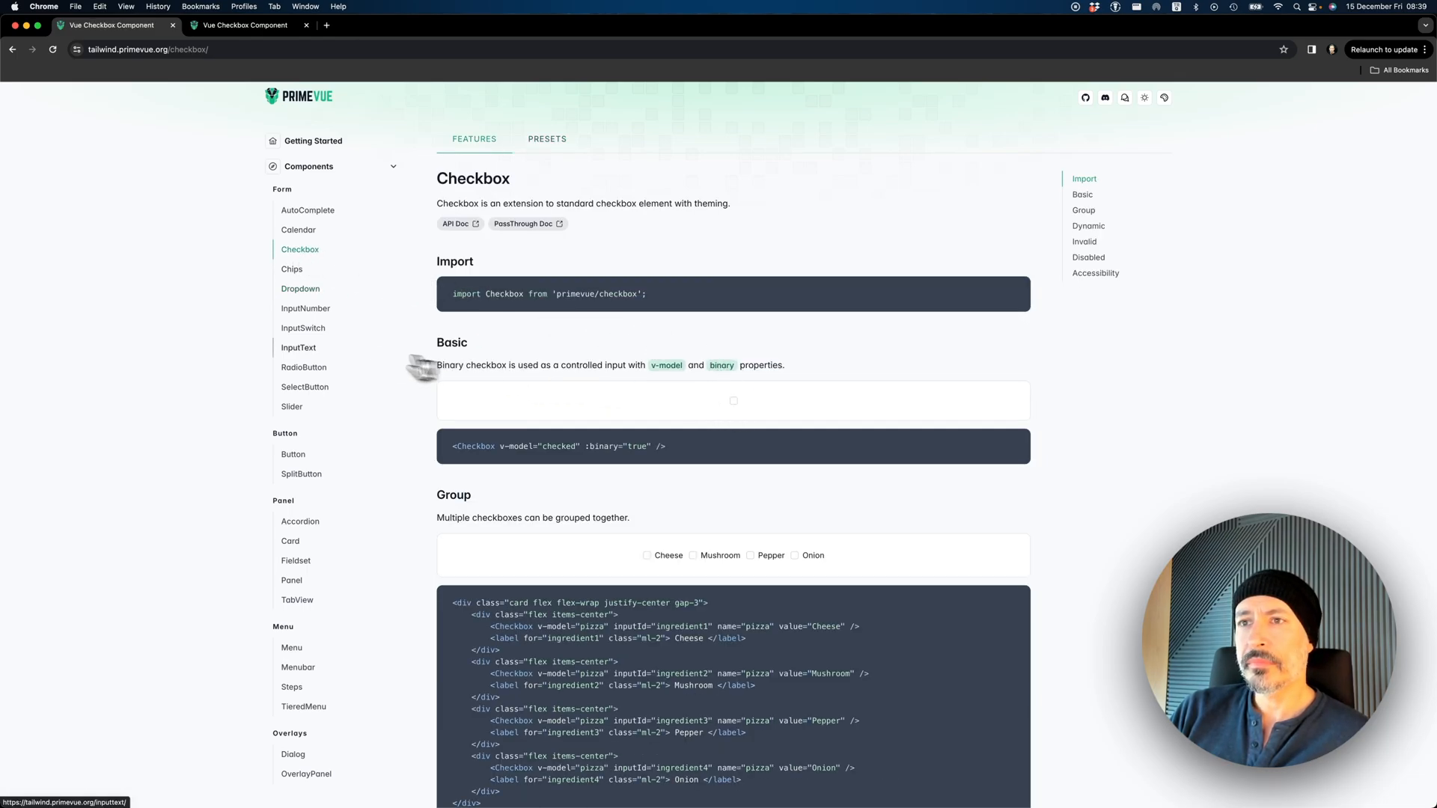
{"action": "left_click", "coordinate": [733, 400]}
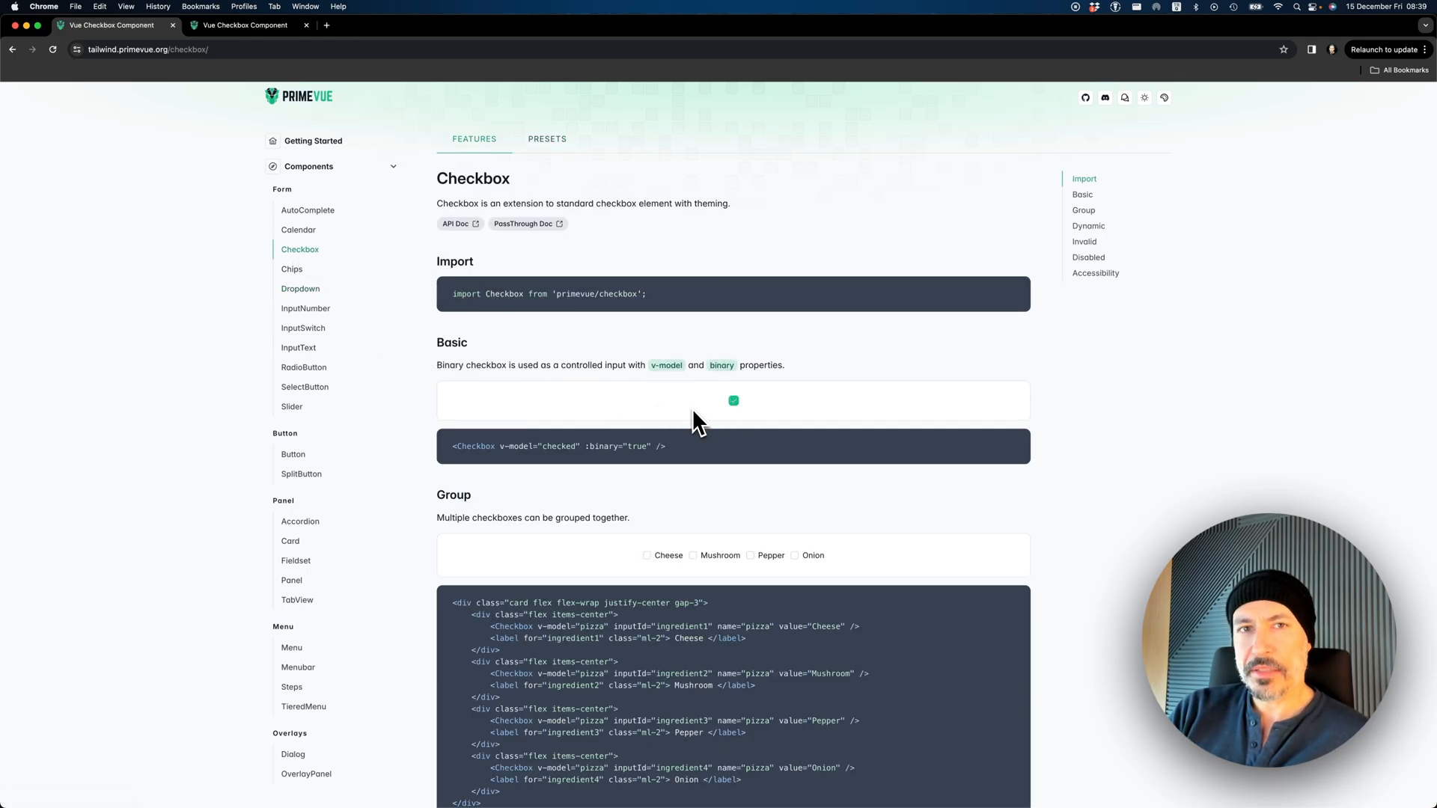
{"action": "left_click", "coordinate": [291, 407]}
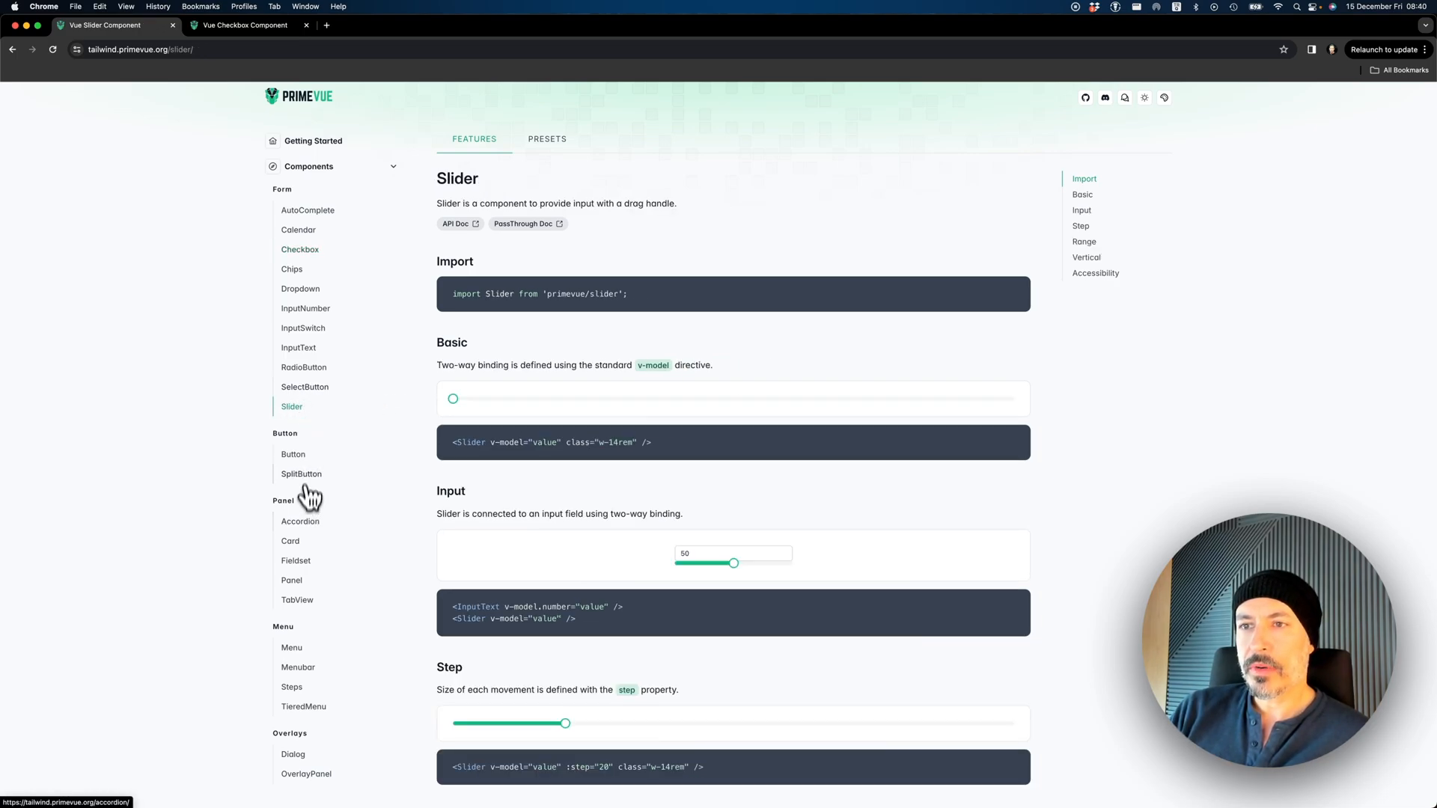
{"action": "left_click", "coordinate": [300, 521]}
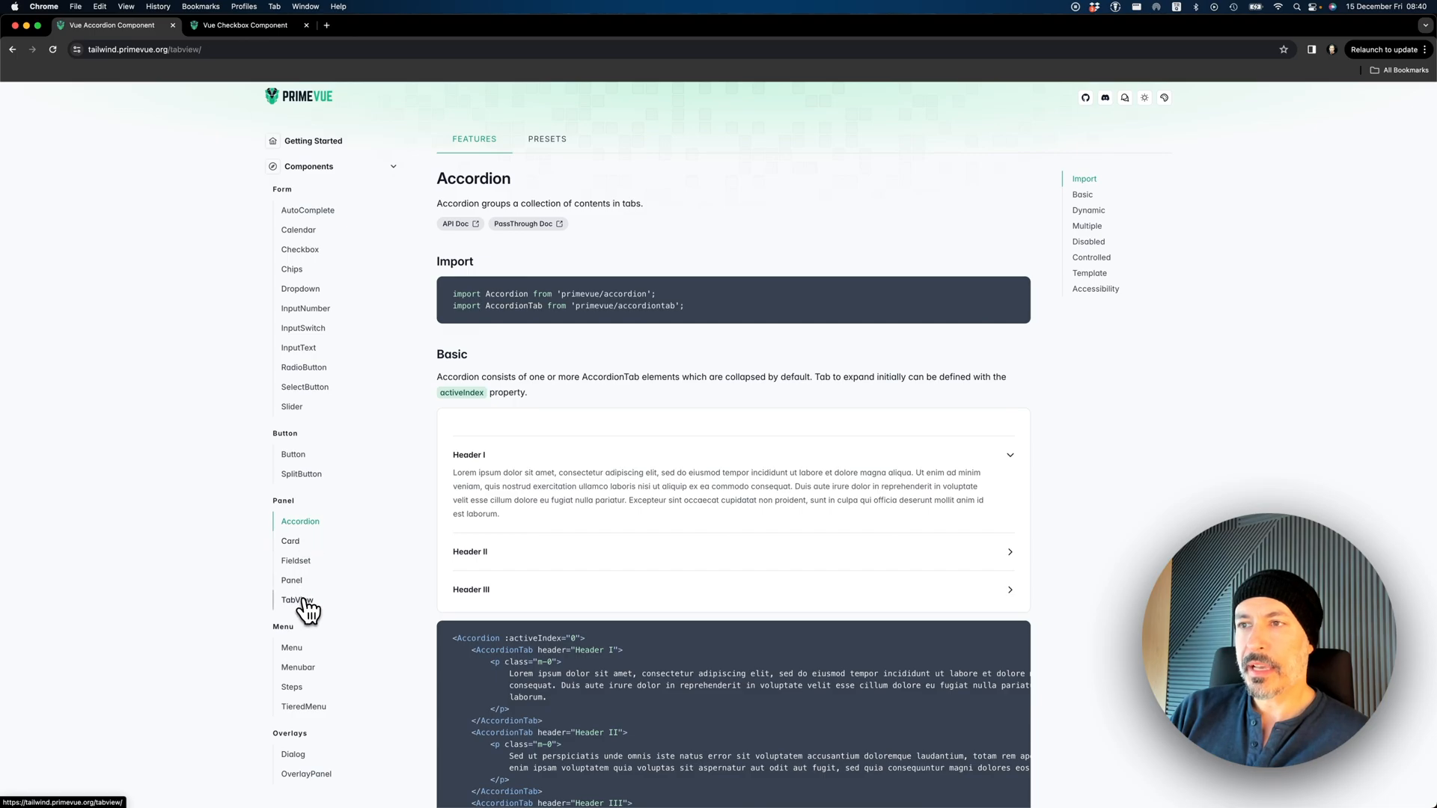
{"action": "left_click", "coordinate": [297, 599]}
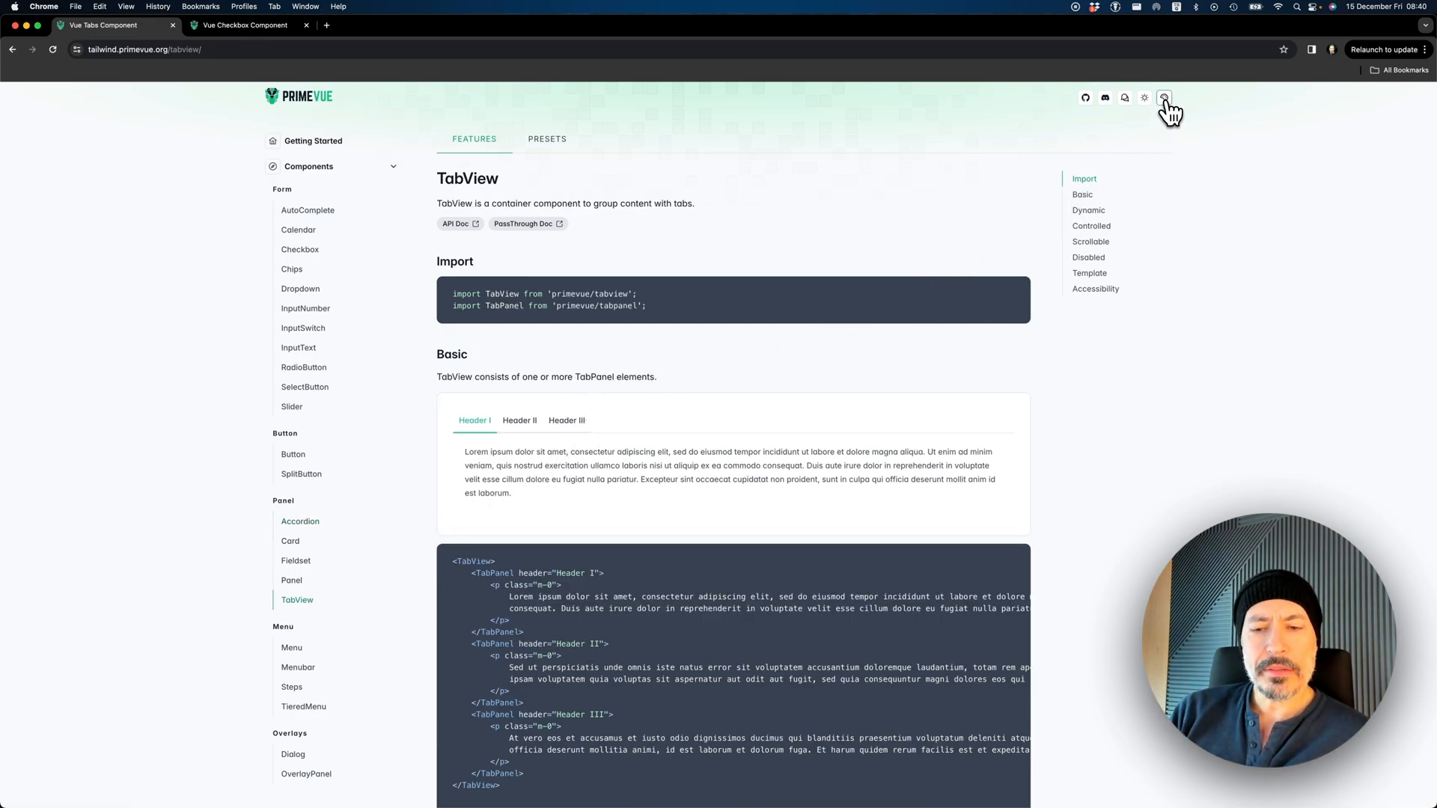
Set the primary colour to green, enable dark mode, and reopen the theme configurator
{"action": "left_click", "coordinate": [1164, 98]}
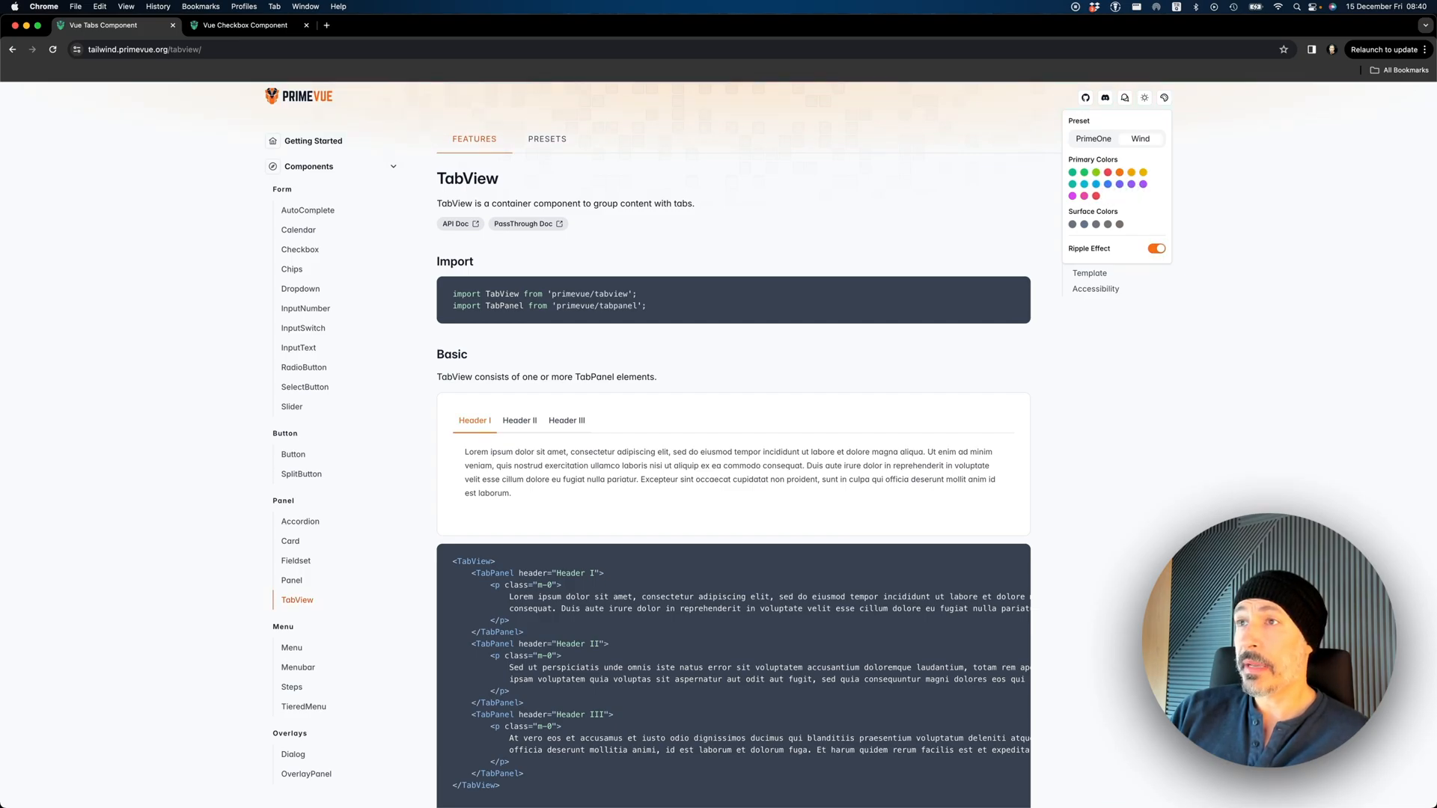
{"action": "left_click", "coordinate": [1073, 173]}
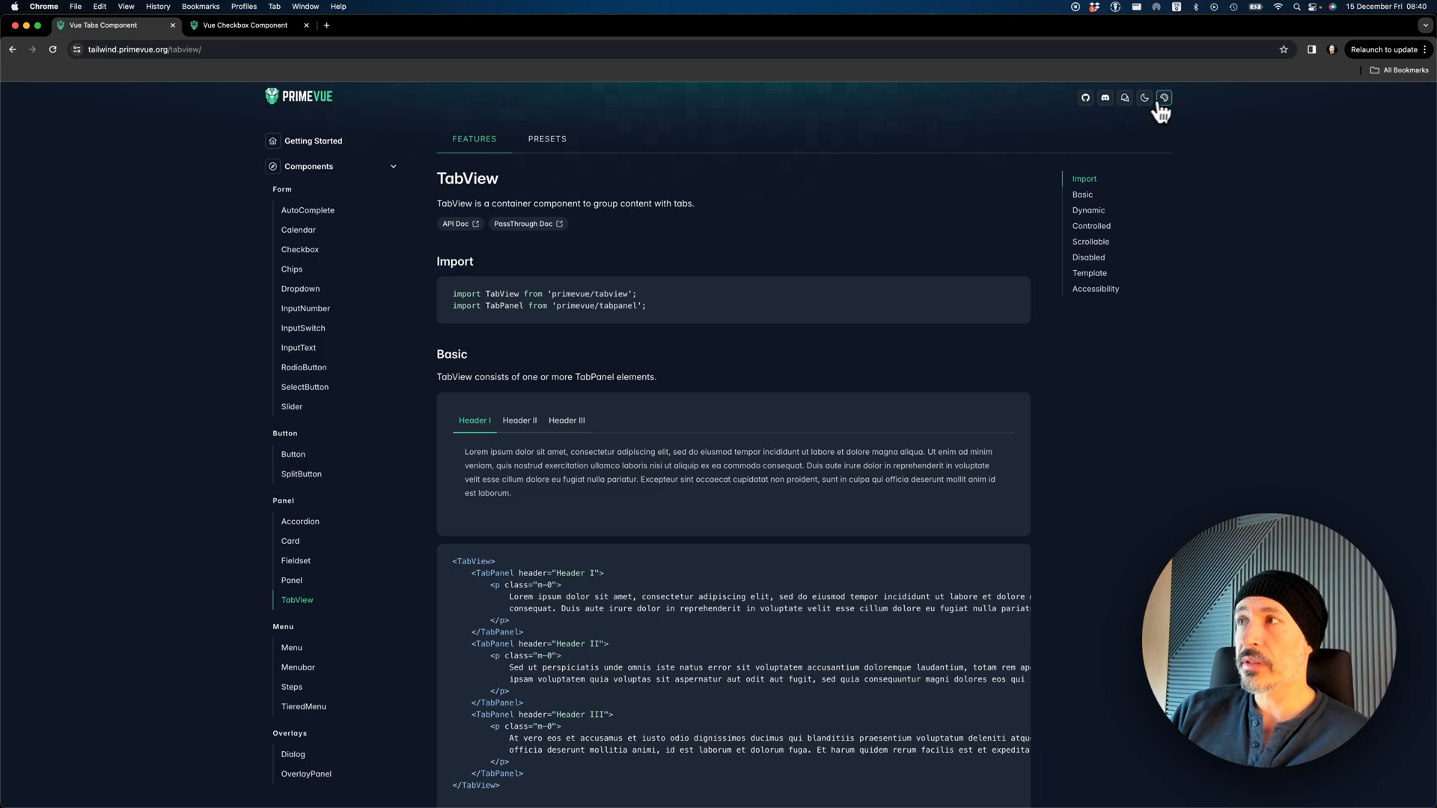
{"action": "left_click", "coordinate": [1164, 98]}
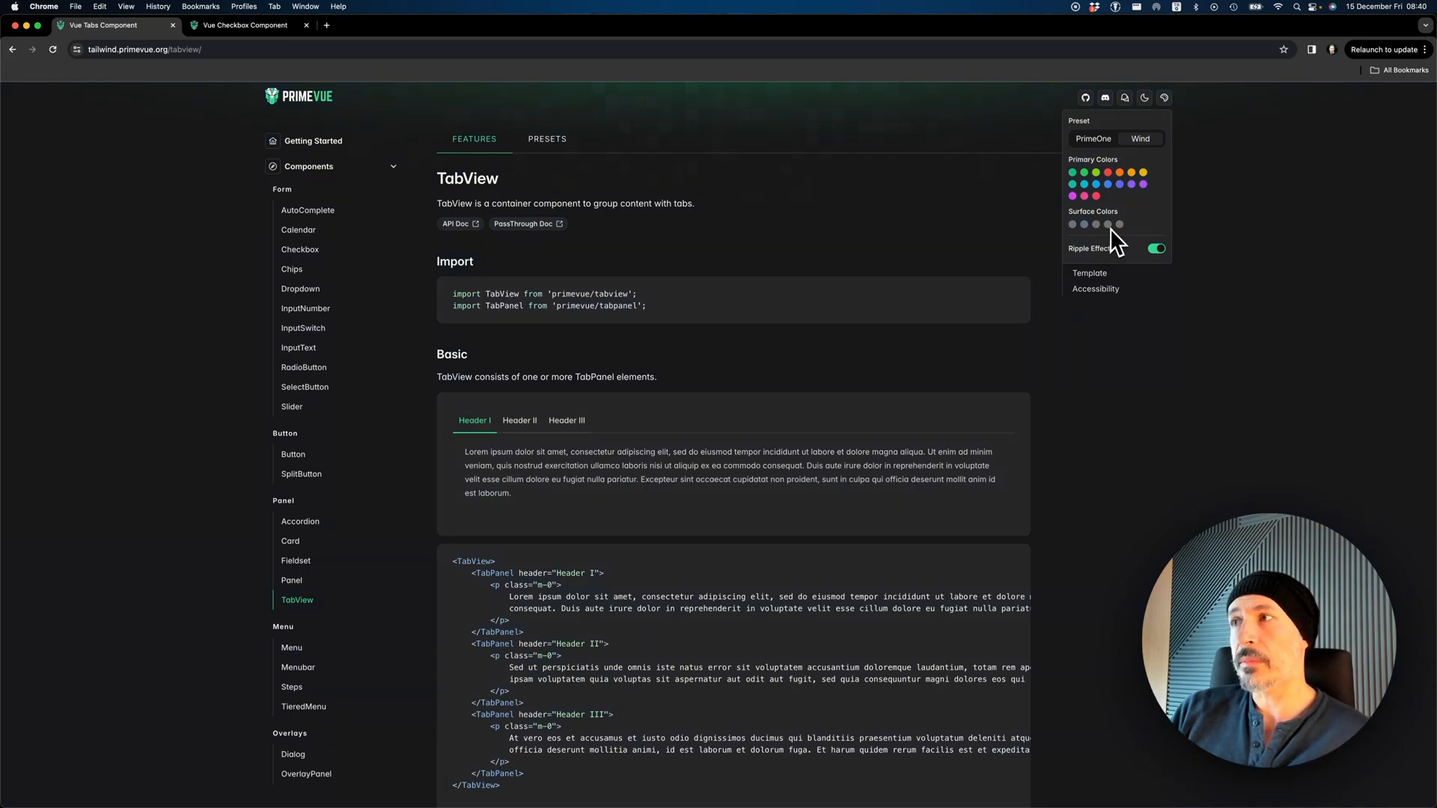
{"action": "mouse_move", "coordinate": [1102, 236]}
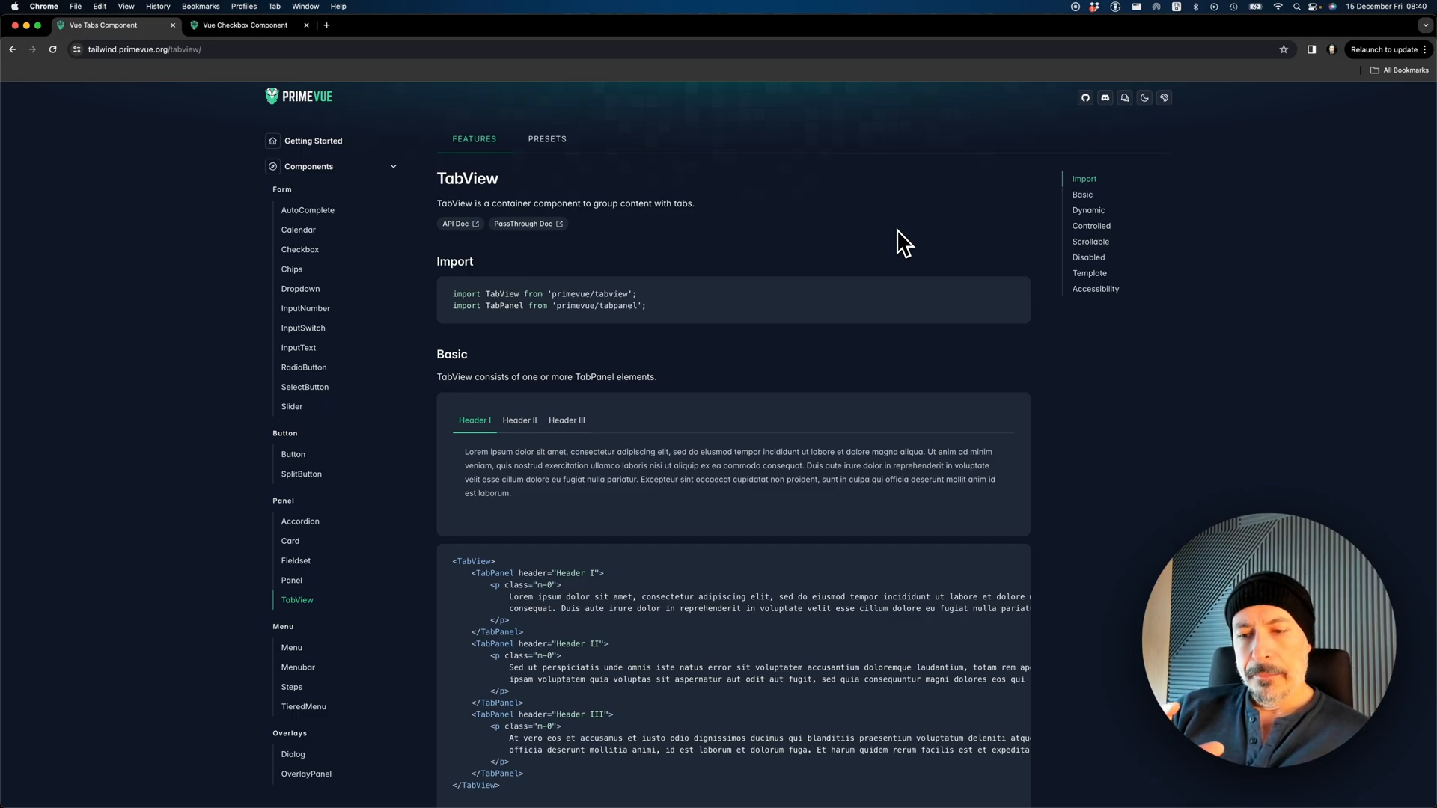
{"action": "mouse_move", "coordinate": [349, 166]}
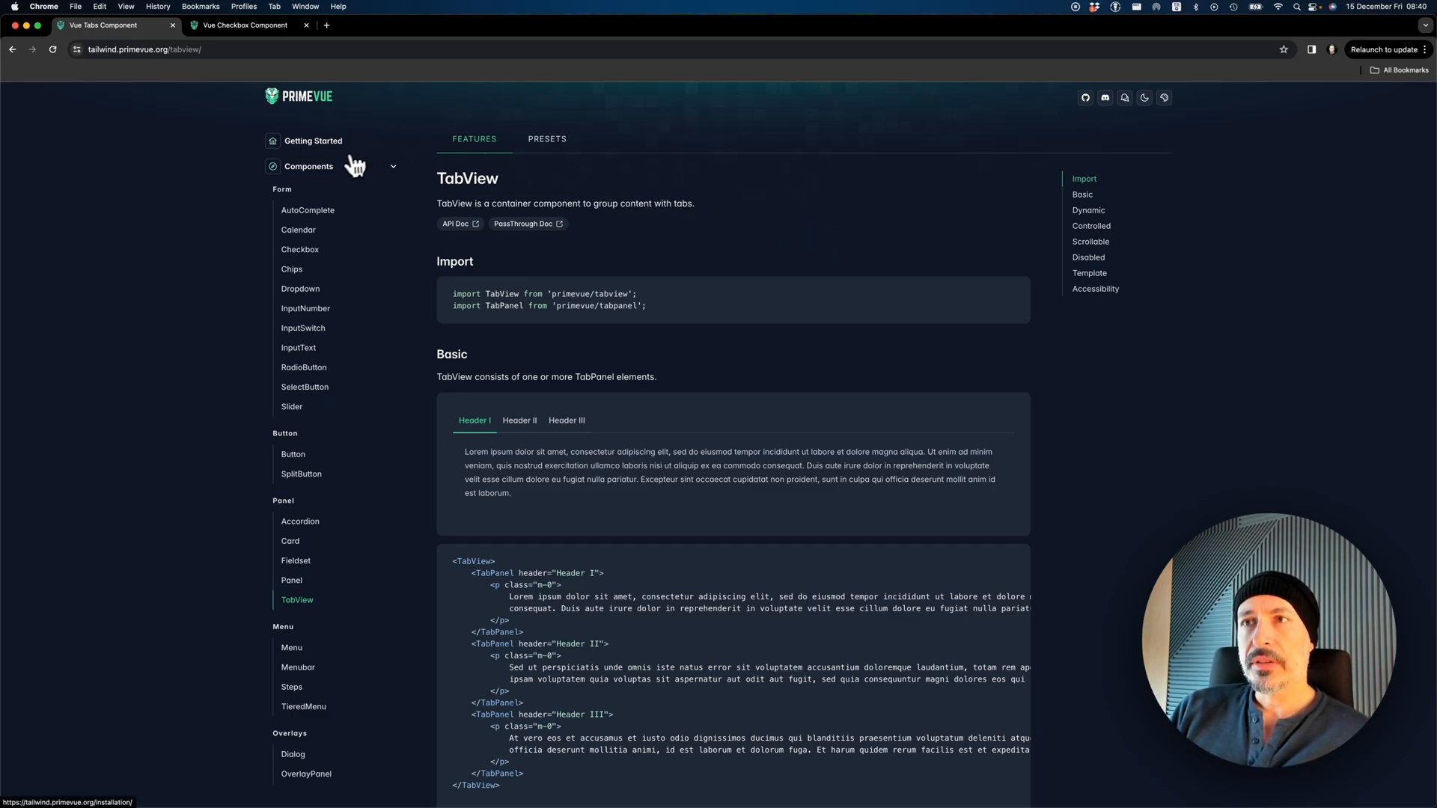
Open the Checkbox documentation's Presets tab from the components list
{"action": "left_click", "coordinate": [313, 141]}
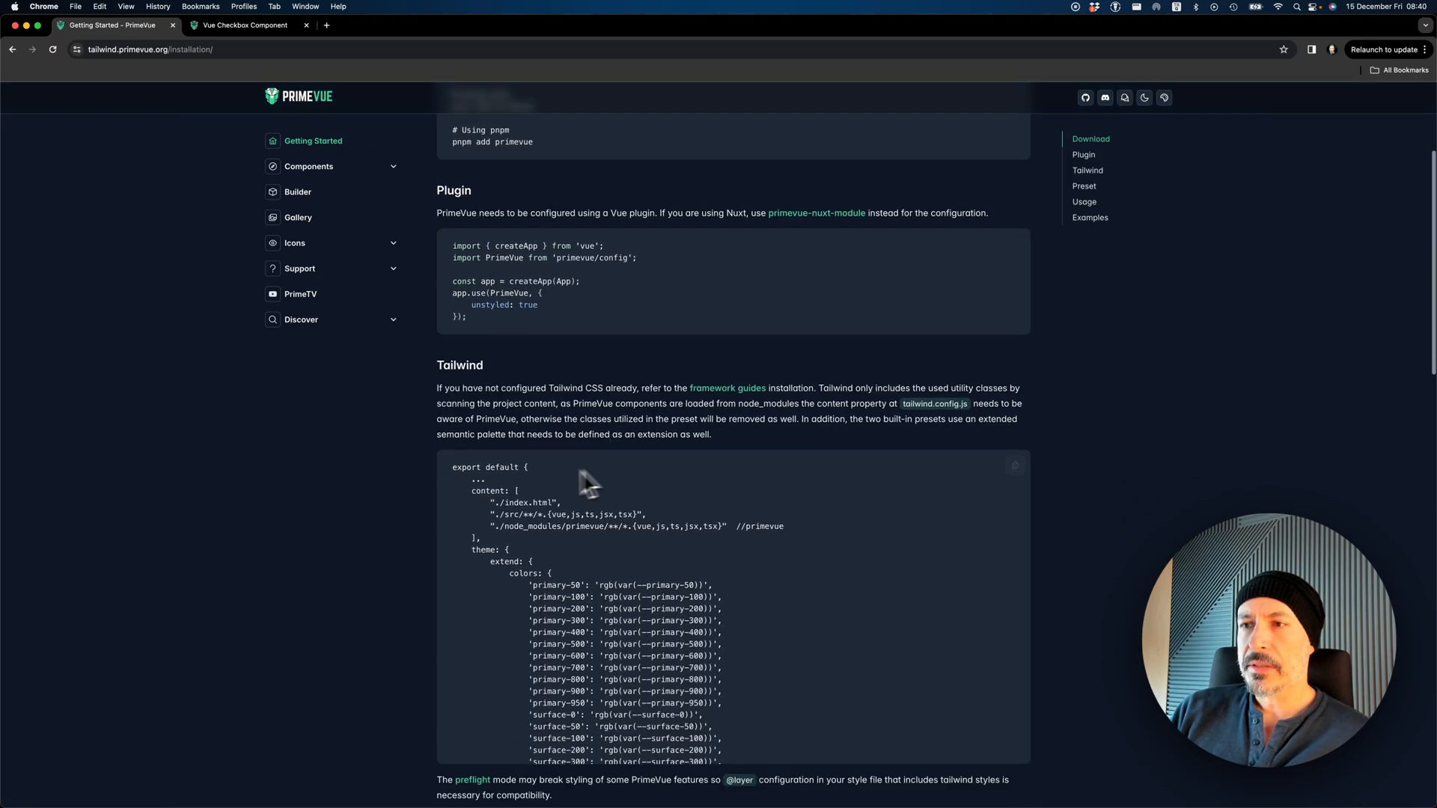
{"action": "left_click", "coordinate": [308, 166]}
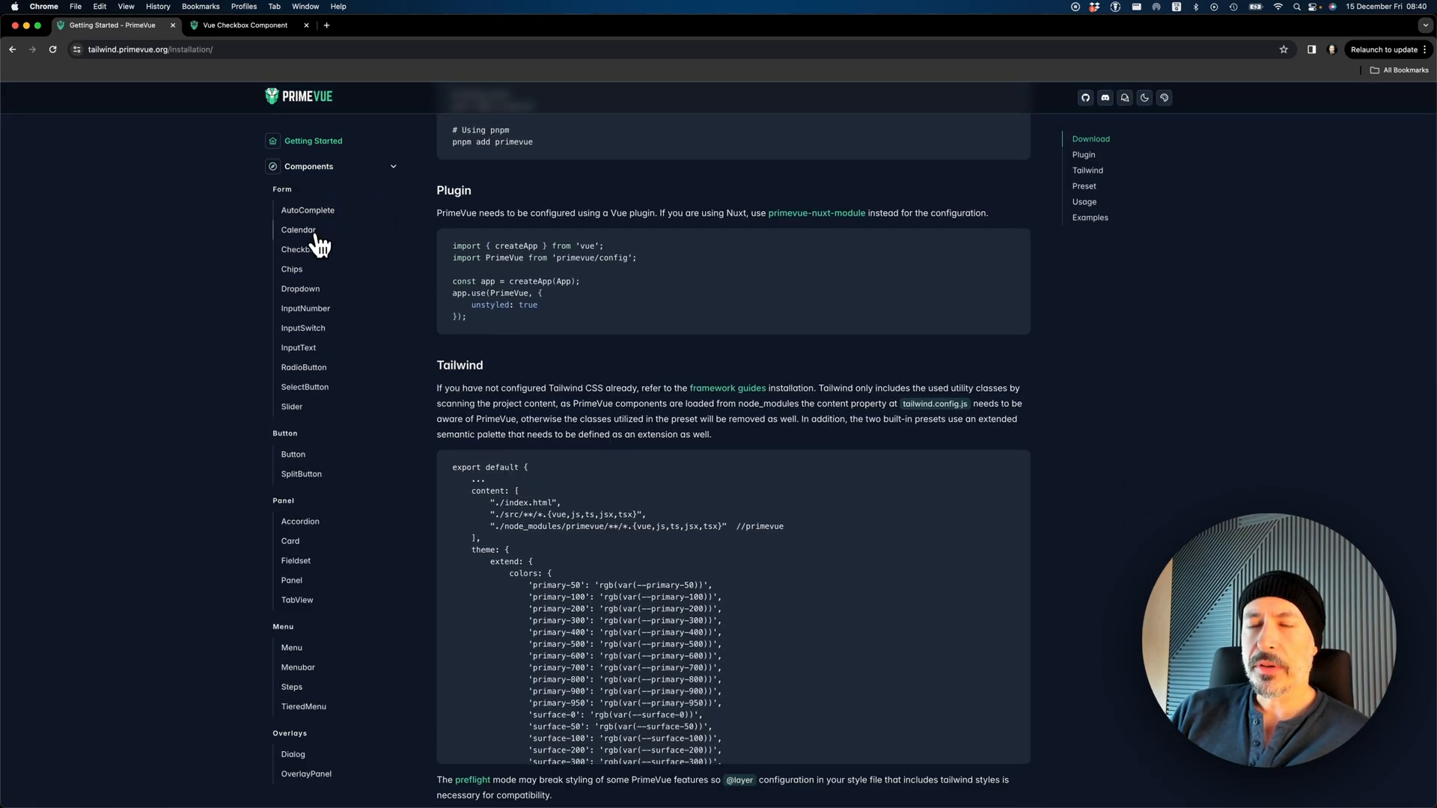
{"action": "left_click", "coordinate": [299, 250]}
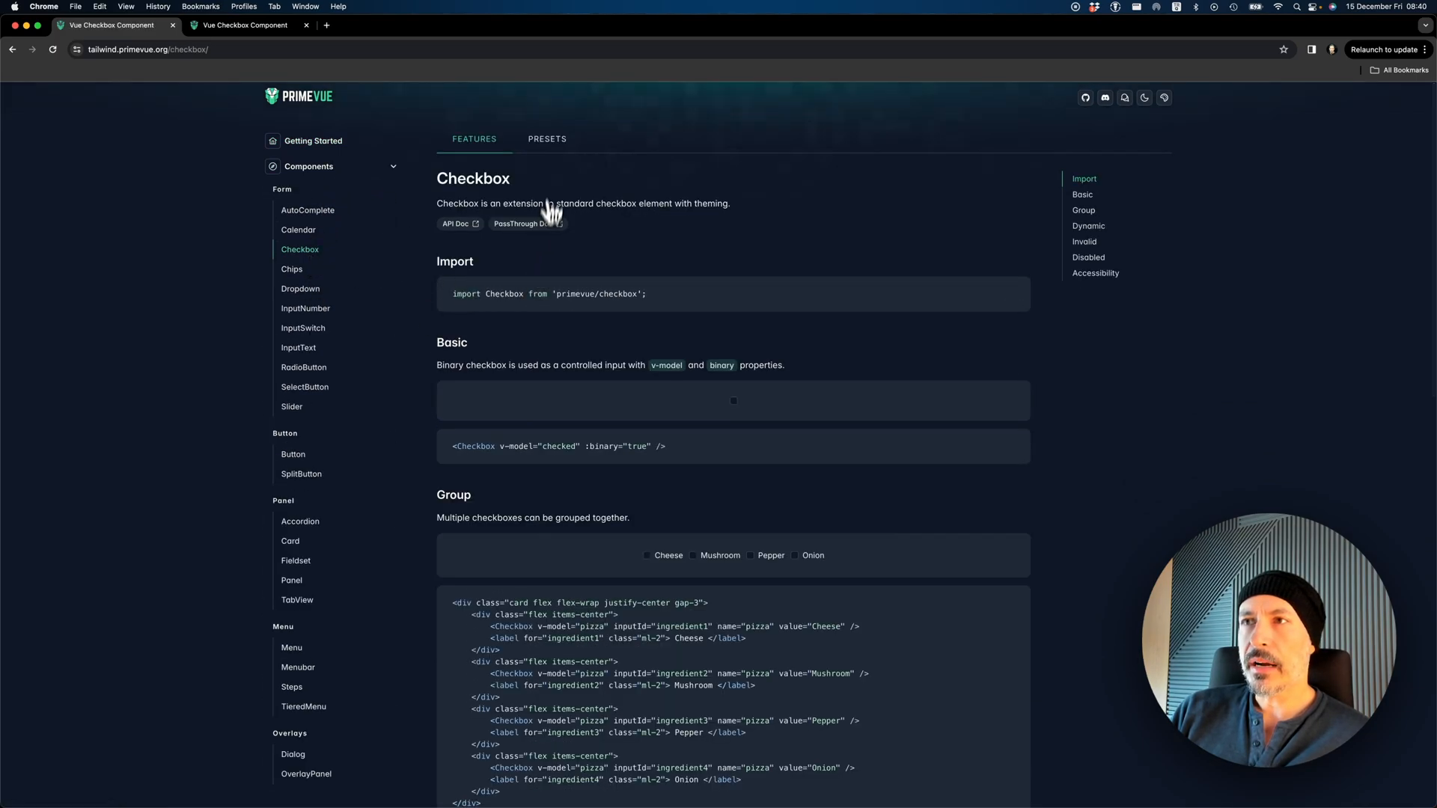
{"action": "left_click", "coordinate": [547, 139]}
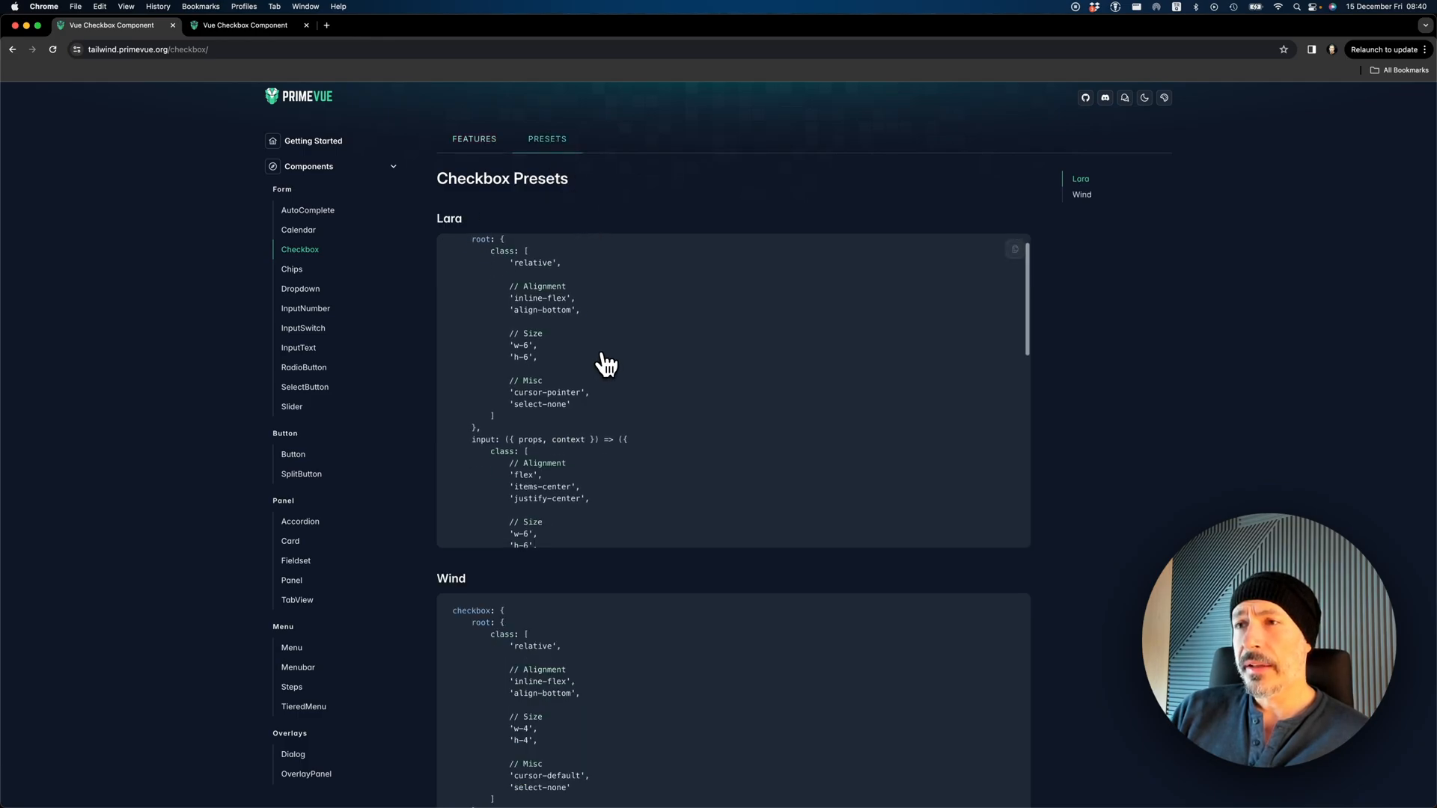
Highlight 'surface' in the Lara preset classes, then return to the Installation guide
{"action": "scroll", "scroll_direction": "down", "scroll_amount": 3}
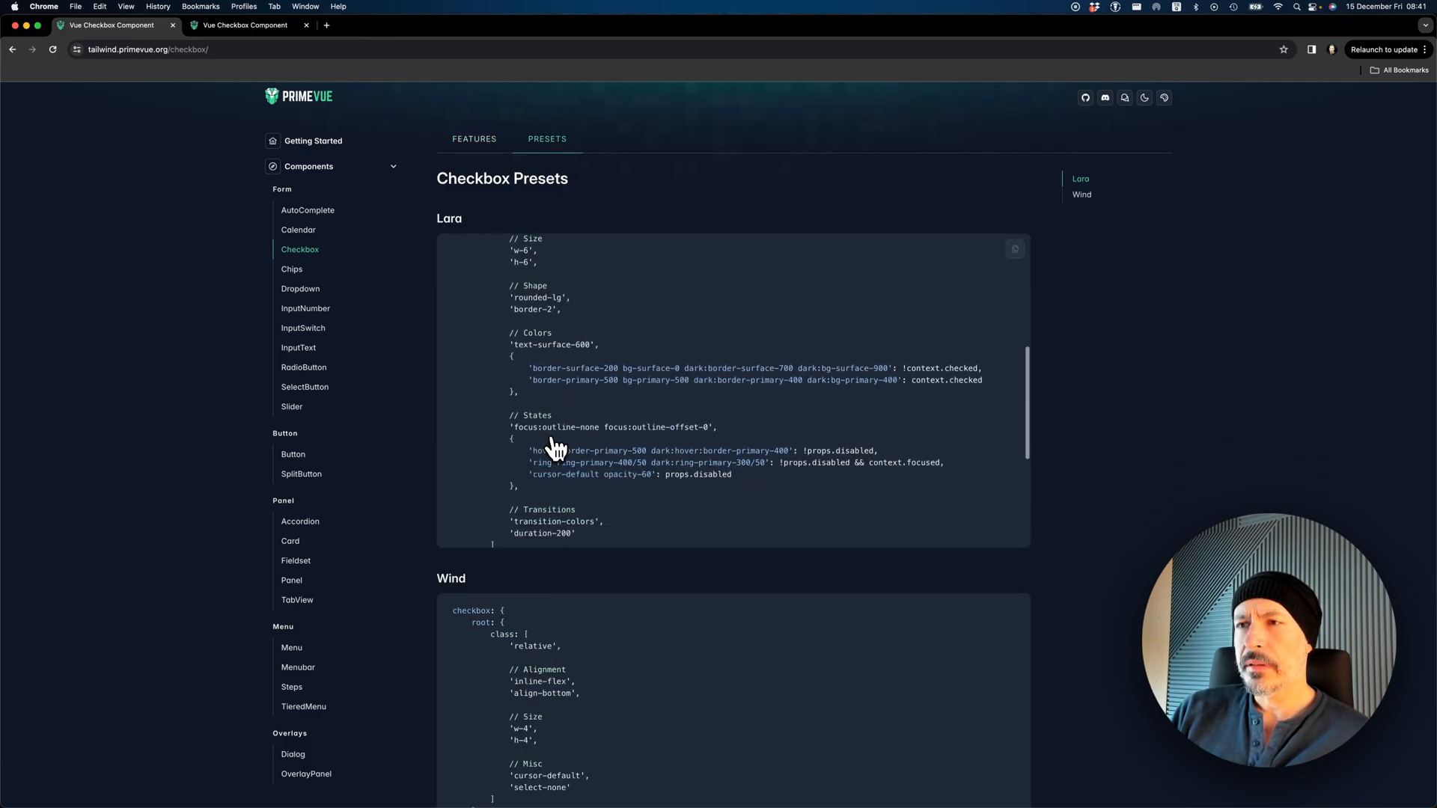
{"action": "scroll", "scroll_direction": "down", "scroll_amount": 3}
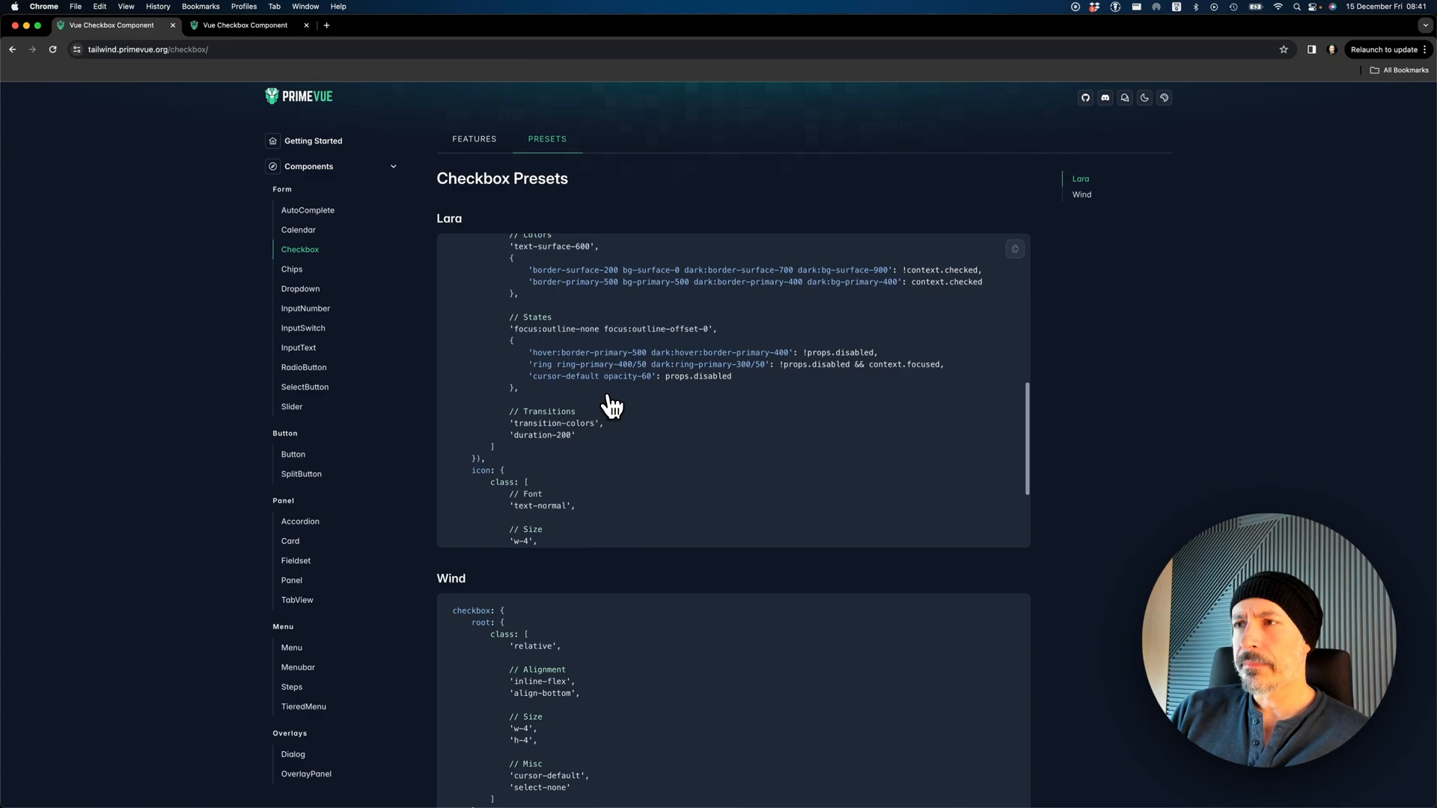
{"action": "double_click", "coordinate": [721, 353]}
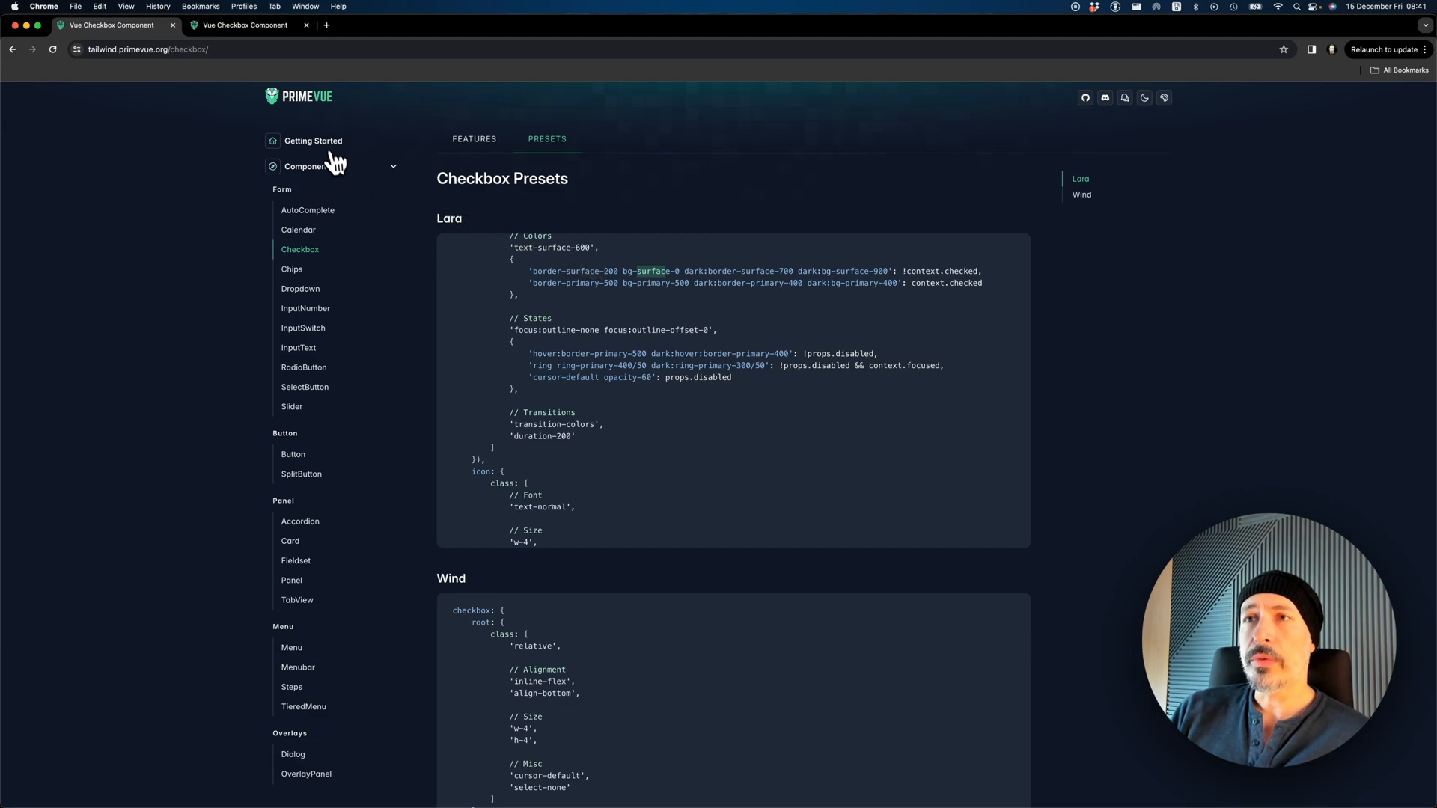
{"action": "left_click", "coordinate": [313, 141]}
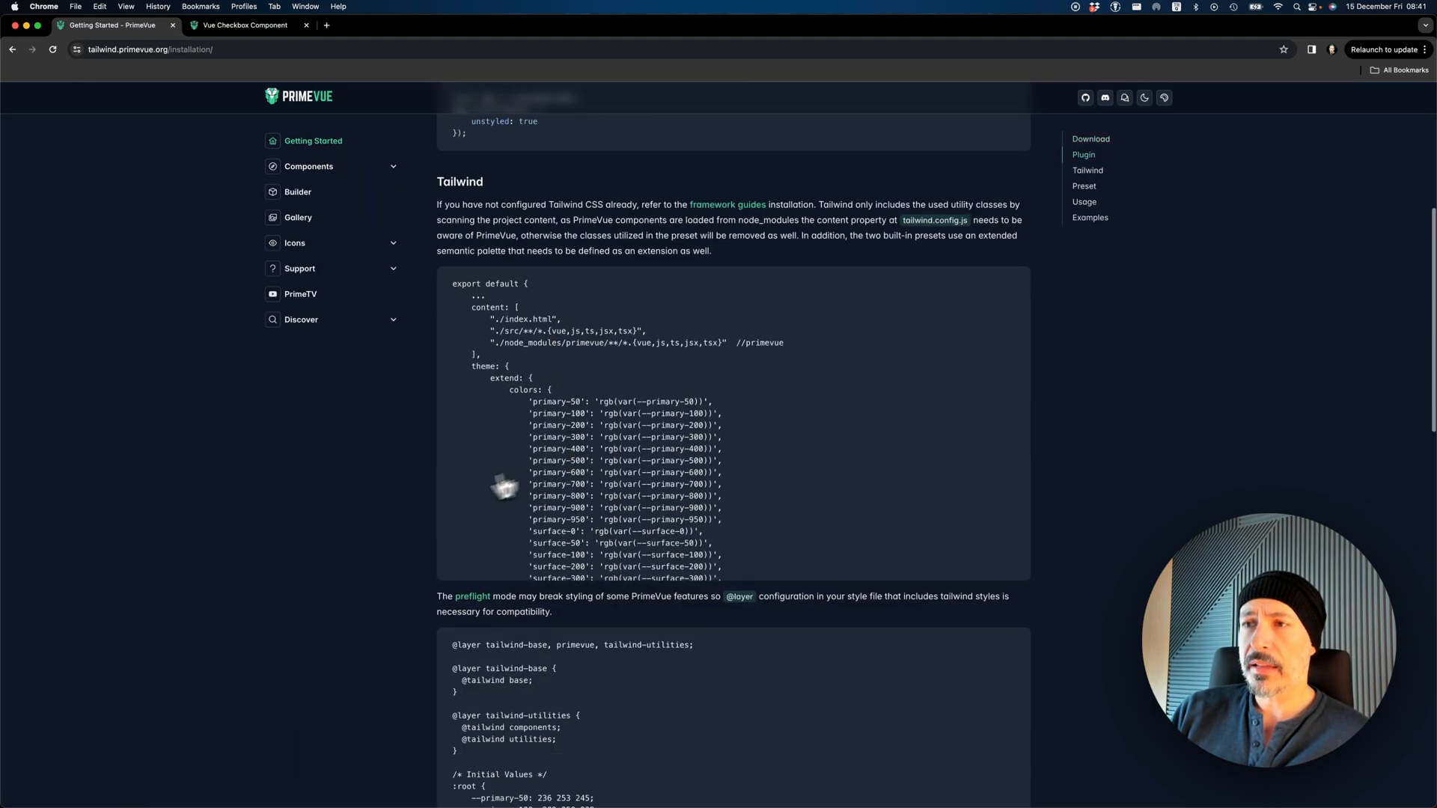
{"action": "scroll", "scroll_direction": "down", "scroll_amount": 3}
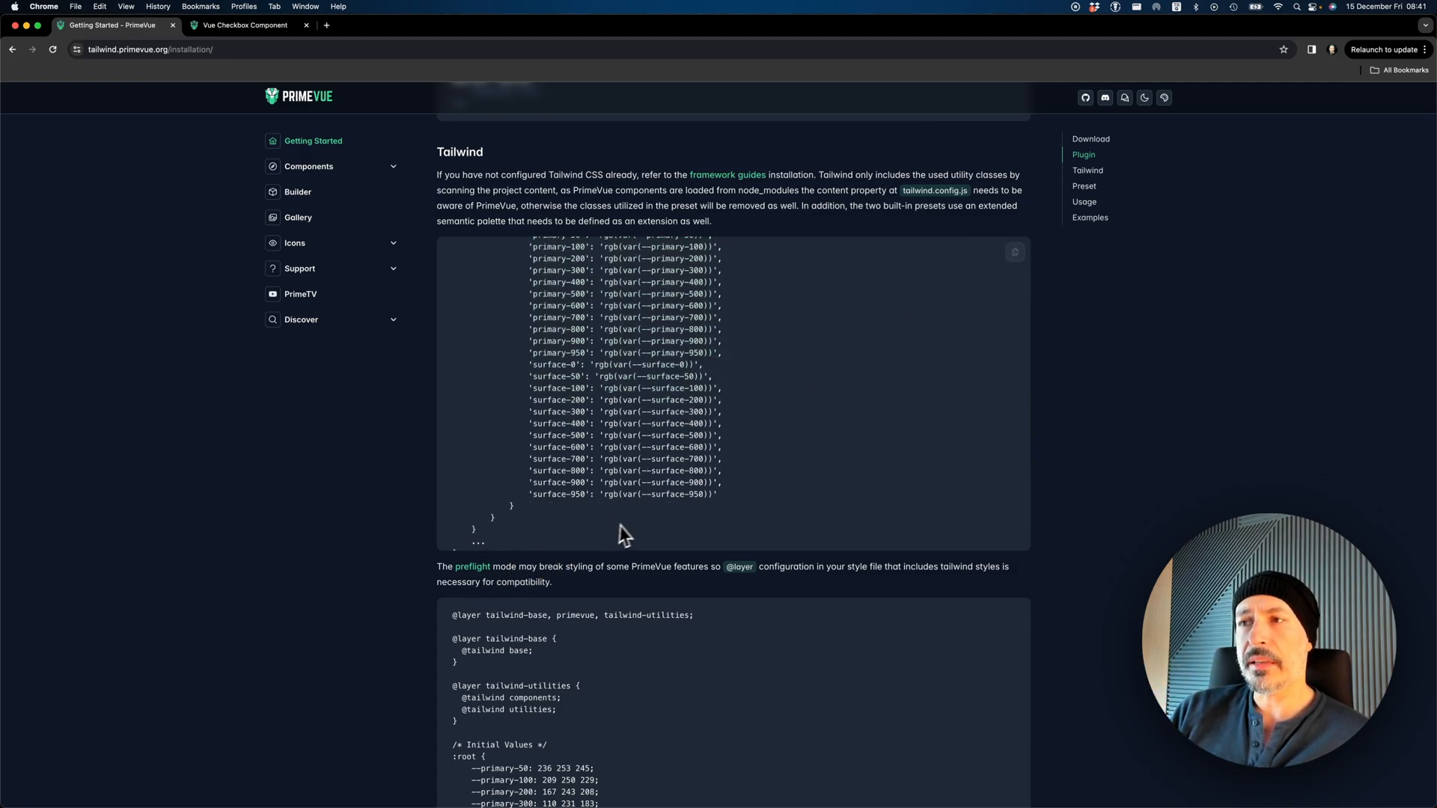
{"action": "mouse_move", "coordinate": [637, 533]}
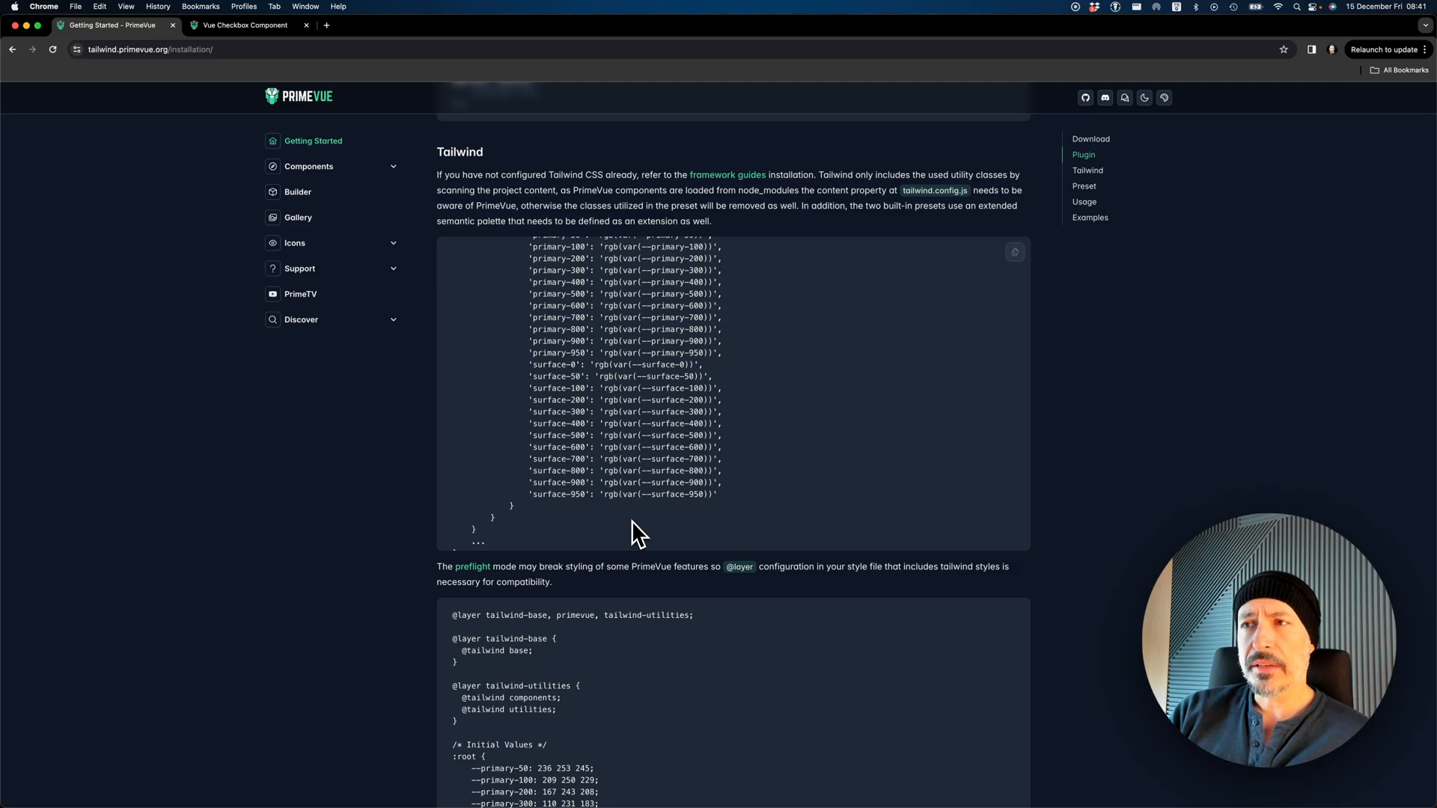
{"action": "mouse_move", "coordinate": [533, 389]}
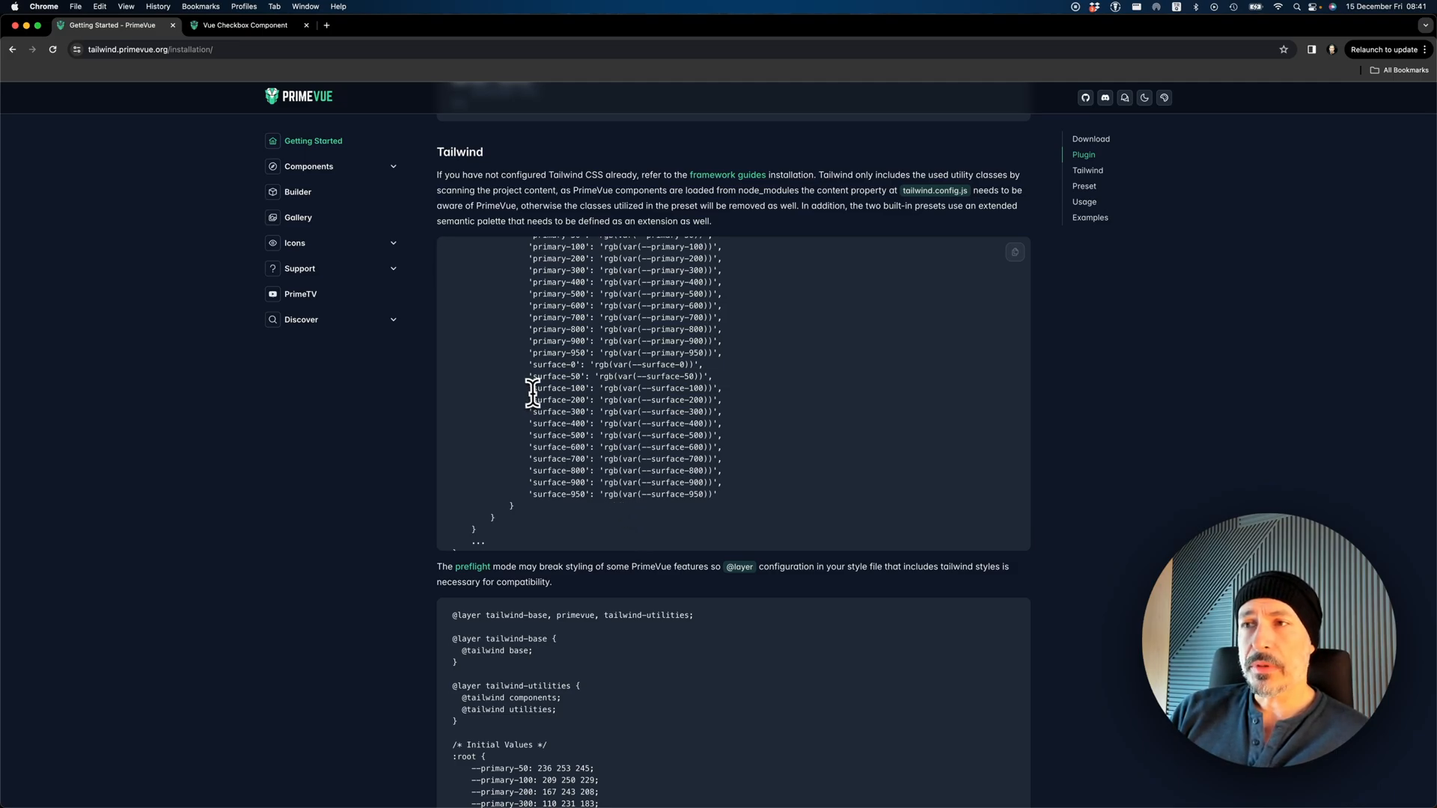
{"action": "double_click", "coordinate": [559, 388]}
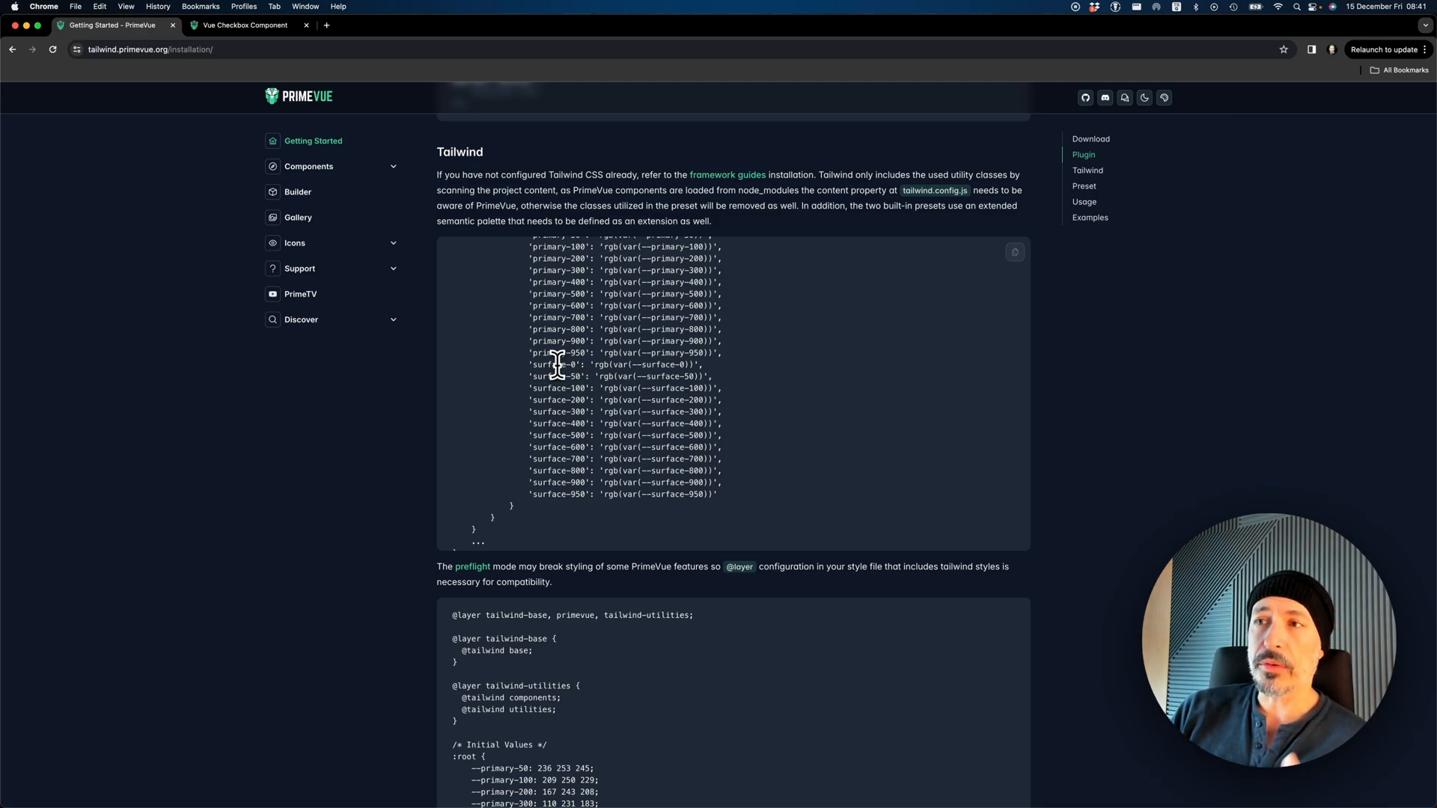
{"action": "double_click", "coordinate": [552, 365]}
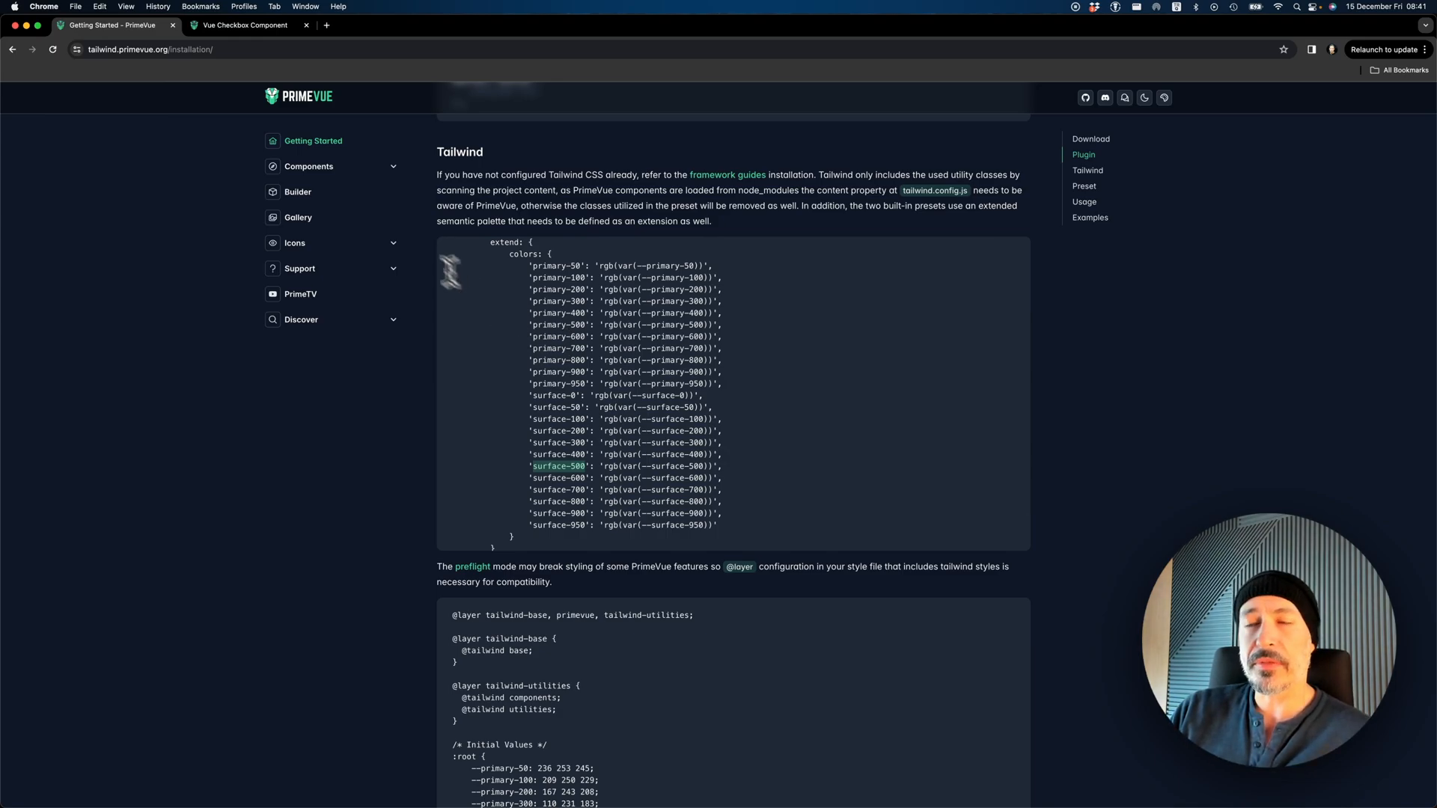
{"action": "mouse_move", "coordinate": [325, 171]}
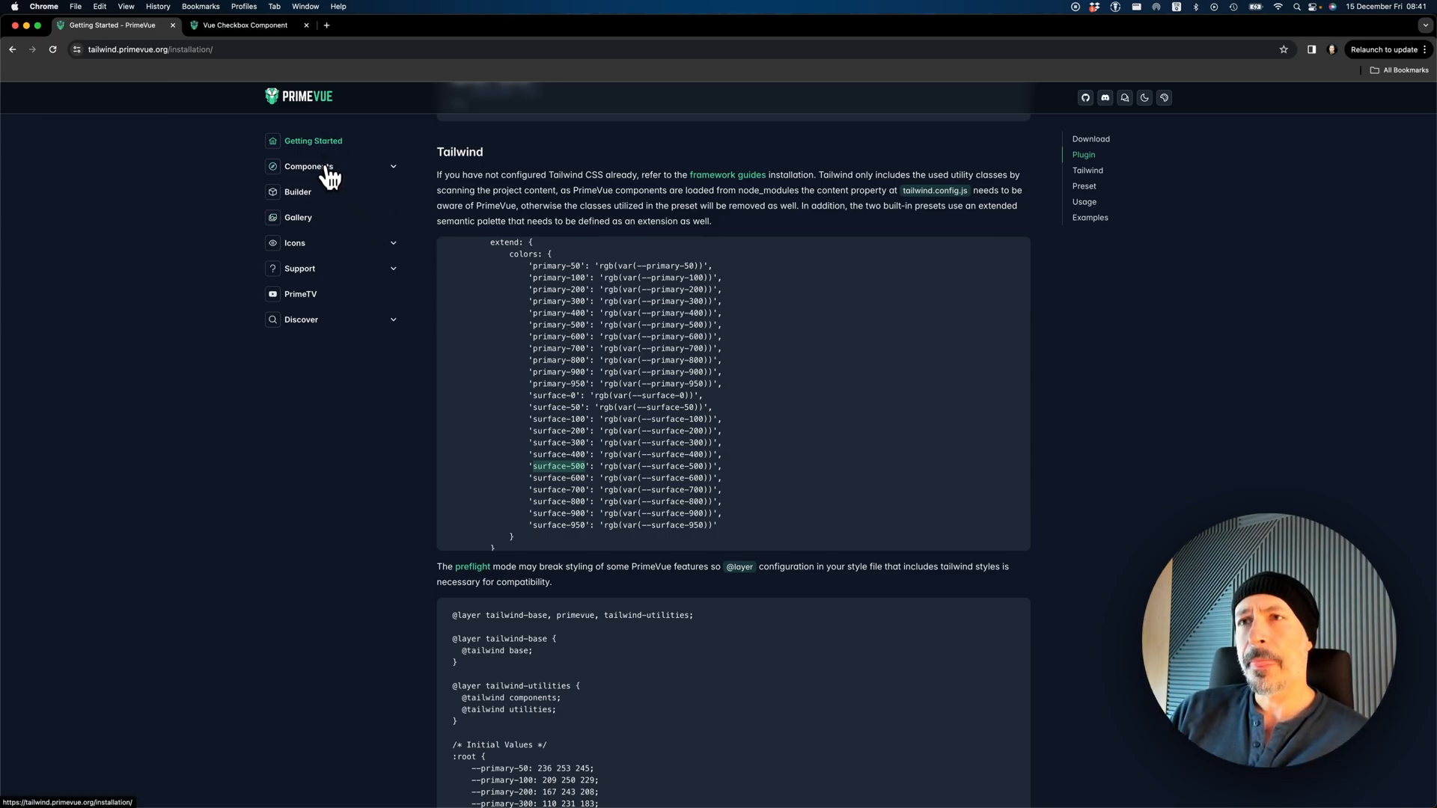
{"action": "mouse_move", "coordinate": [316, 199]}
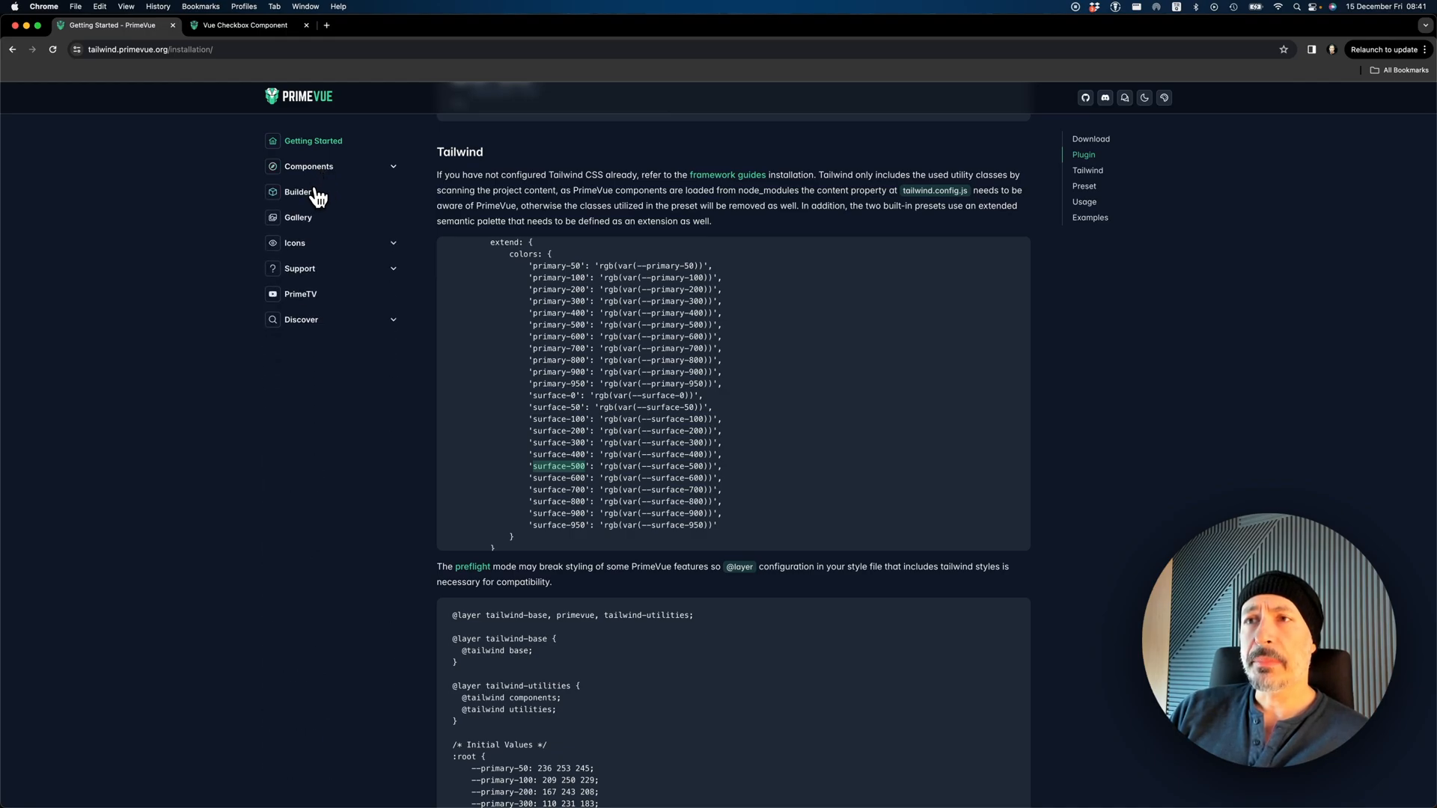
Open the Builder, name the preset 'mypreset', and untick the remaining chosen components
{"action": "left_click", "coordinate": [297, 192]}
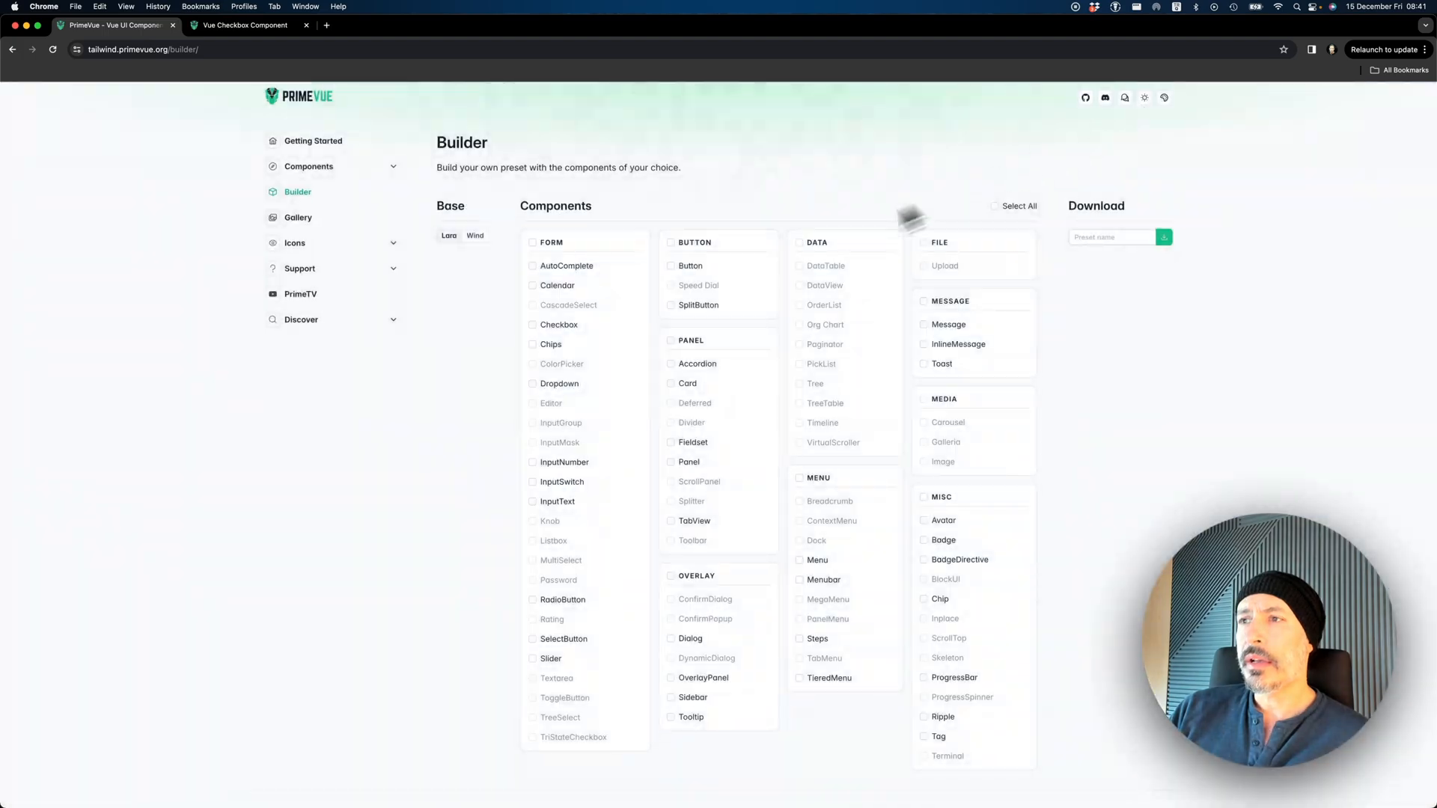
{"action": "mouse_move", "coordinate": [640, 287]}
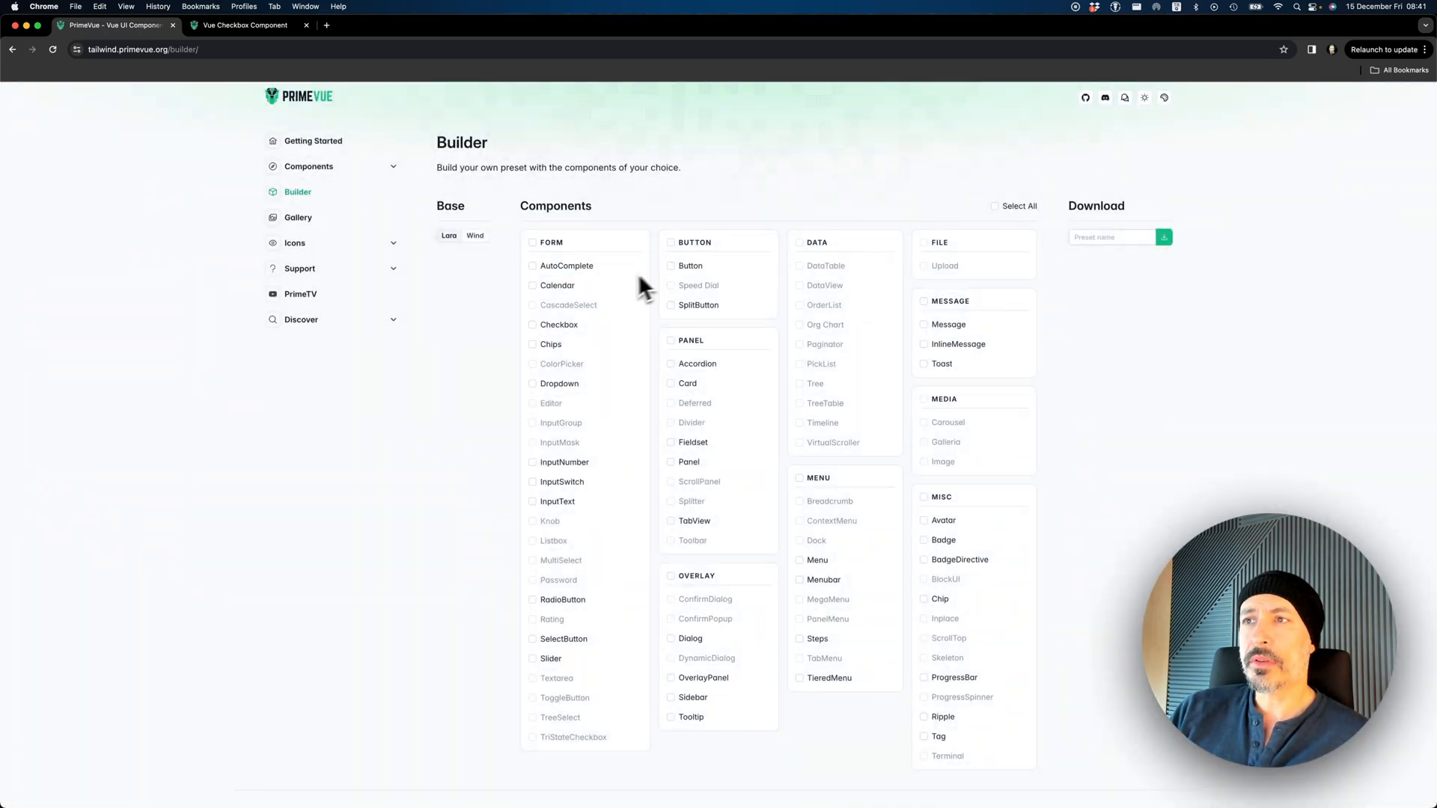
{"action": "left_click", "coordinate": [533, 285]}
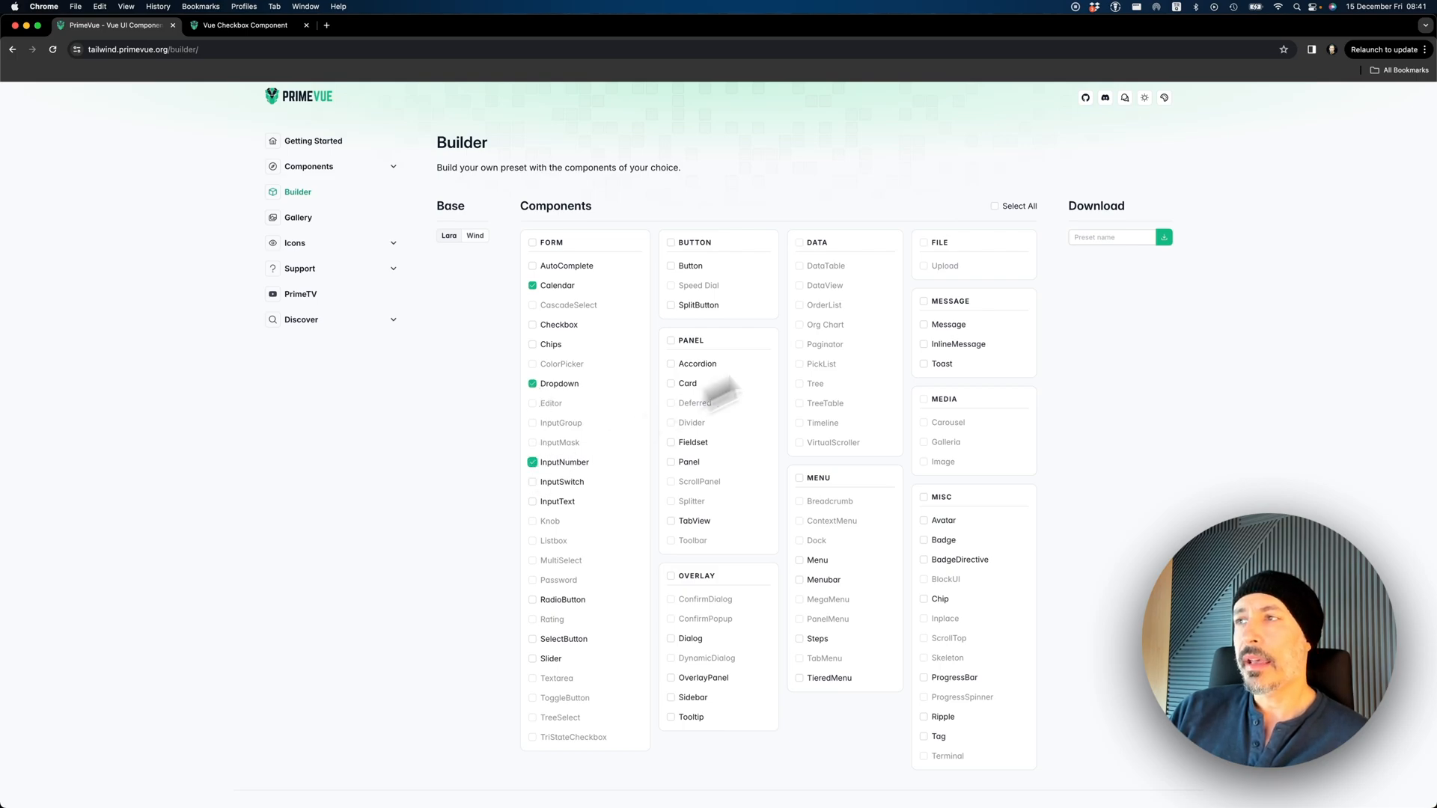
{"action": "type", "text": "fefe"}
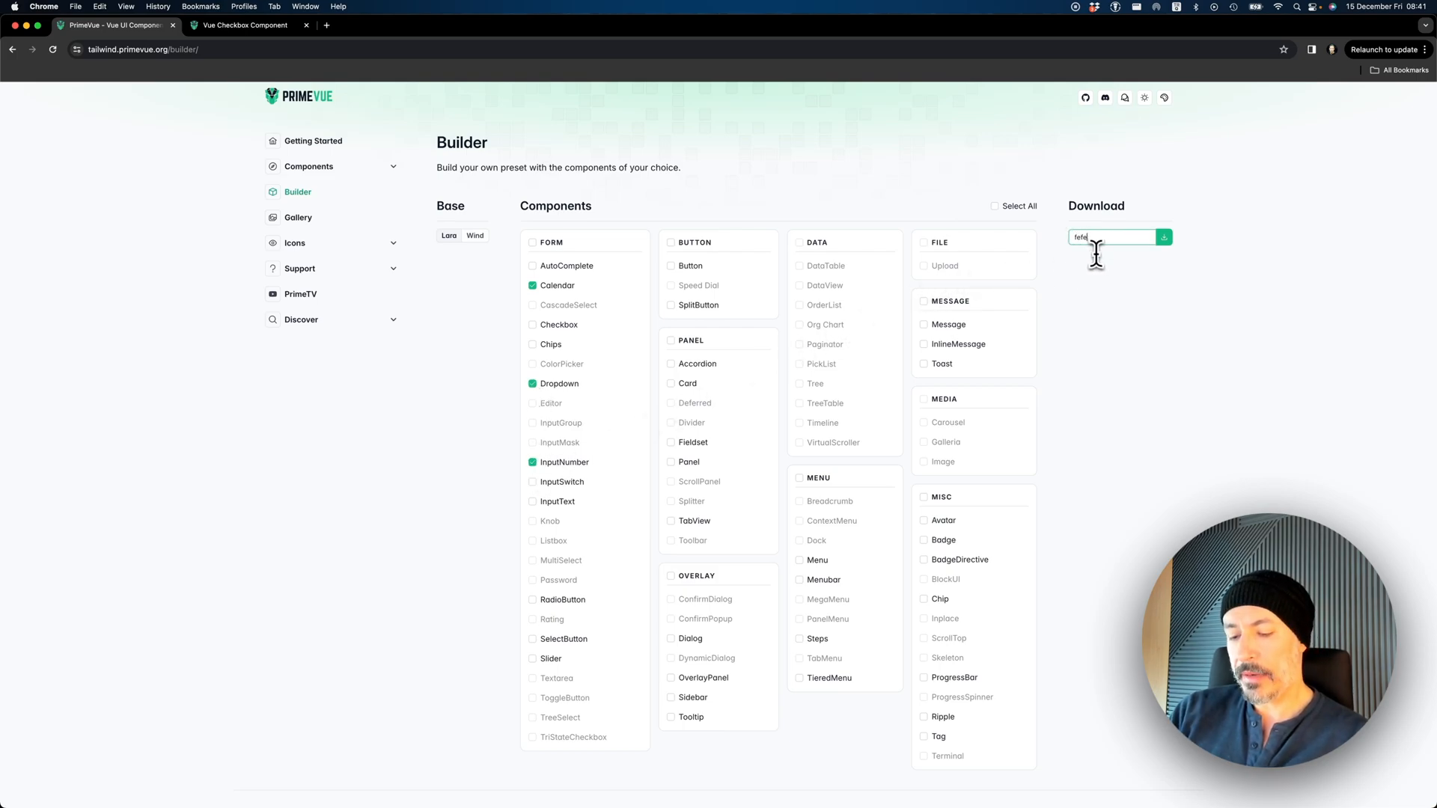
{"action": "type", "text": "mypreset"}
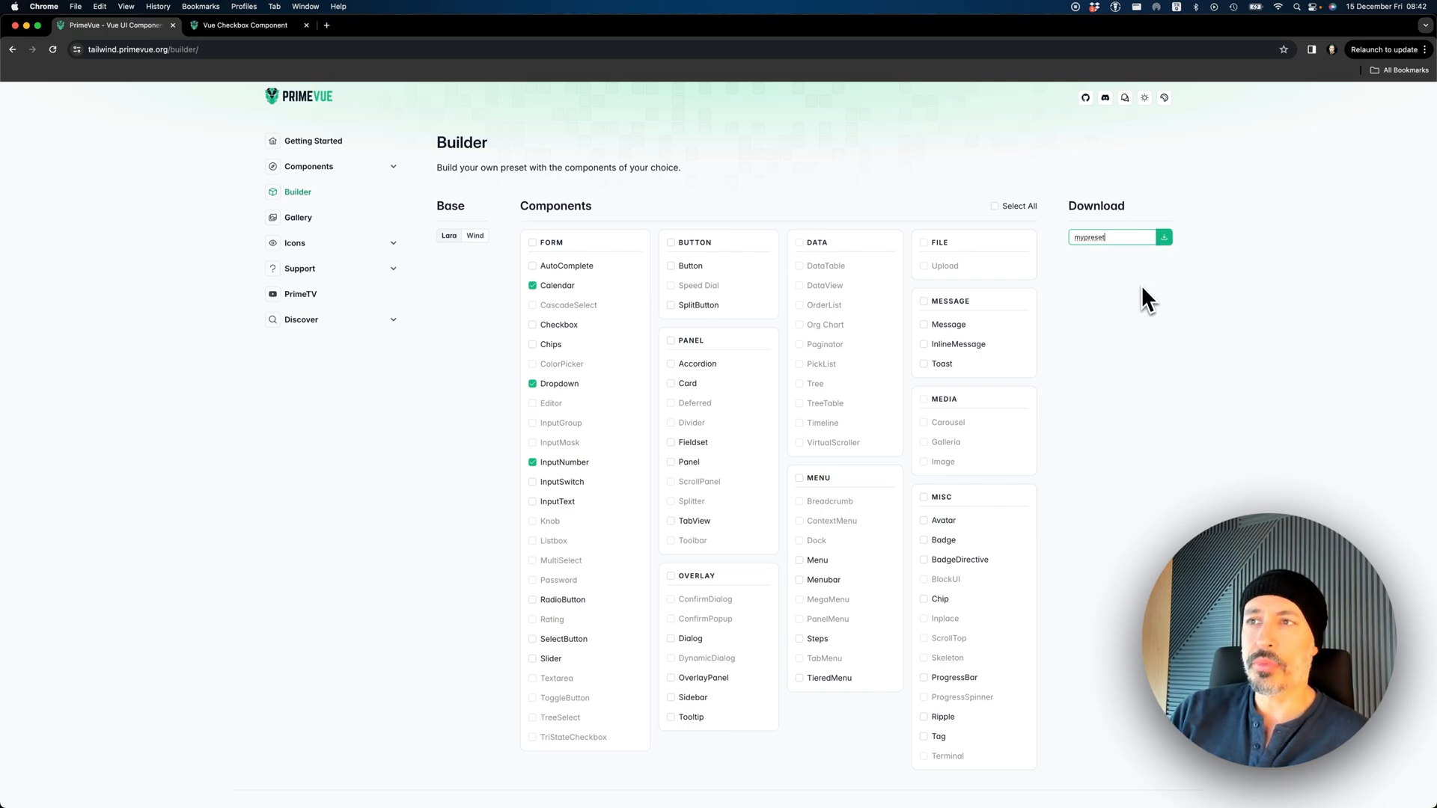
{"action": "left_click", "coordinate": [532, 384]}
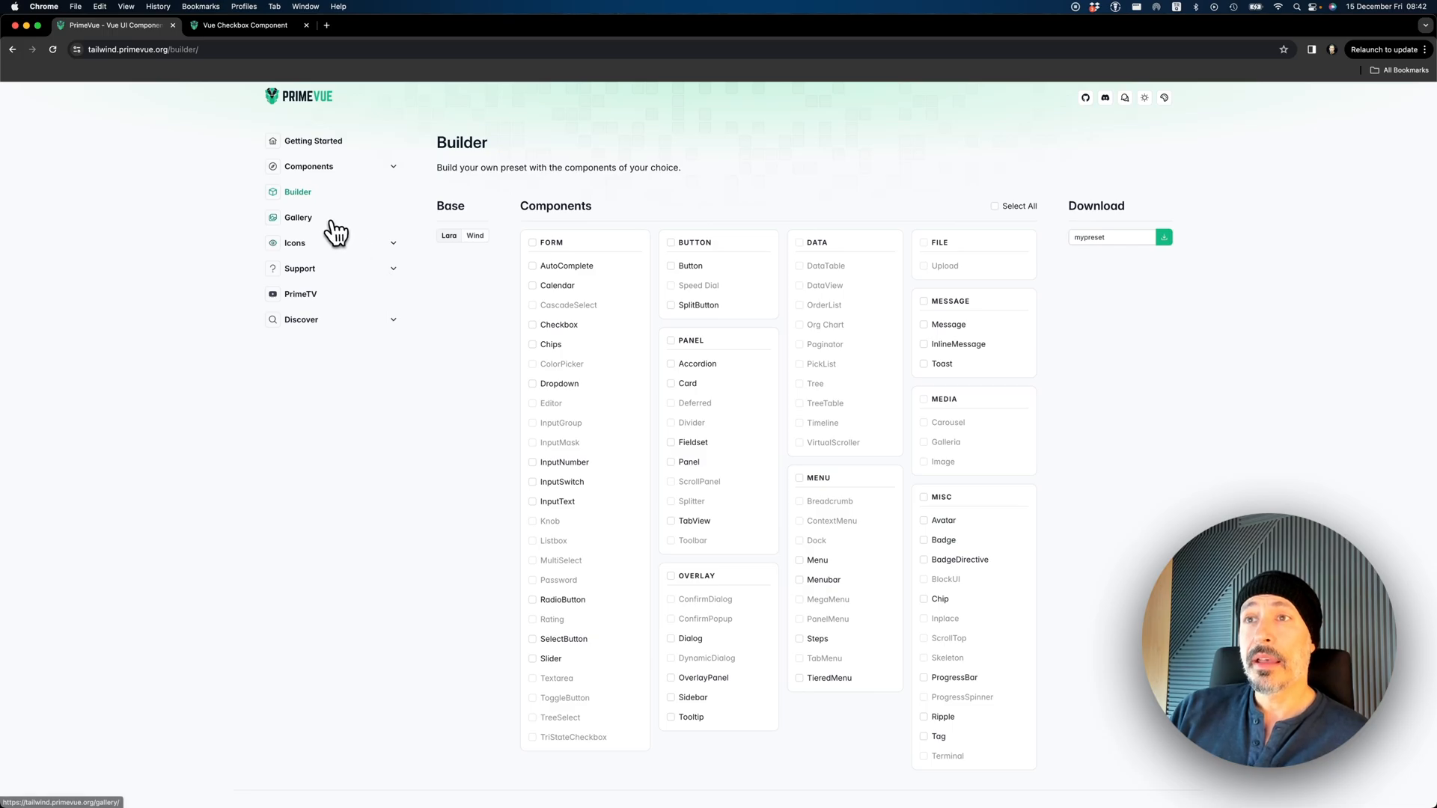
Open the community Gallery and launch the Glassmorphic Login live preview
{"action": "left_click", "coordinate": [298, 217]}
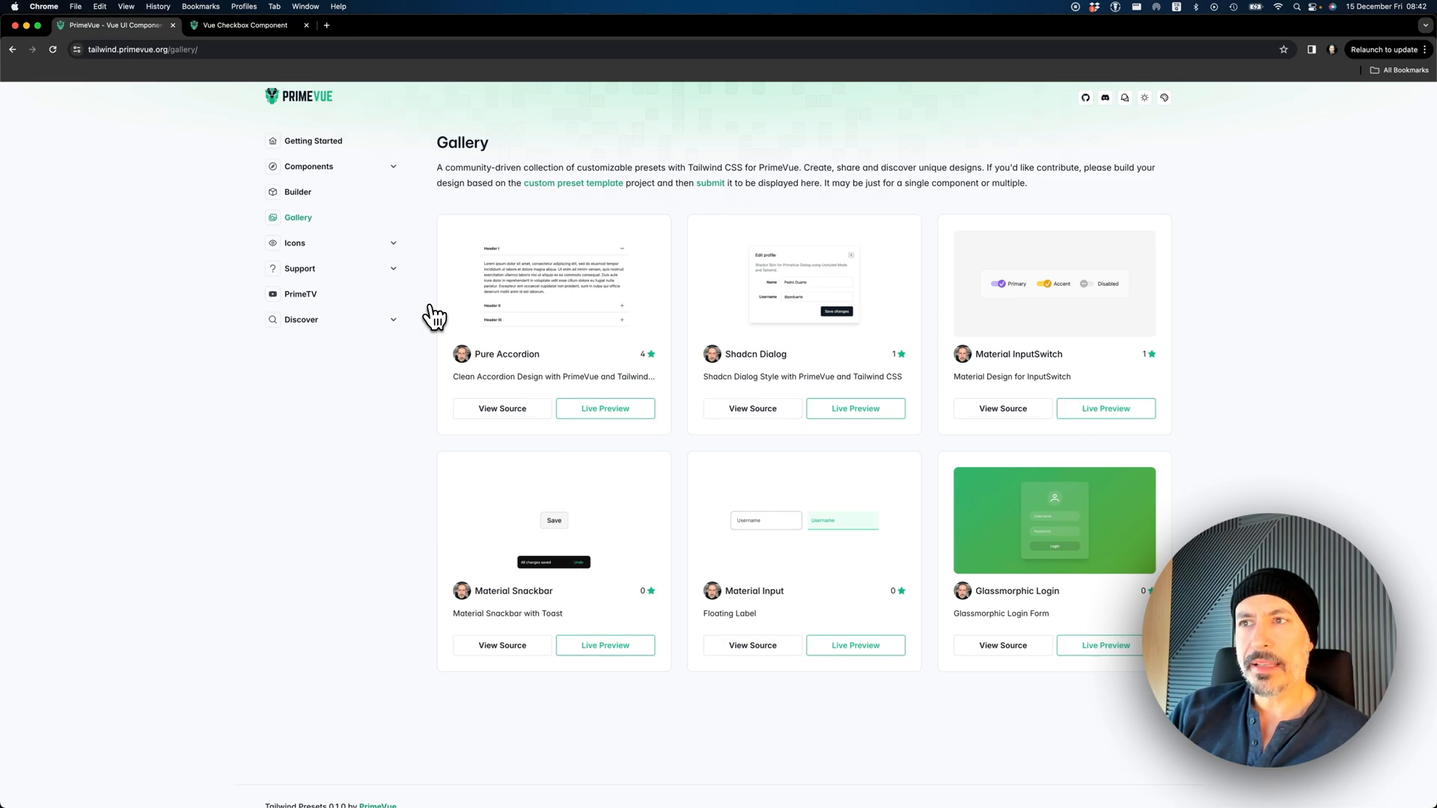
{"action": "mouse_move", "coordinate": [974, 309]}
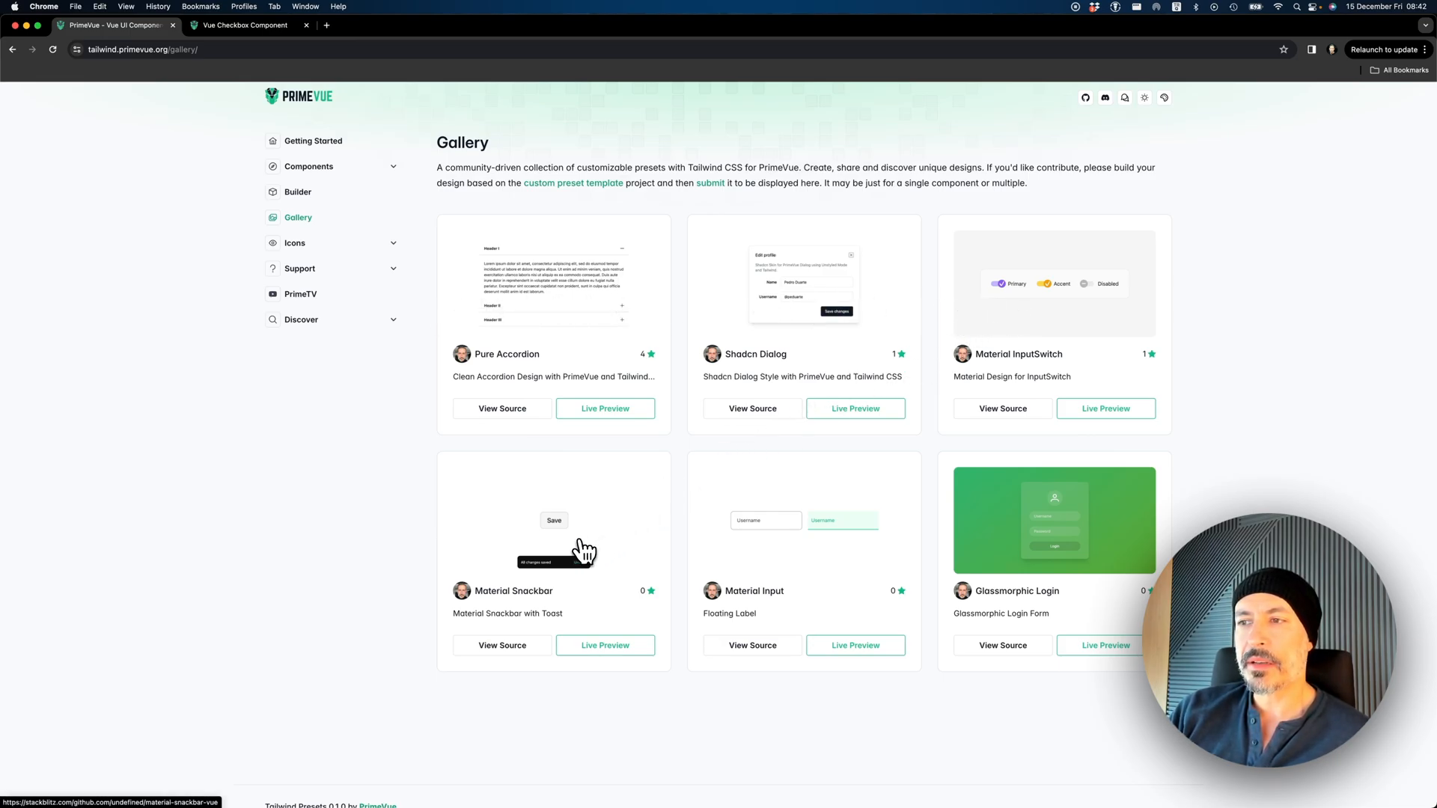
{"action": "mouse_move", "coordinate": [840, 549]}
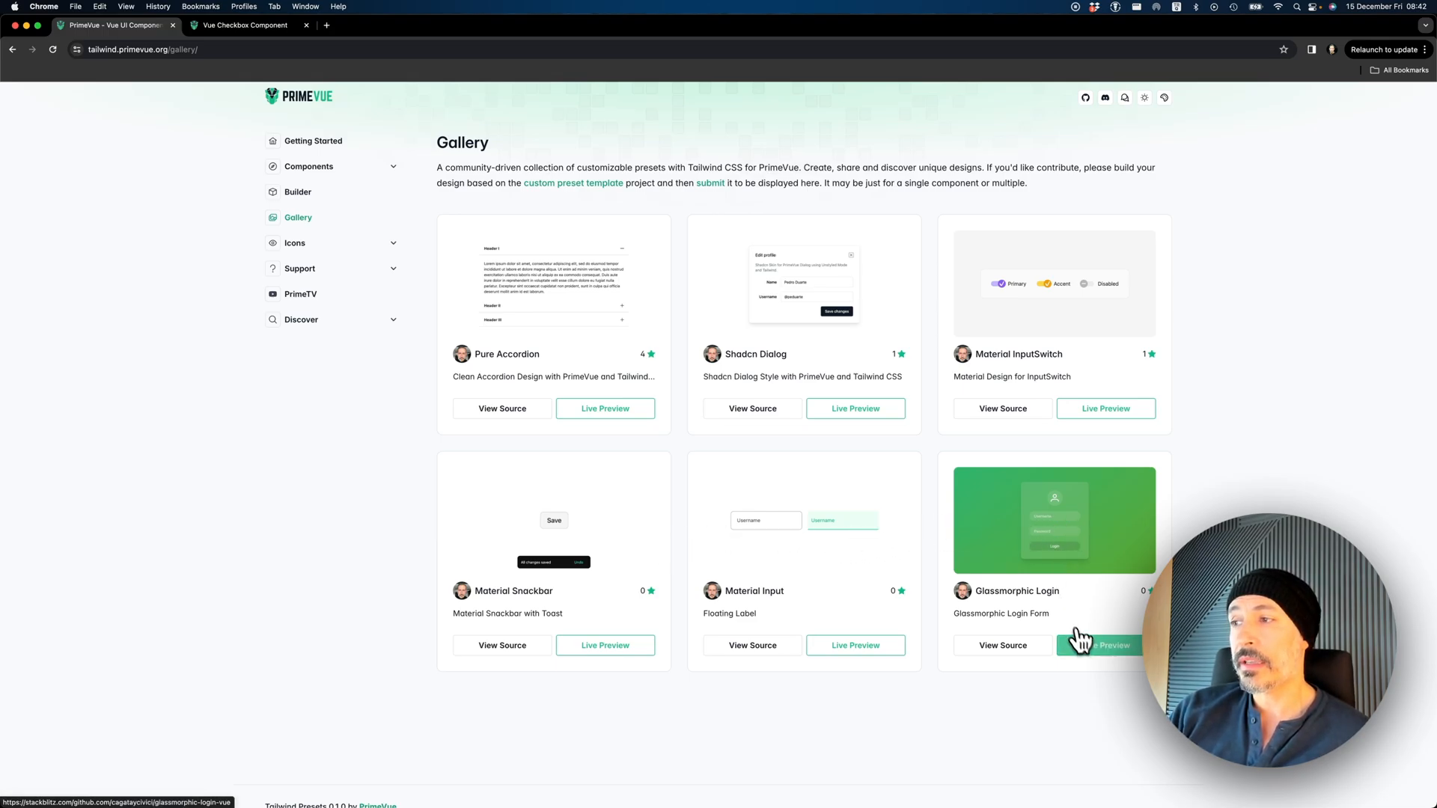
{"action": "left_click", "coordinate": [1099, 646]}
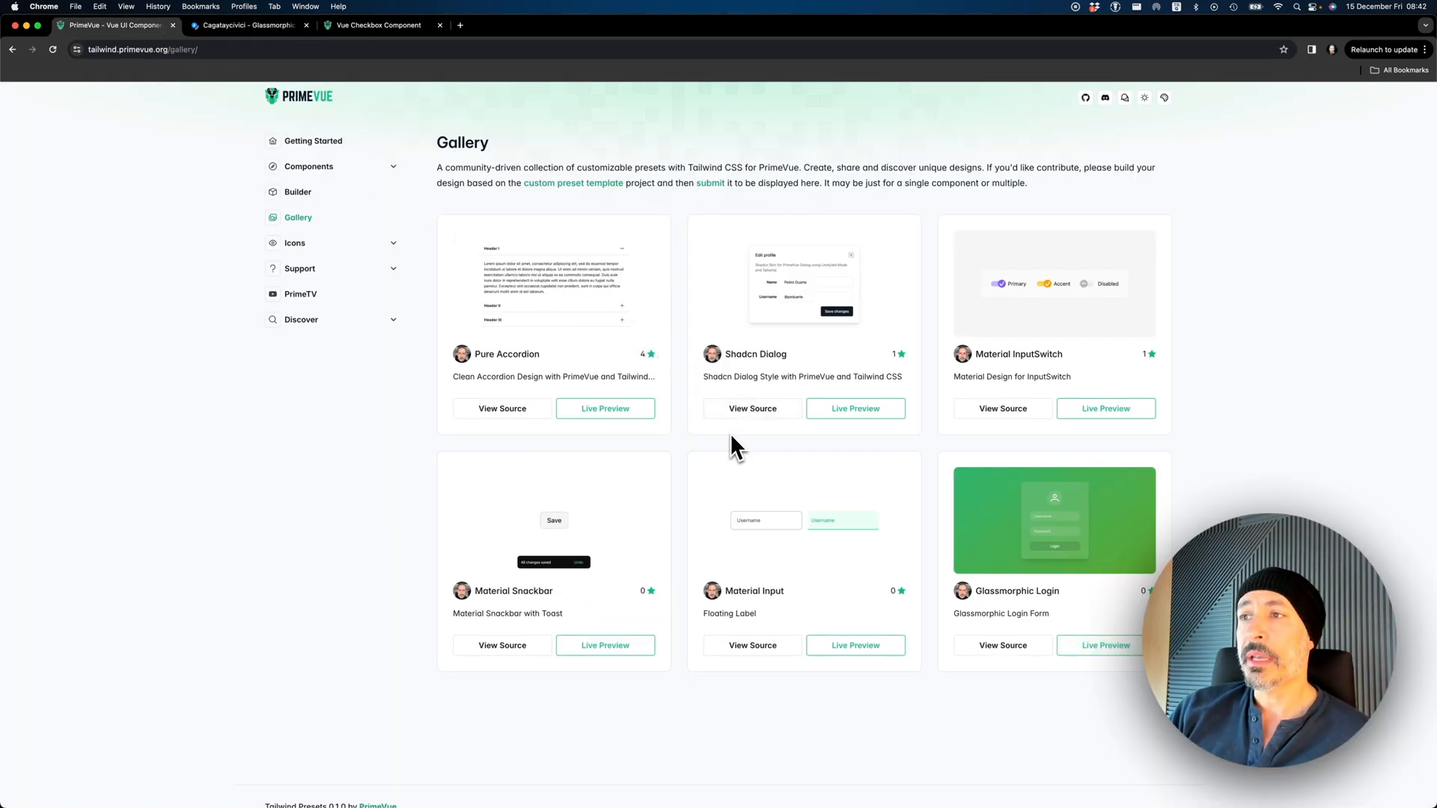
{"action": "mouse_move", "coordinate": [742, 384]}
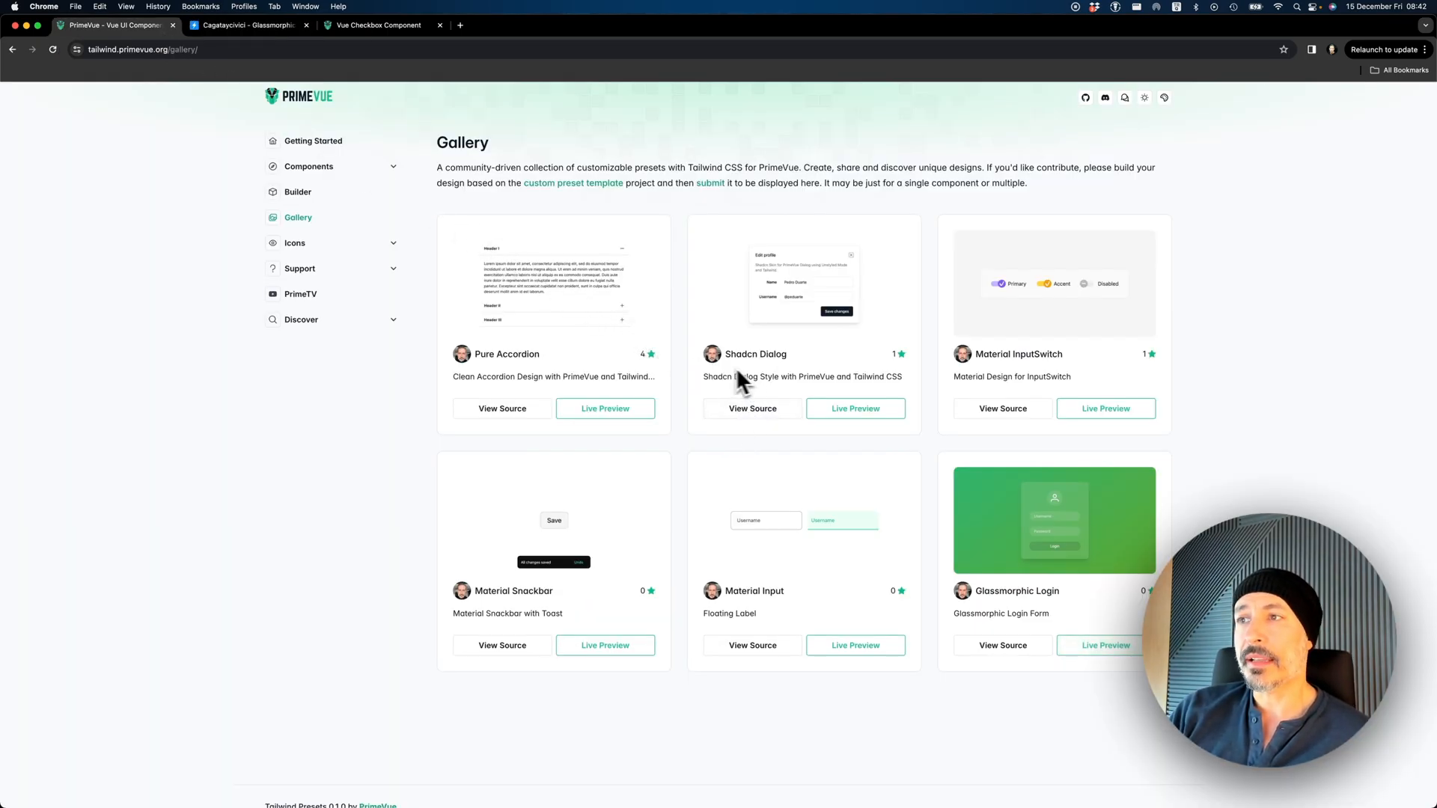
{"action": "mouse_move", "coordinate": [689, 373]}
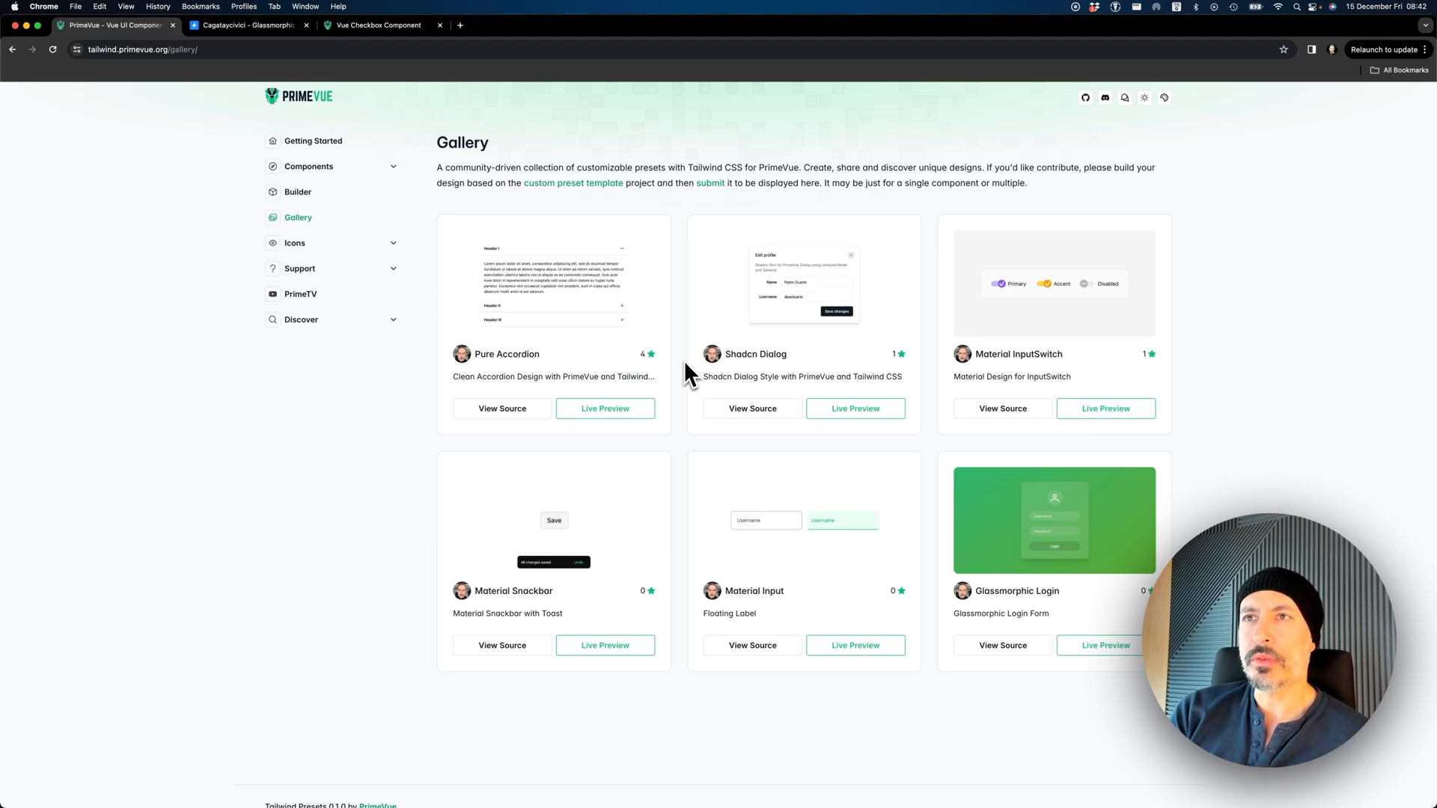
{"action": "mouse_move", "coordinate": [699, 306]}
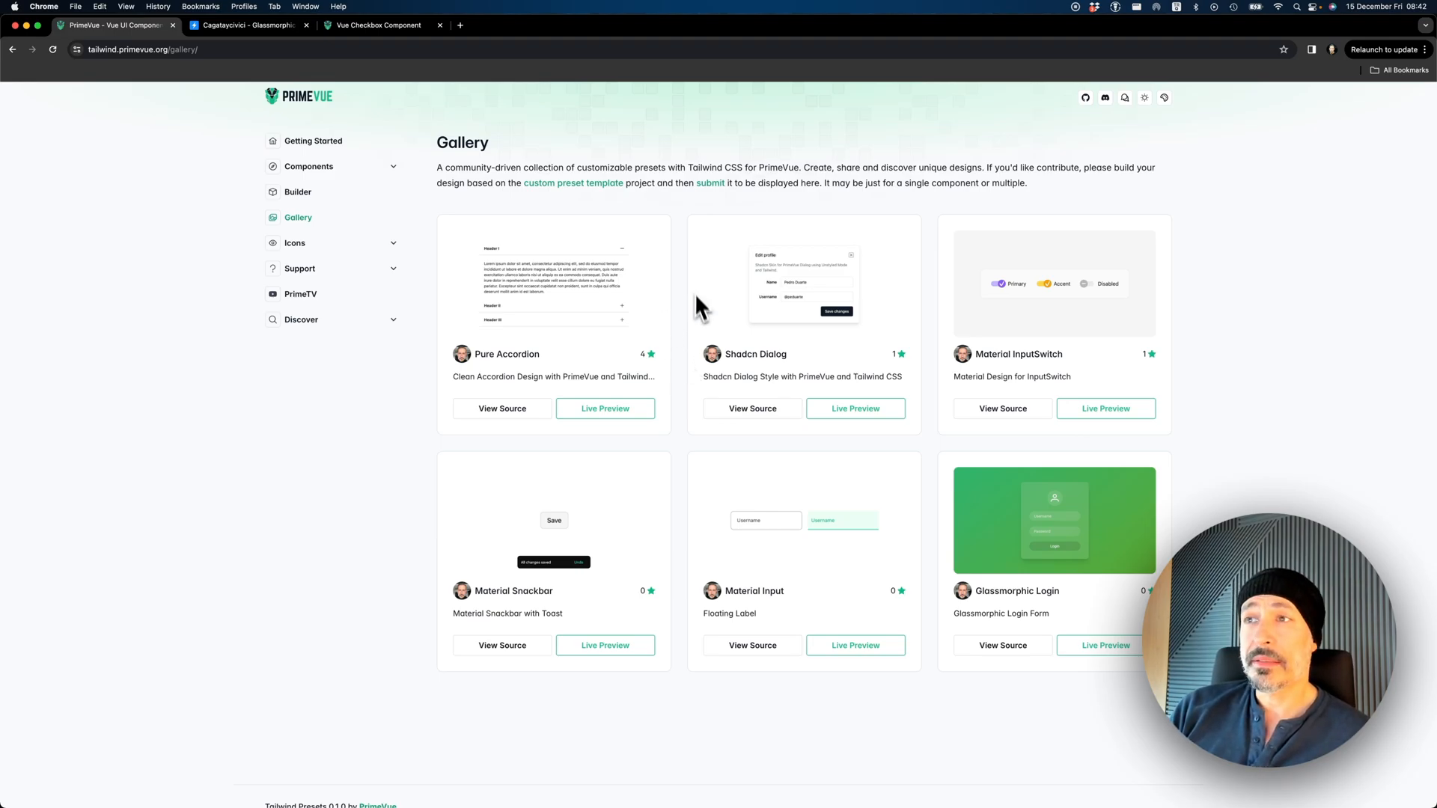
{"action": "mouse_move", "coordinate": [769, 217]}
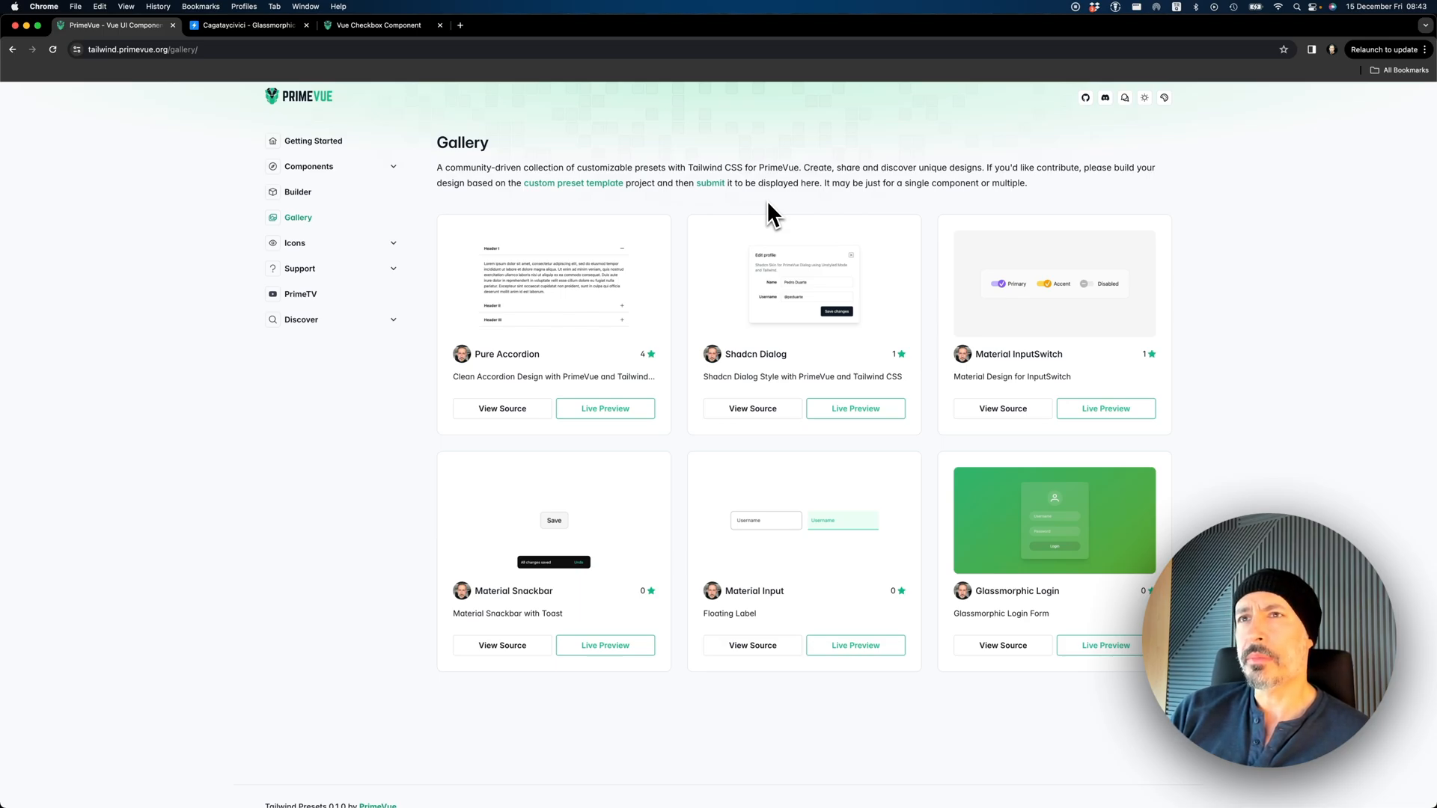
{"action": "mouse_move", "coordinate": [798, 190]}
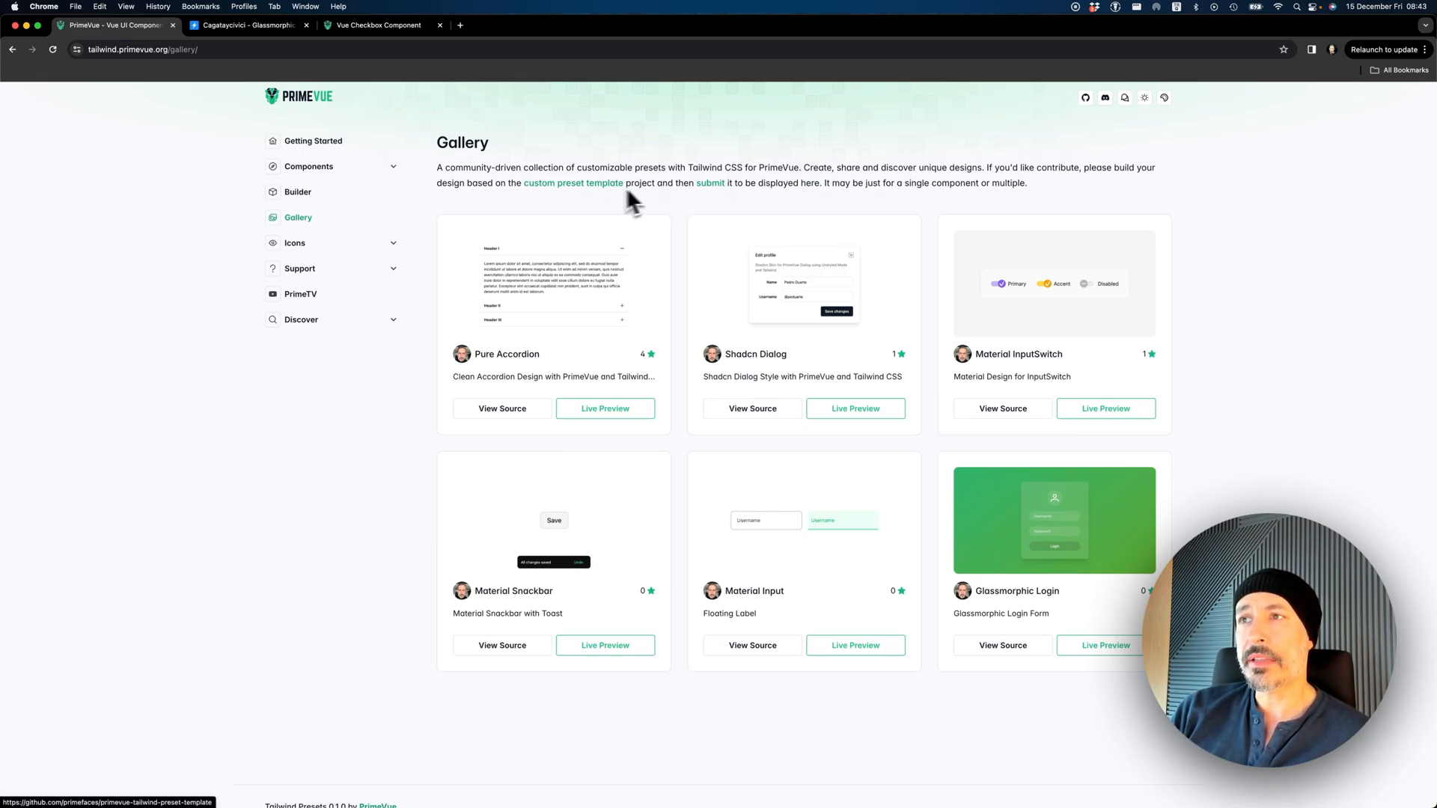
{"action": "mouse_move", "coordinate": [709, 191]}
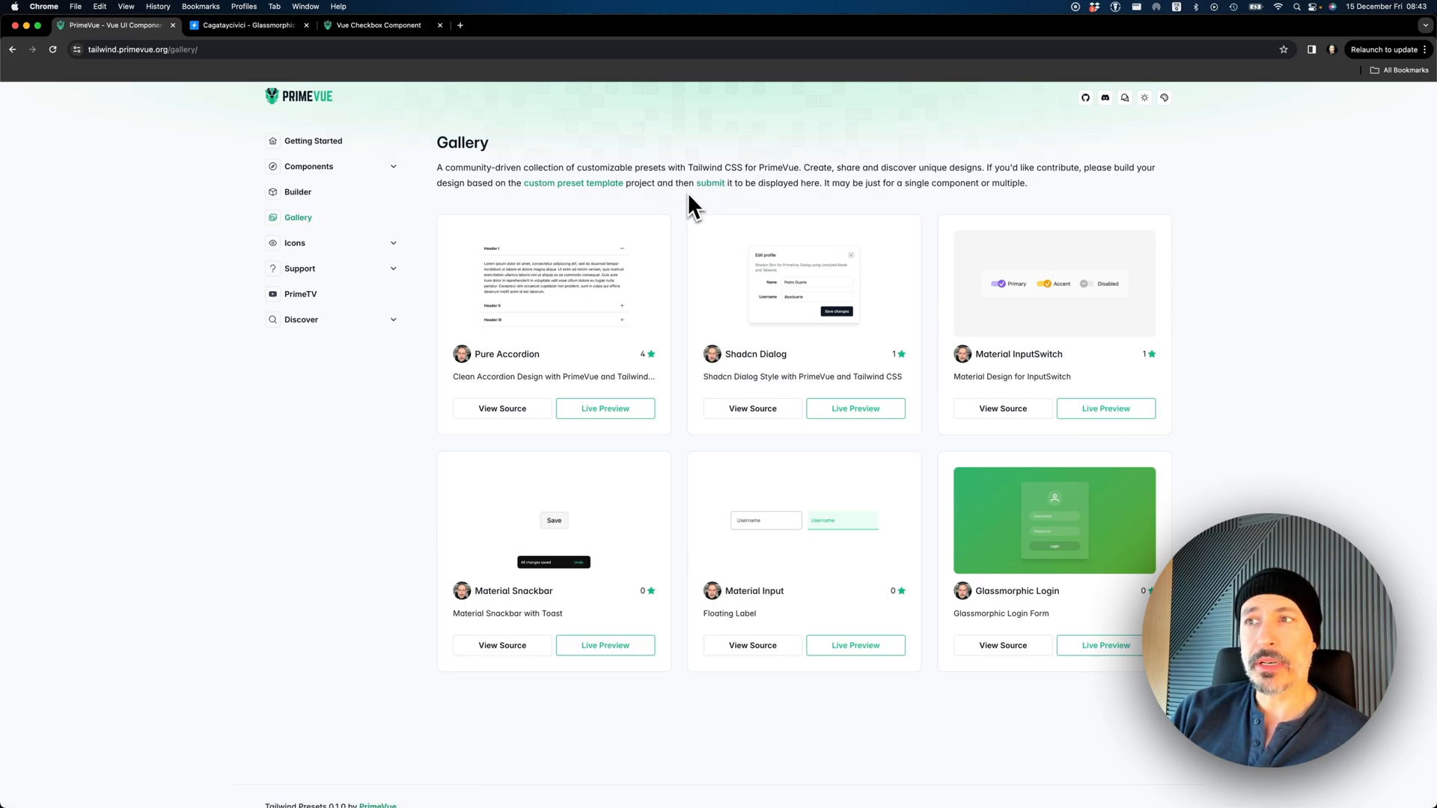
{"action": "mouse_move", "coordinate": [674, 220]}
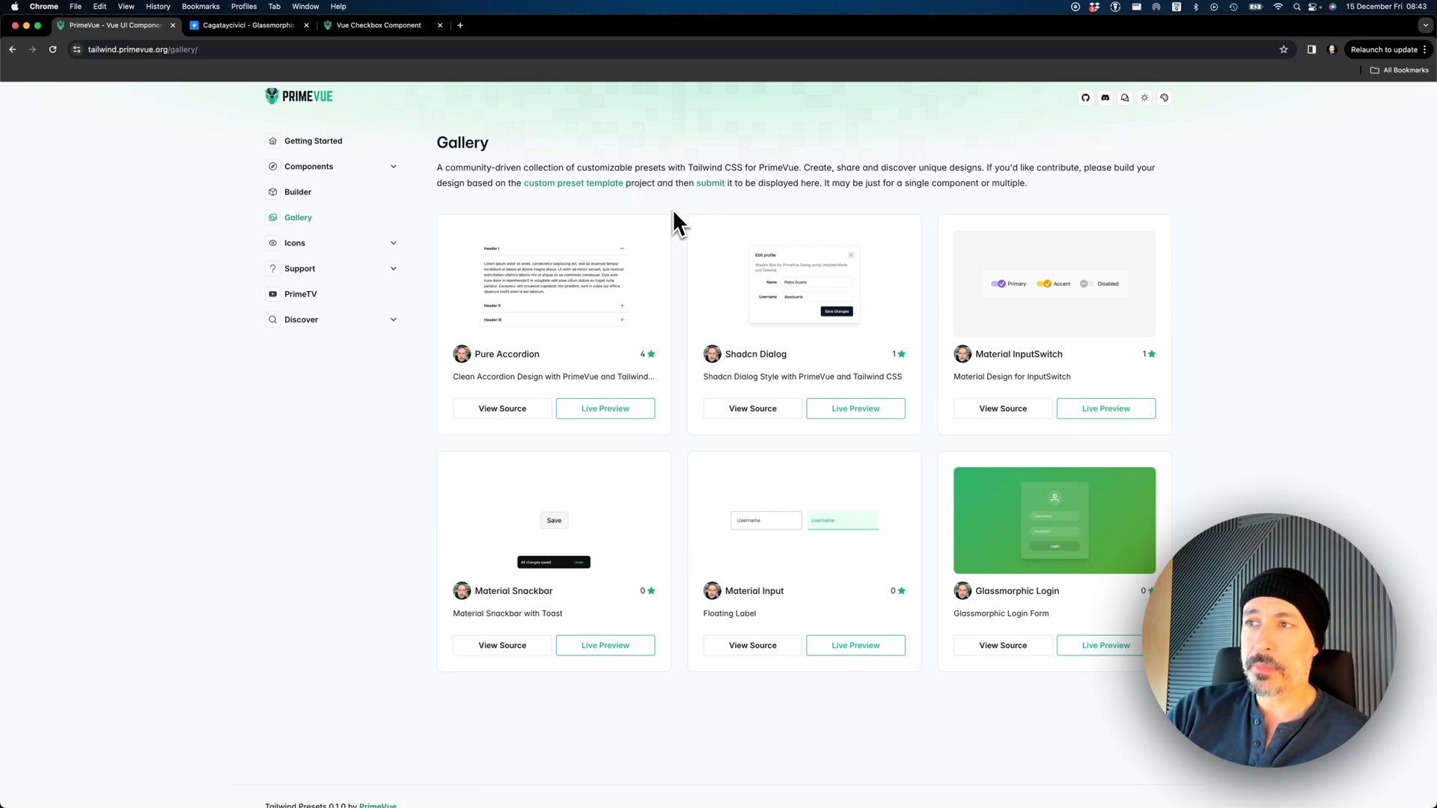
{"action": "mouse_move", "coordinate": [858, 370]}
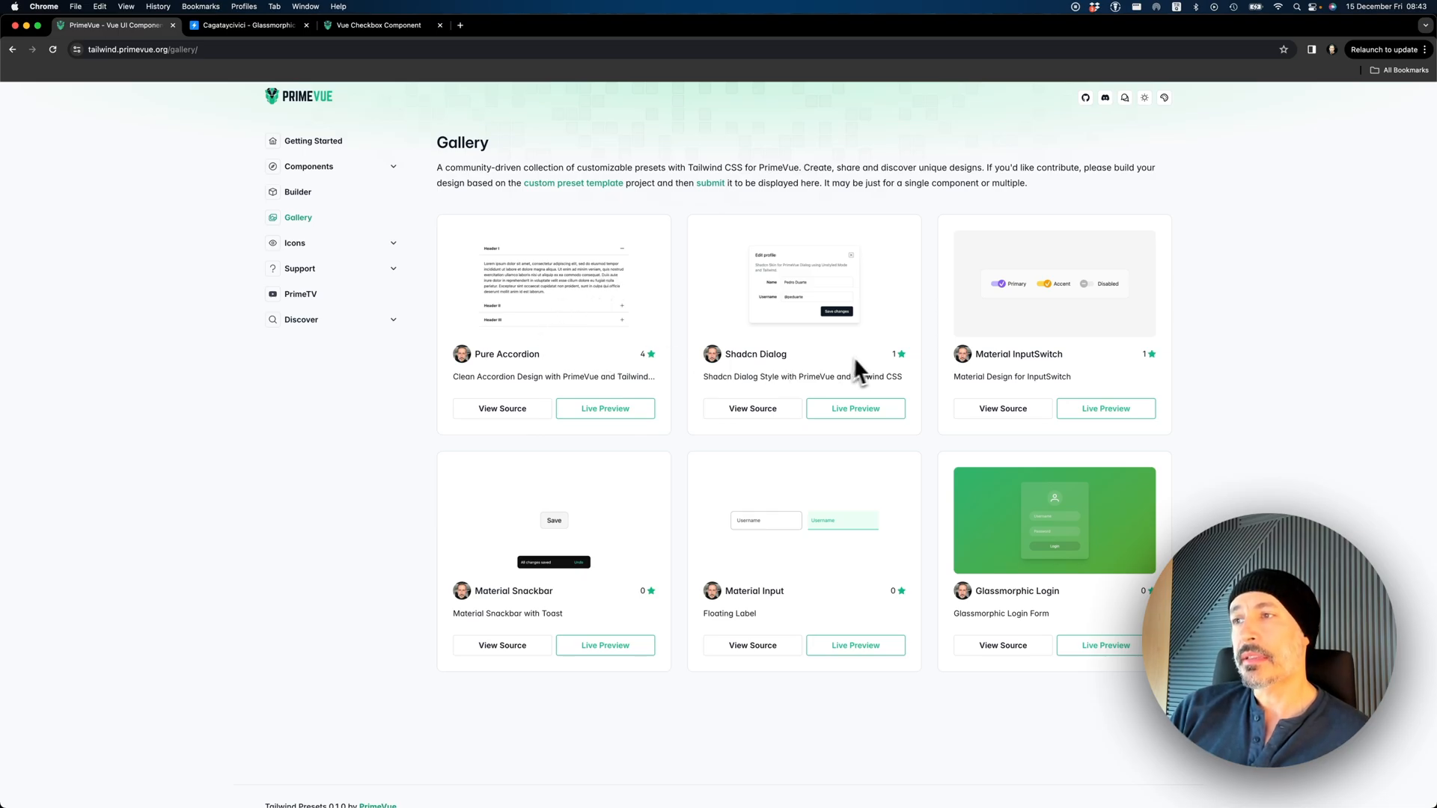
{"action": "mouse_move", "coordinate": [679, 510]}
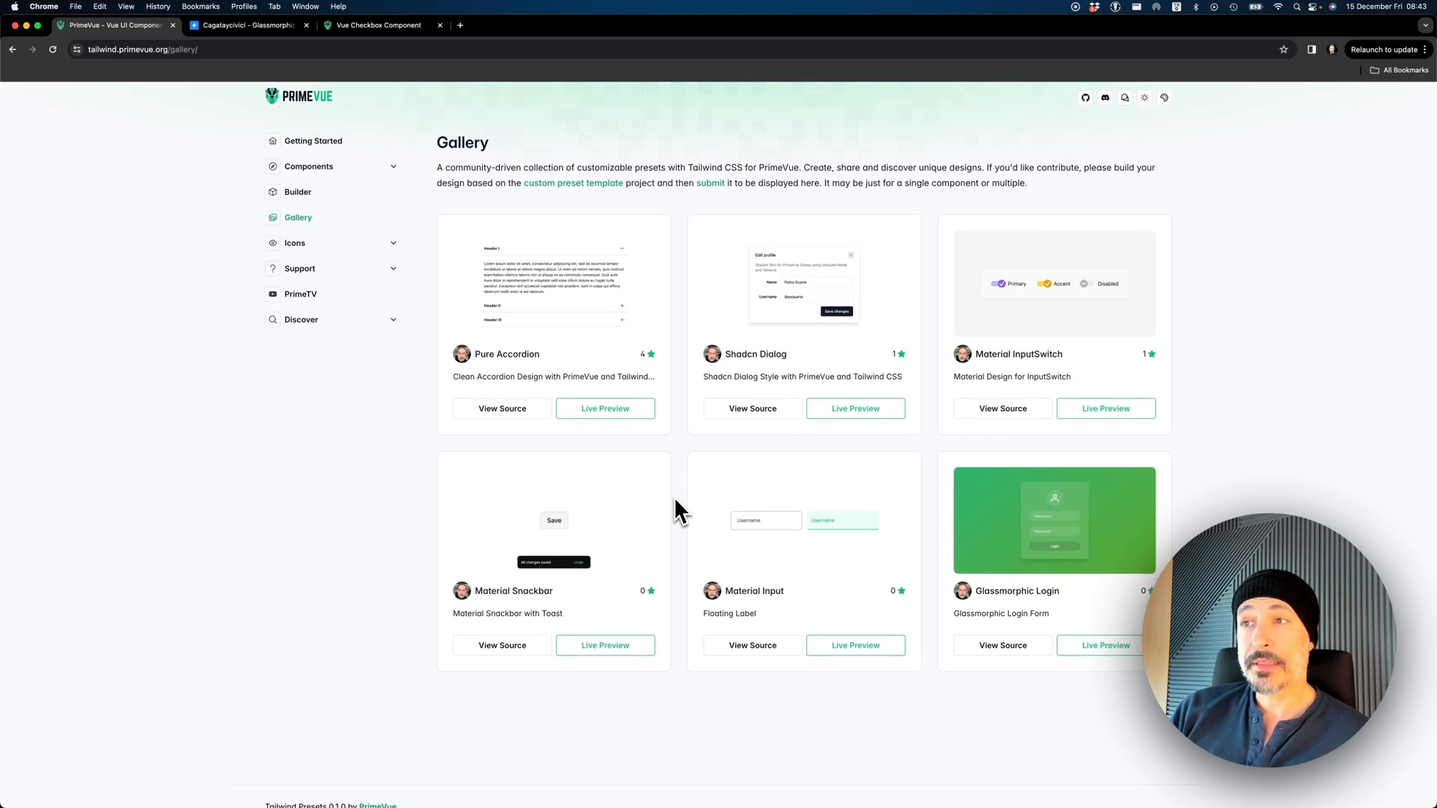
{"action": "mouse_move", "coordinate": [934, 339]}
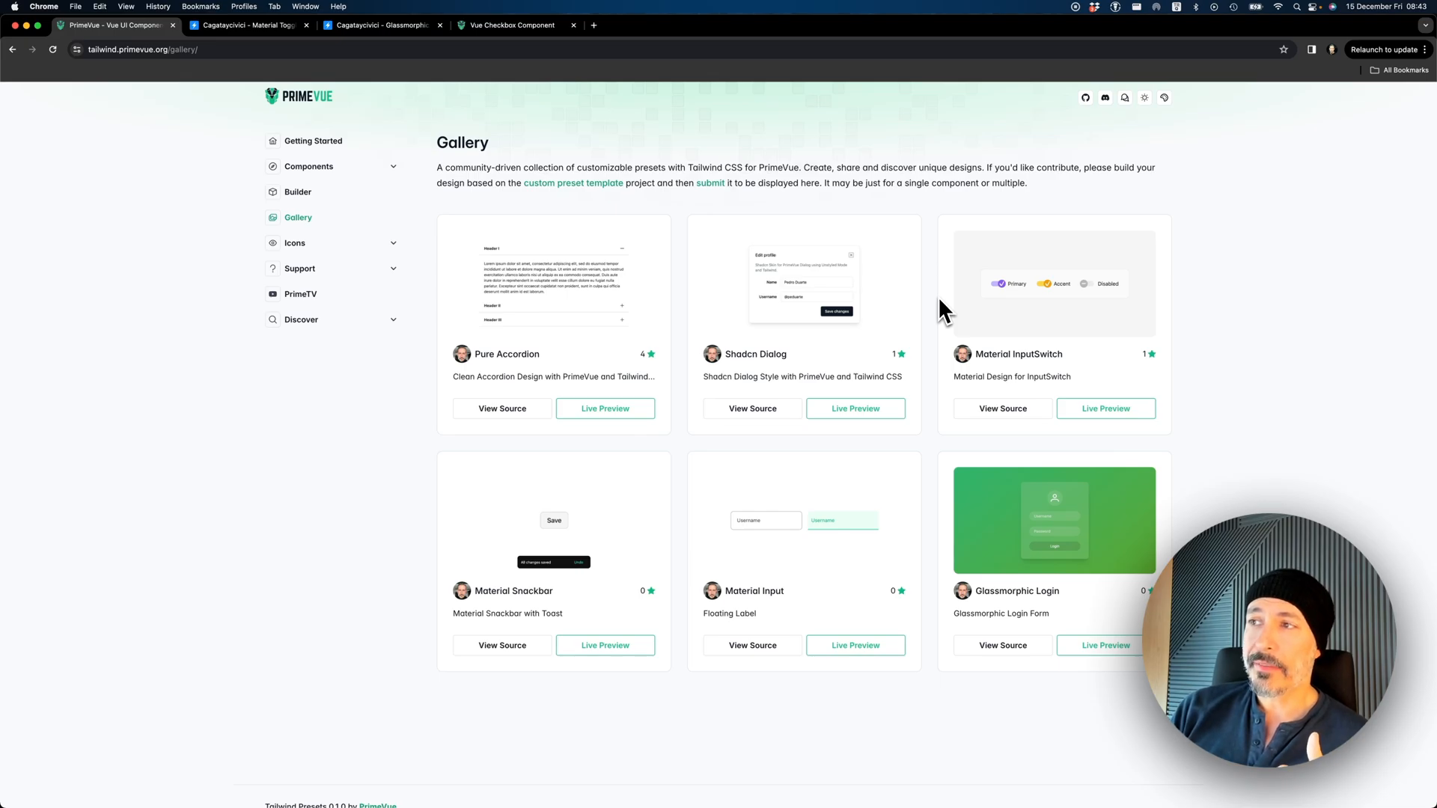
{"action": "mouse_move", "coordinate": [929, 324]}
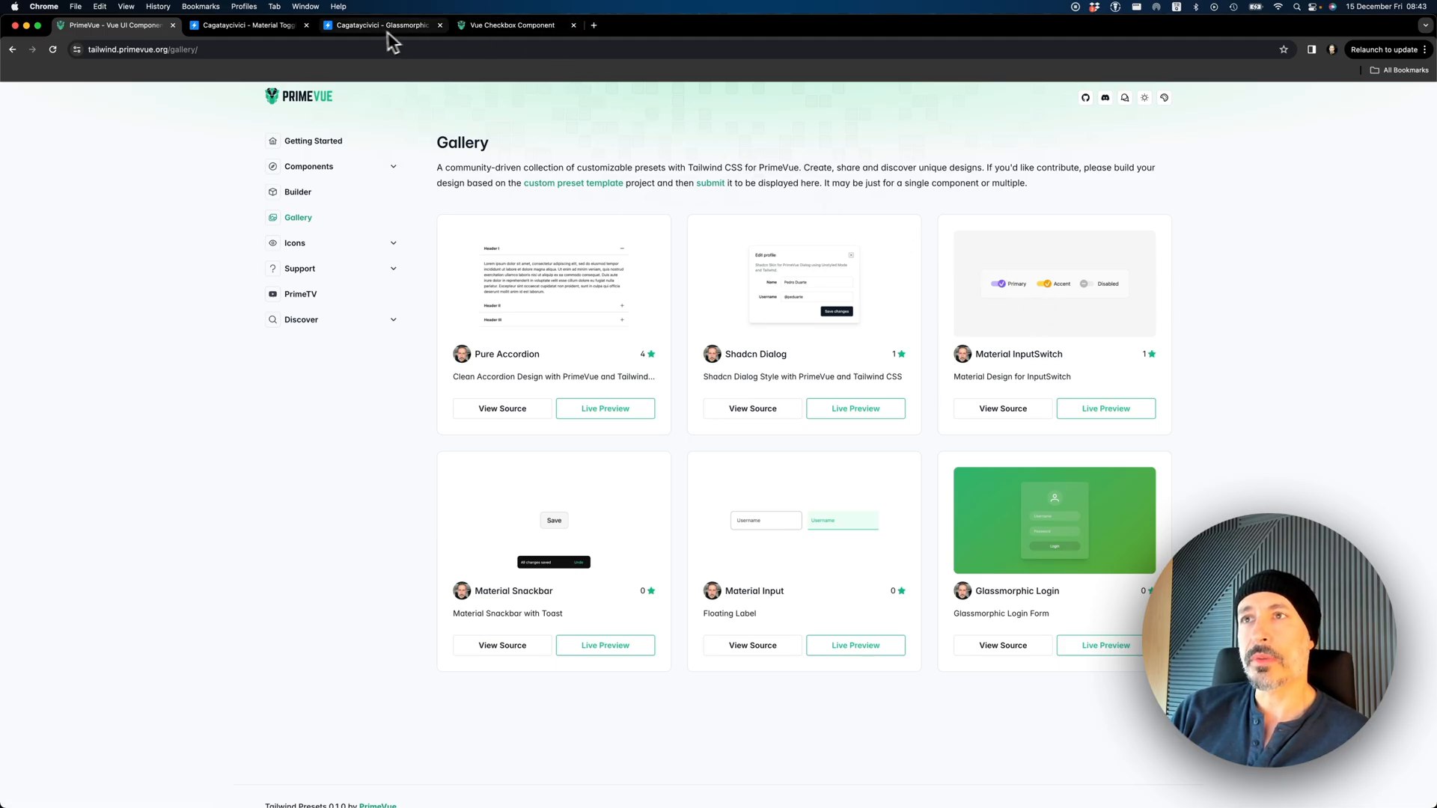
Switch the Glassmorphic Login demo's primary colour from purple to green
{"action": "left_click", "coordinate": [382, 24]}
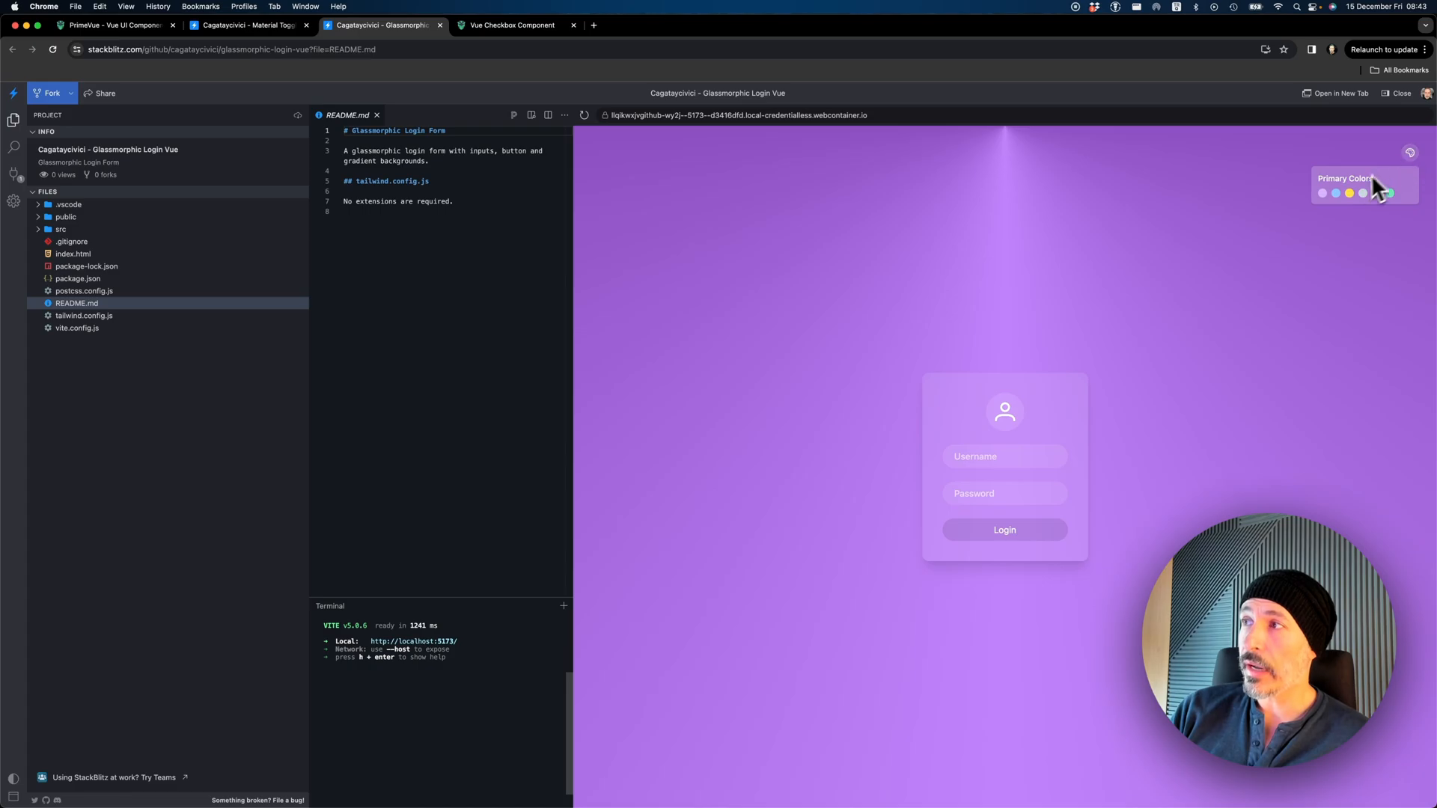
{"action": "left_click", "coordinate": [1370, 212]}
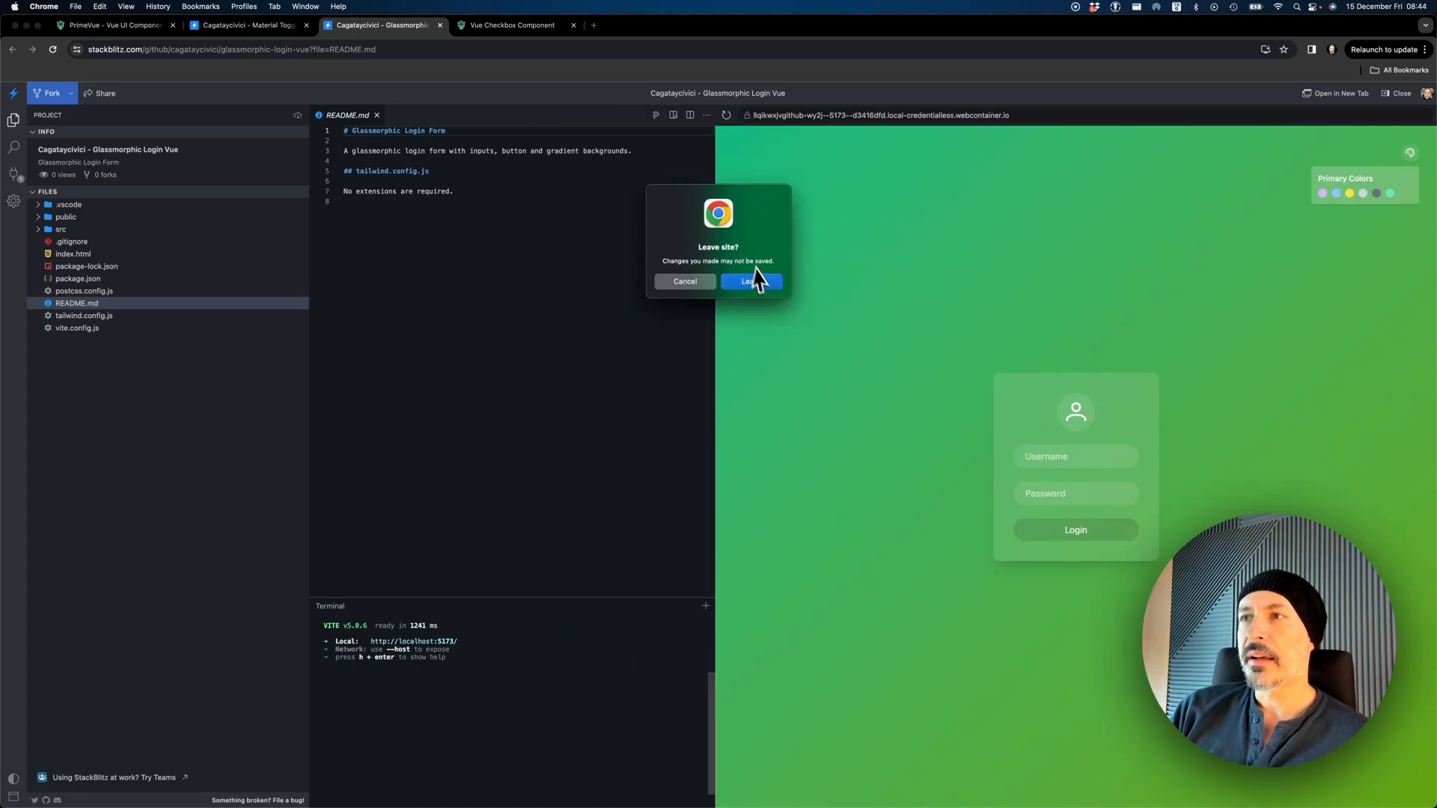
Leave the Glassmorphic preview, toggle the Material demo's Accent switch off and on, and select README line 10
{"action": "left_click", "coordinate": [751, 281]}
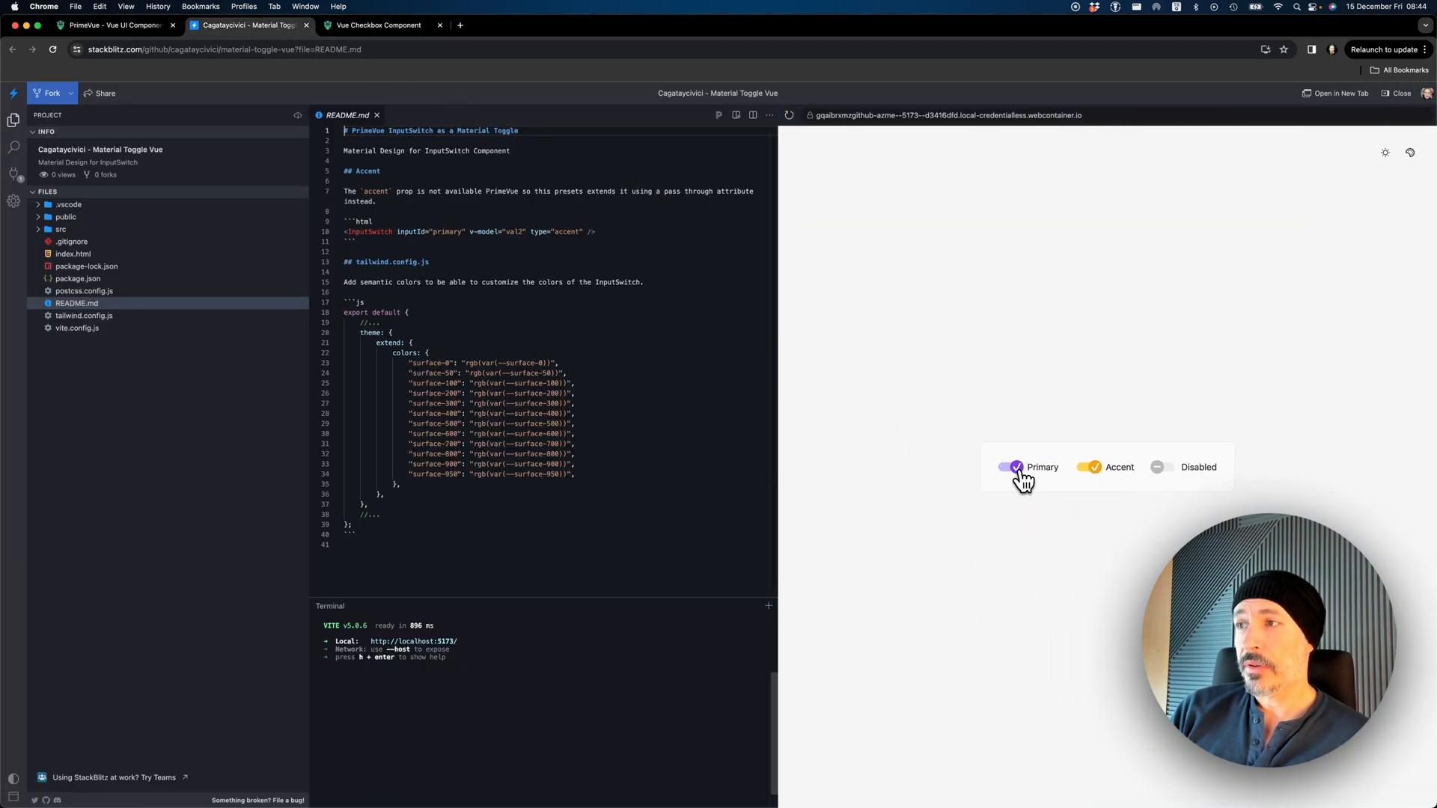
{"action": "left_click", "coordinate": [1088, 467]}
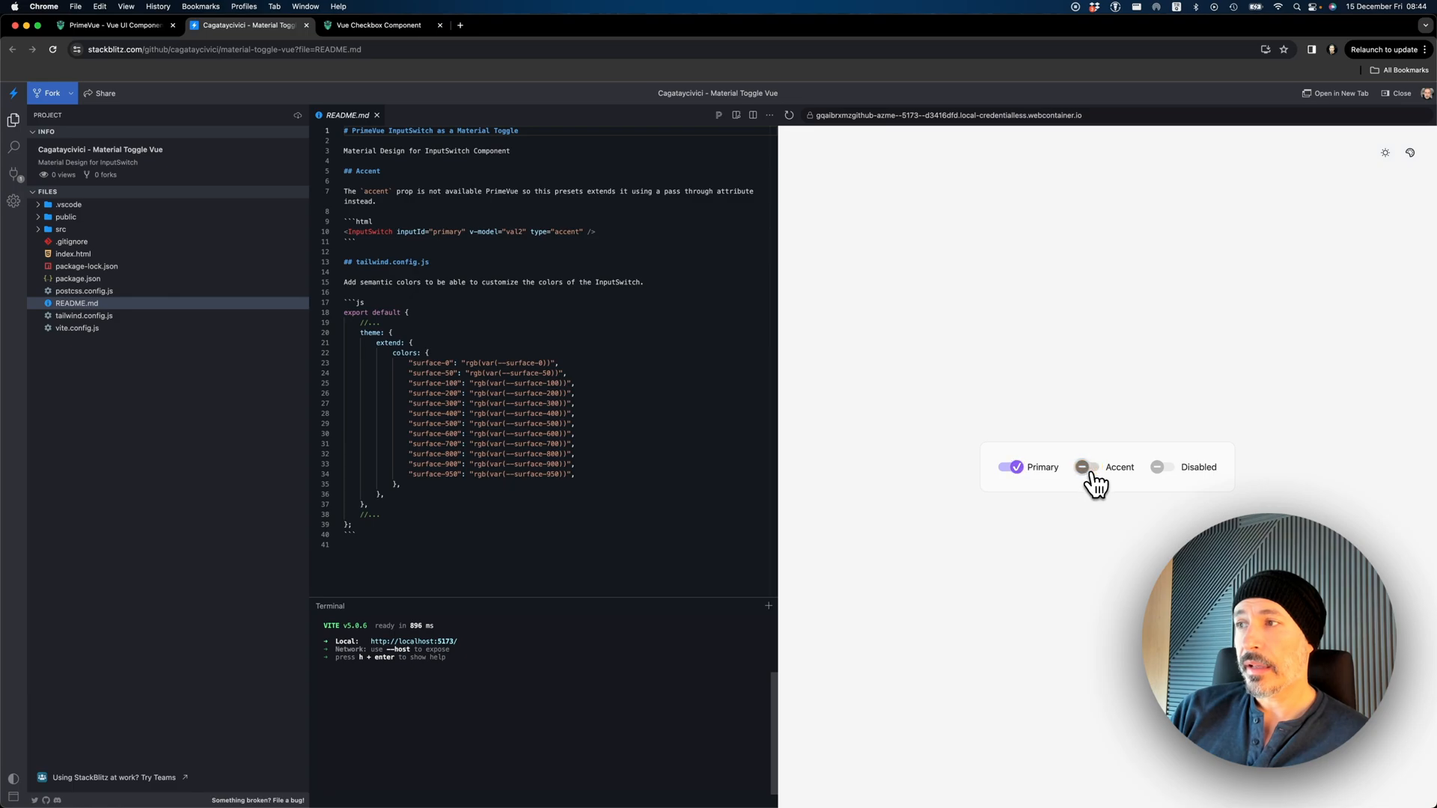
{"action": "left_click", "coordinate": [1087, 467]}
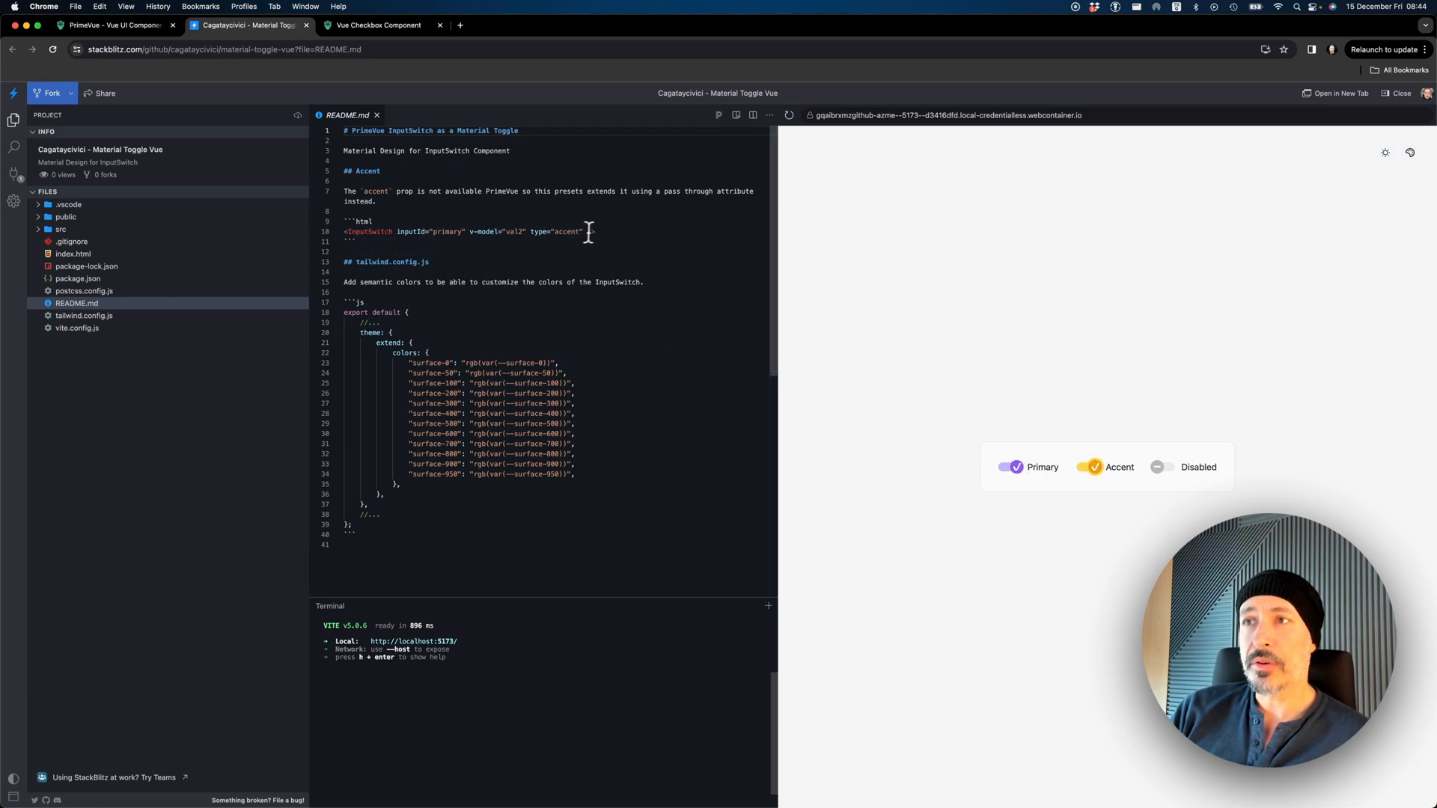
{"action": "triple_click", "coordinate": [467, 231]}
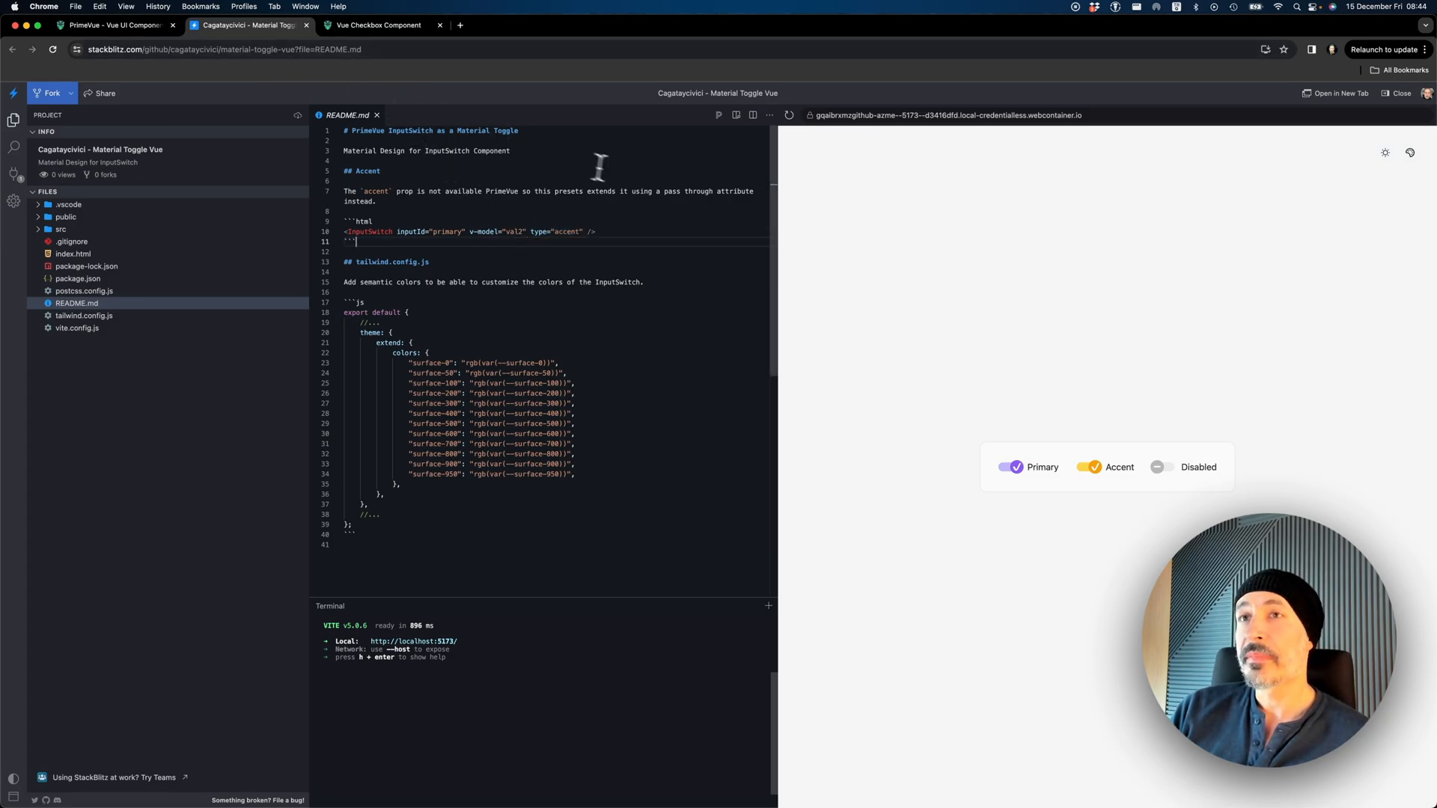
Return to the PrimeVue Gallery and scroll the Components list down to Panel, Menu and Misc
{"action": "left_click", "coordinate": [112, 25]}
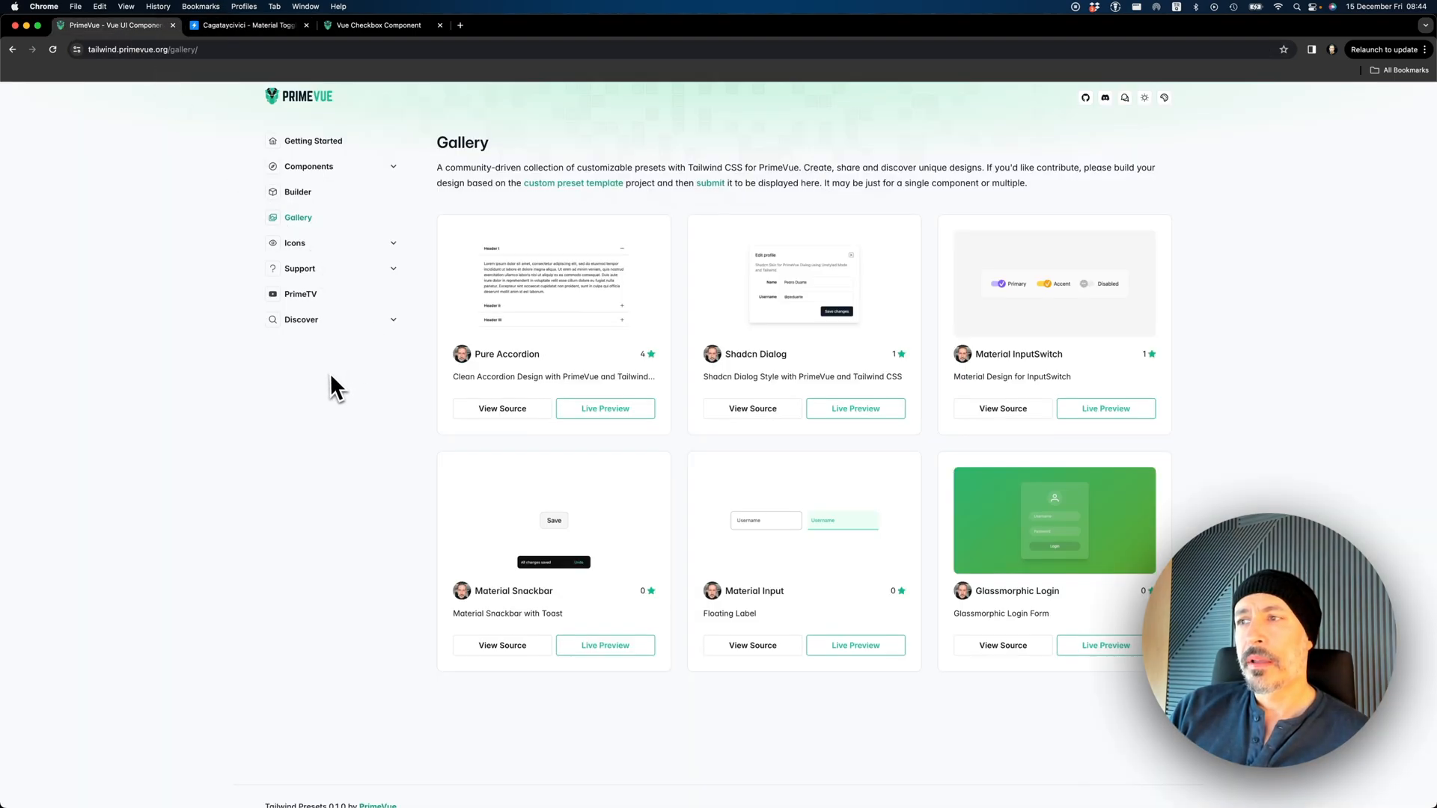
{"action": "mouse_move", "coordinate": [344, 472]}
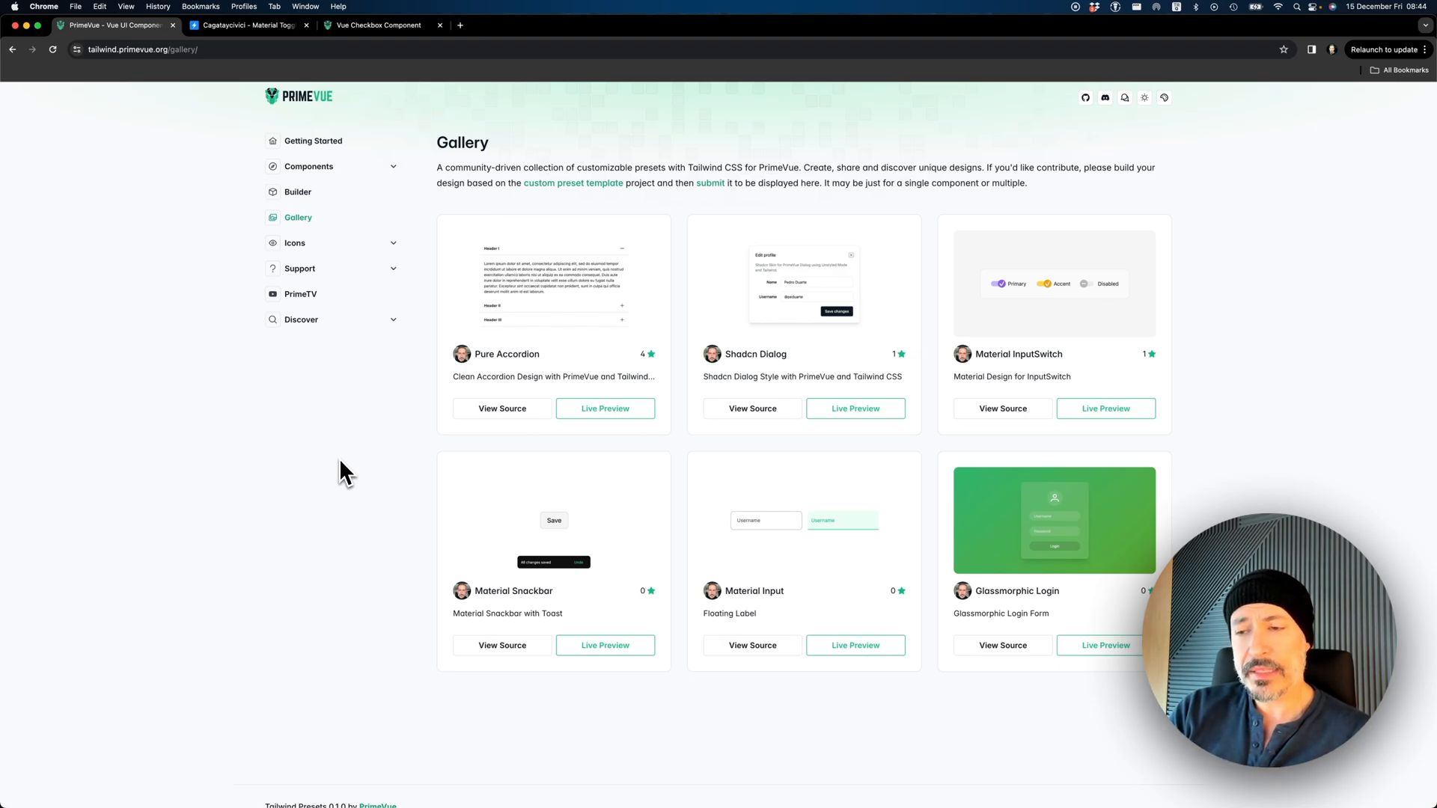
{"action": "mouse_move", "coordinate": [310, 222]}
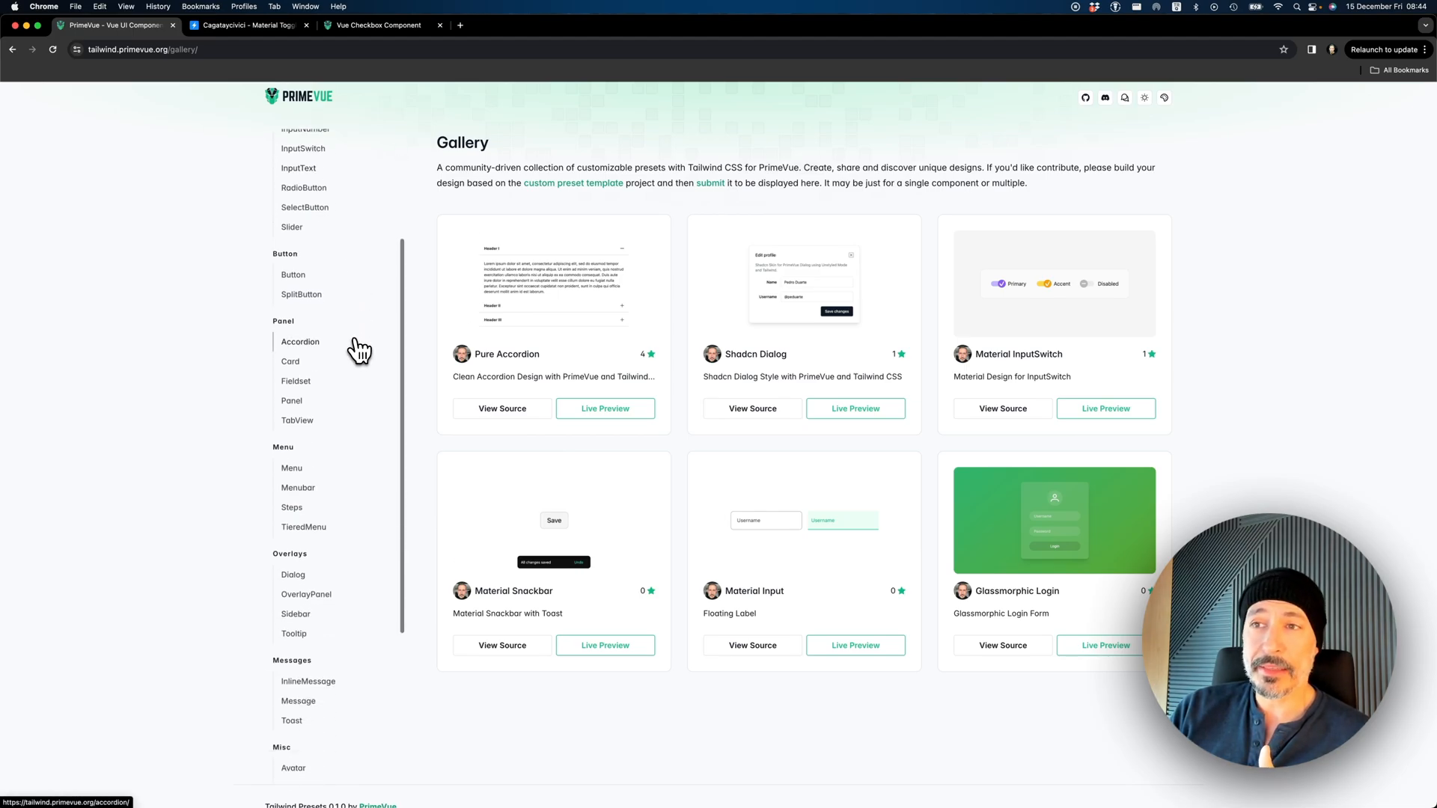
{"action": "scroll", "scroll_direction": "down", "scroll_amount": 3}
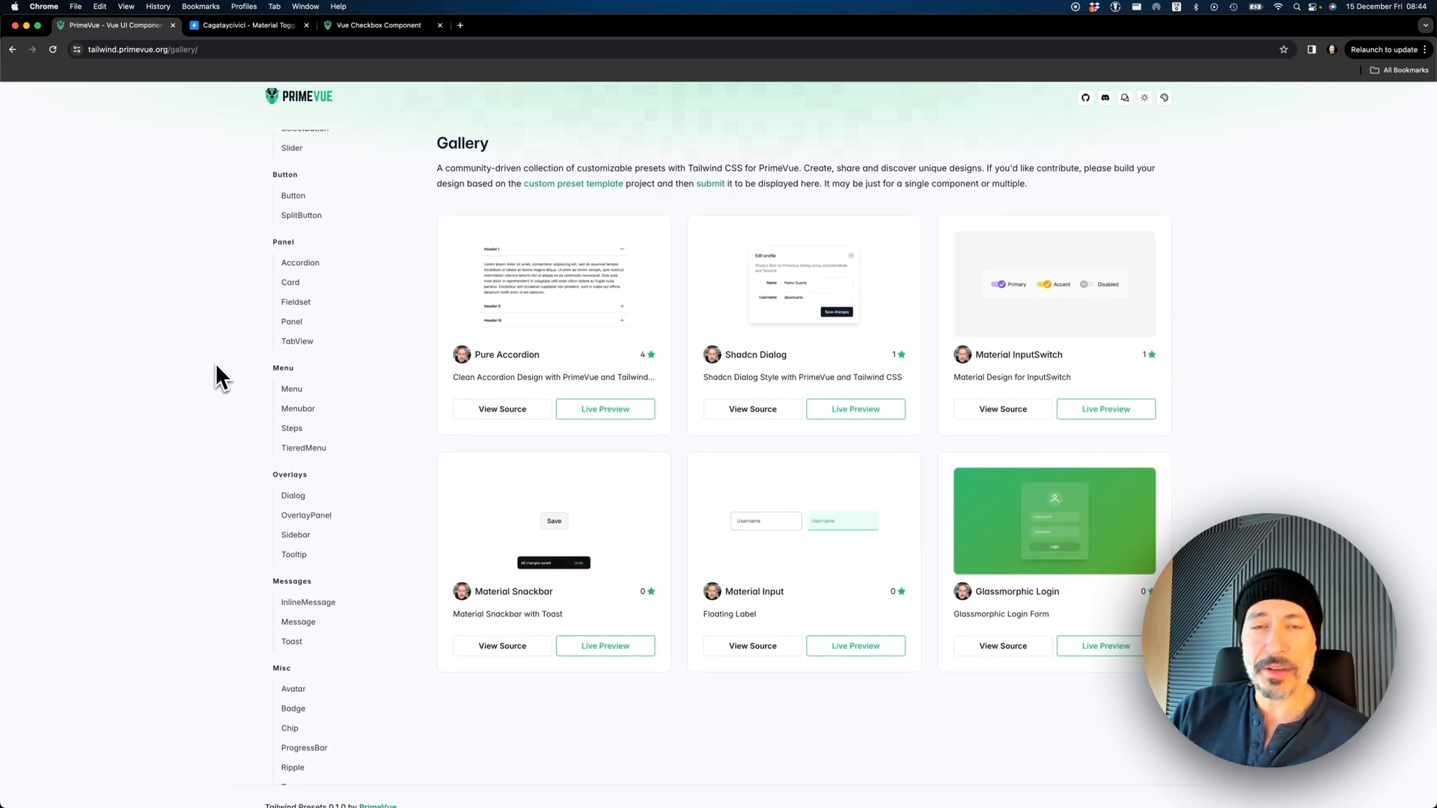